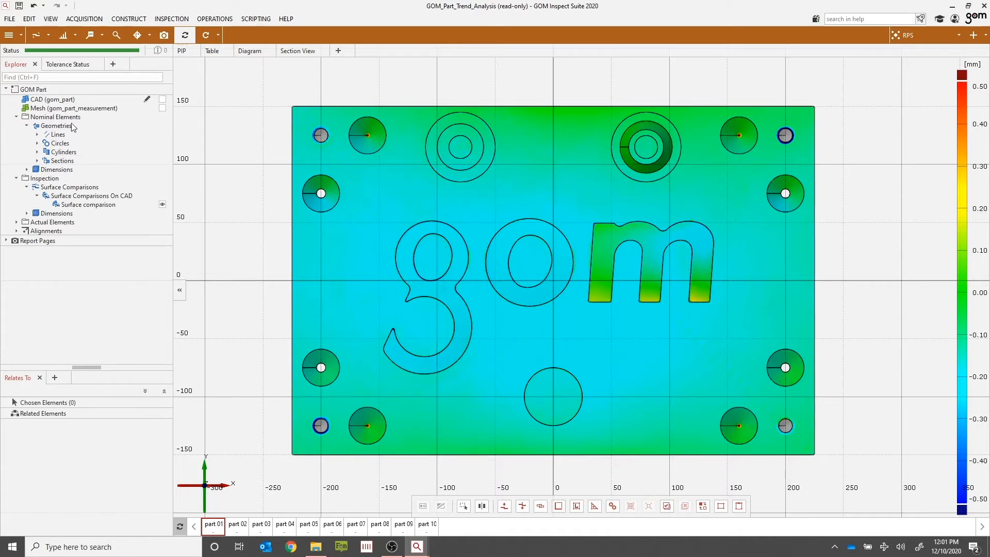
mouse_move(134, 158)
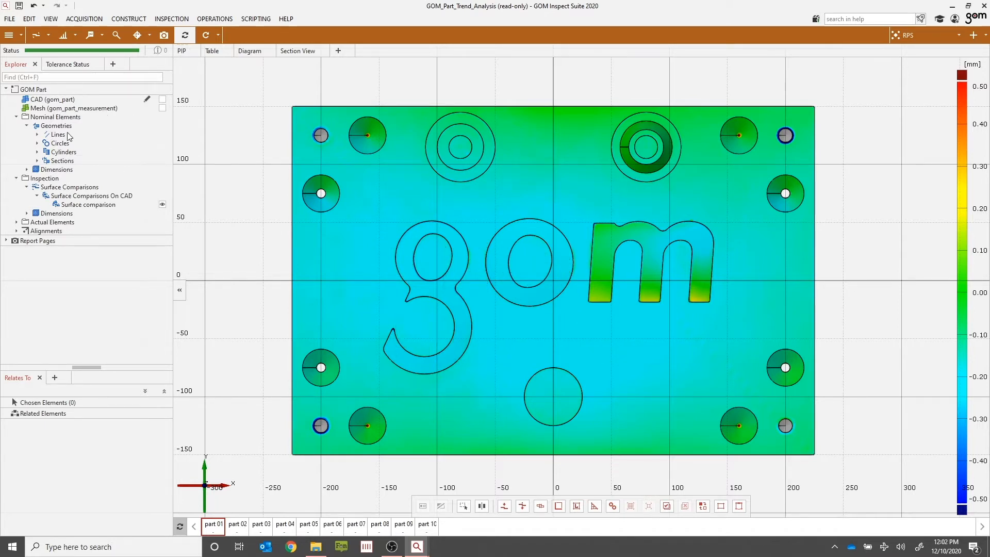
Pick Lines, then Surface comparison, to list its related CAD, mesh and alignment elements
click(58, 134)
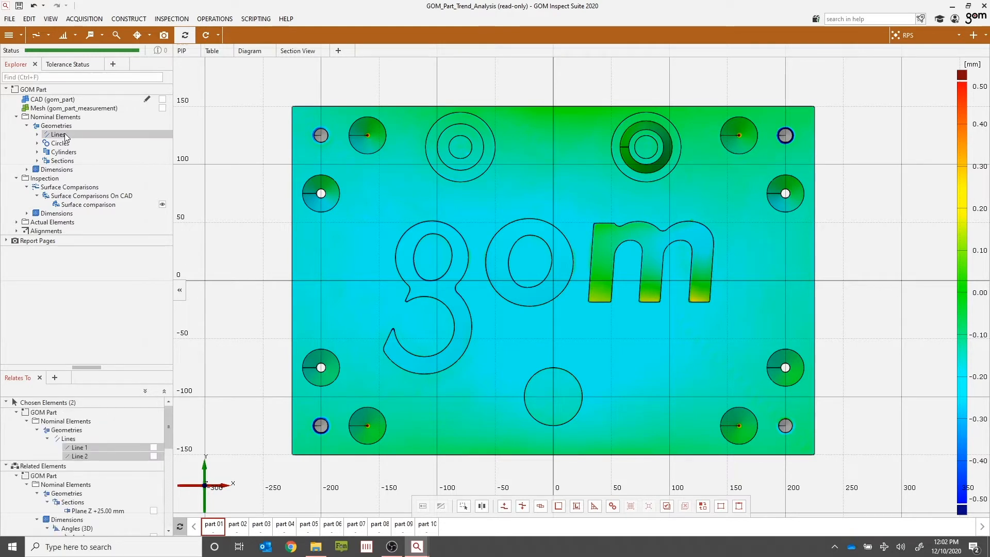
mouse_move(70, 145)
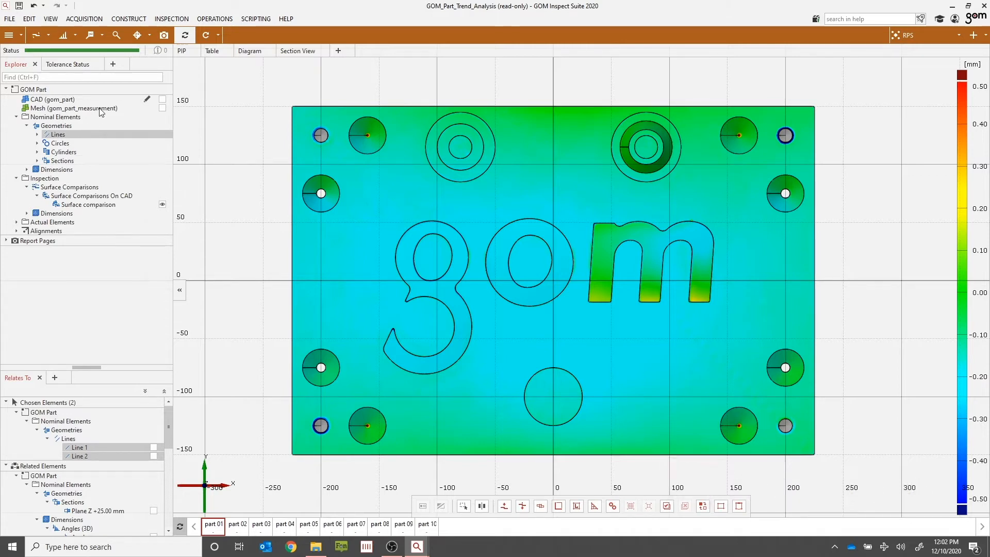
click(72, 108)
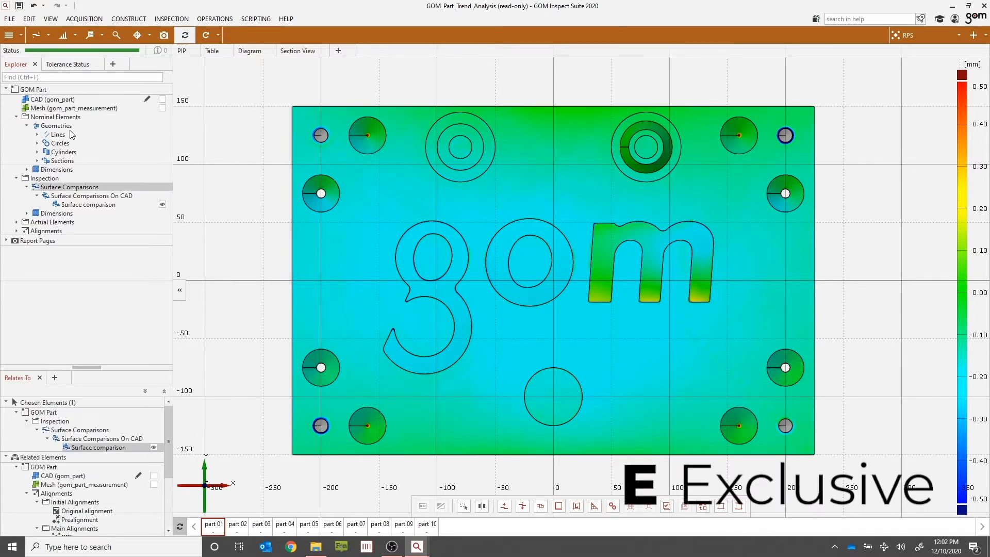
click(49, 100)
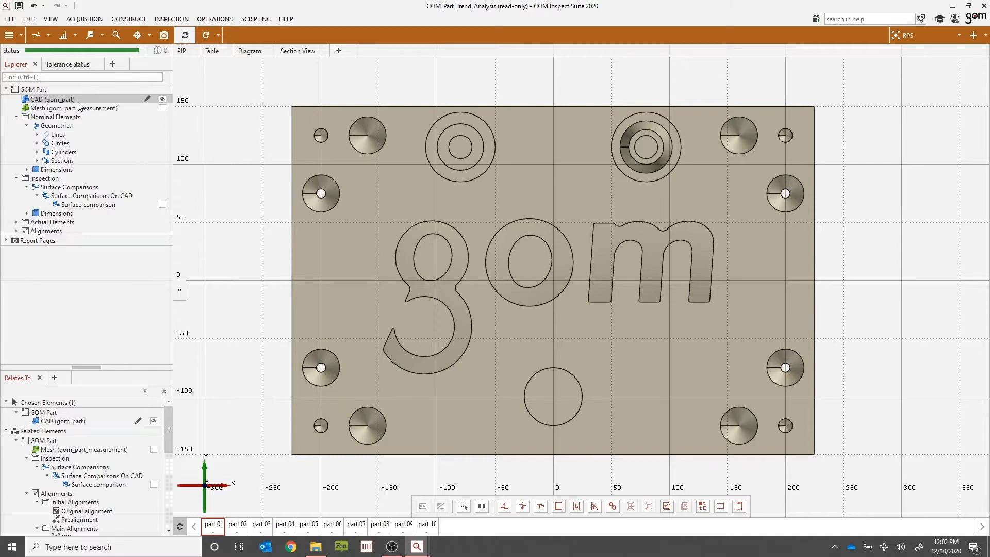
mouse_move(205, 126)
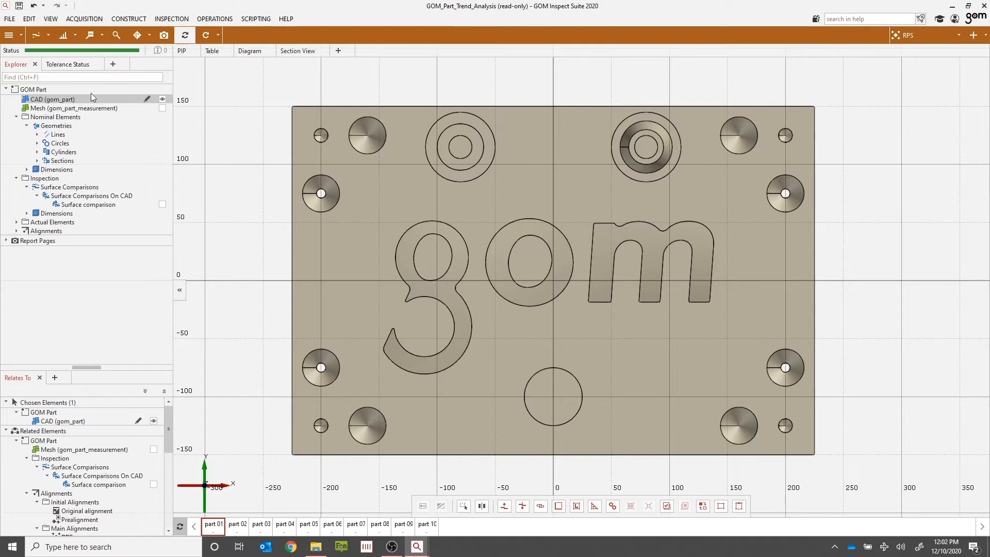
mouse_move(609, 183)
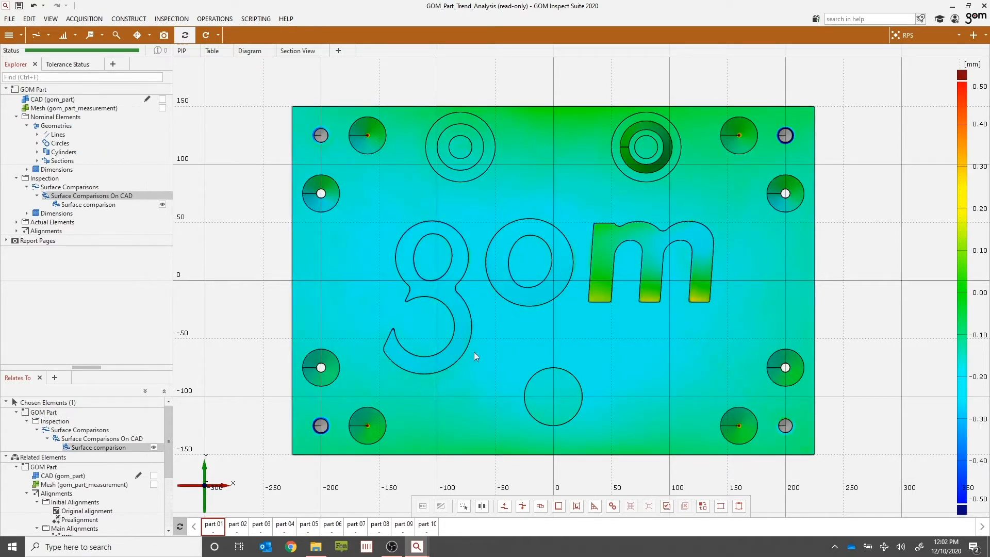
mouse_move(514, 272)
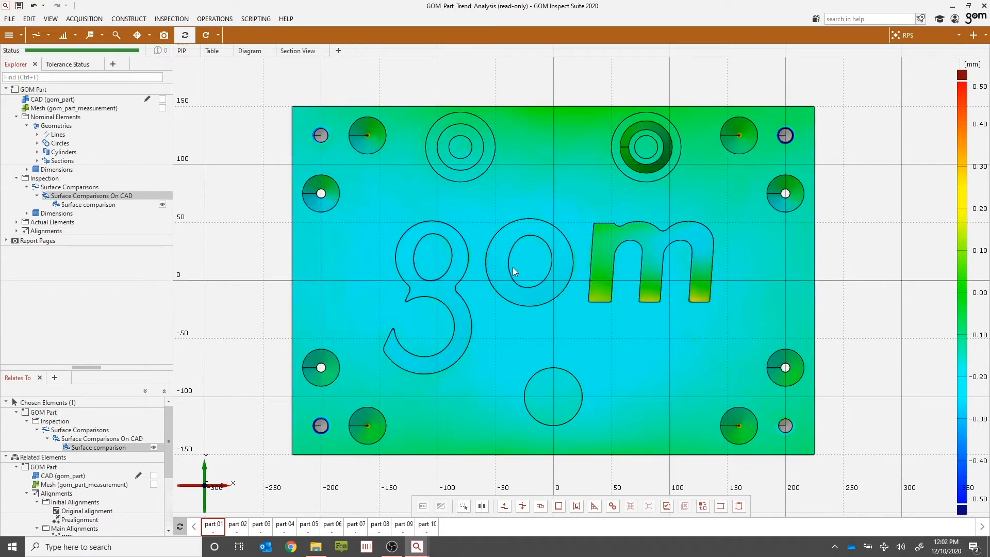
mouse_move(522, 266)
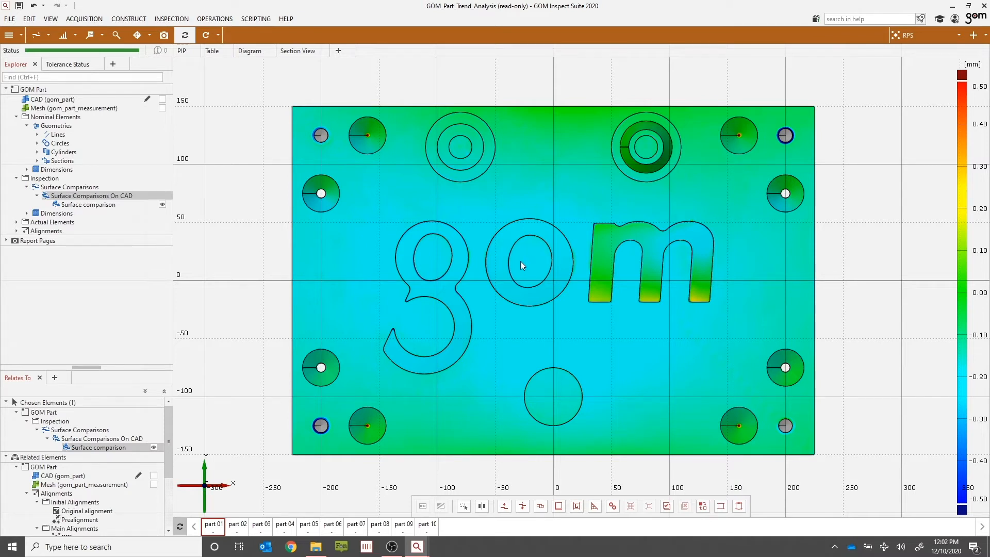
mouse_move(466, 372)
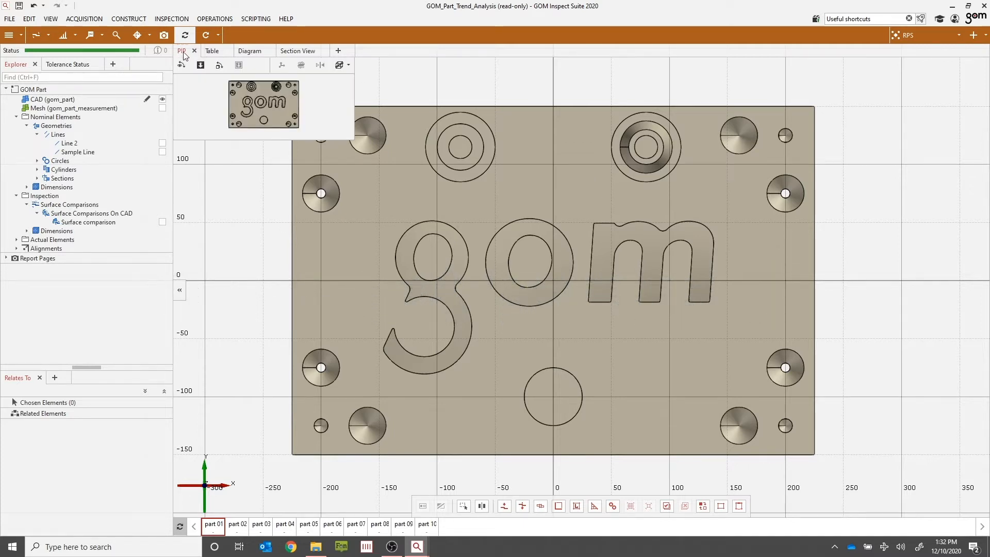
mouse_move(182, 64)
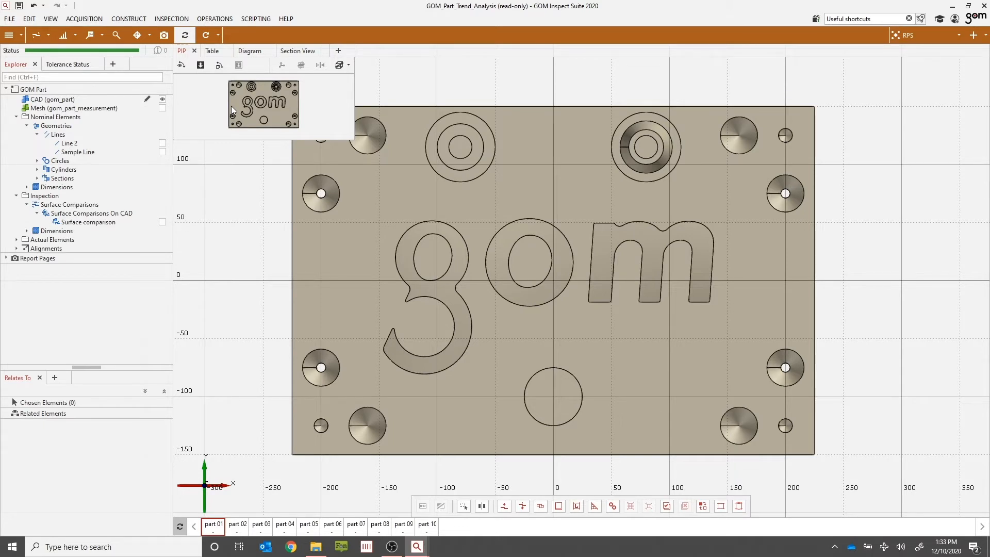
mouse_move(227, 112)
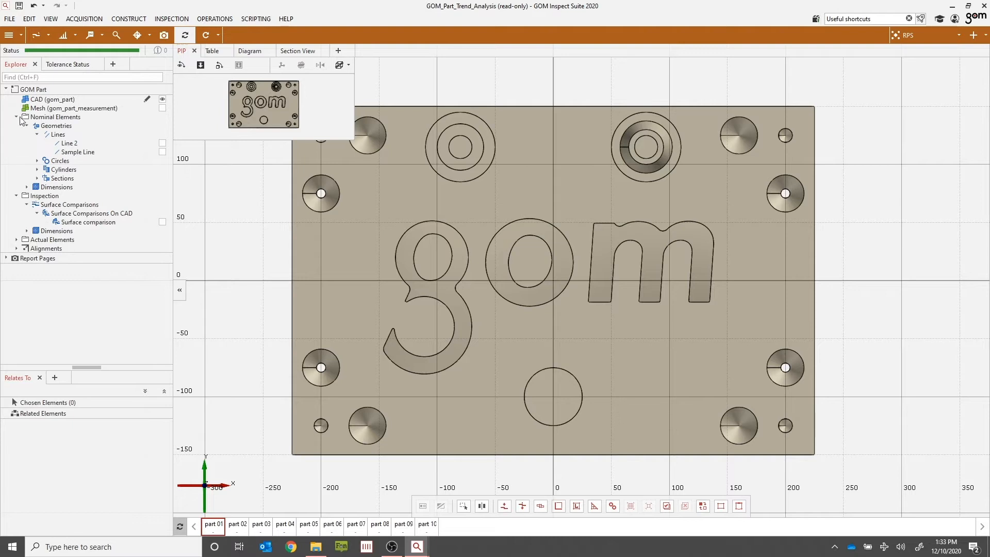
Collapse the Nominal Elements branches of the Explorer tree to the top-level groups
click(16, 117)
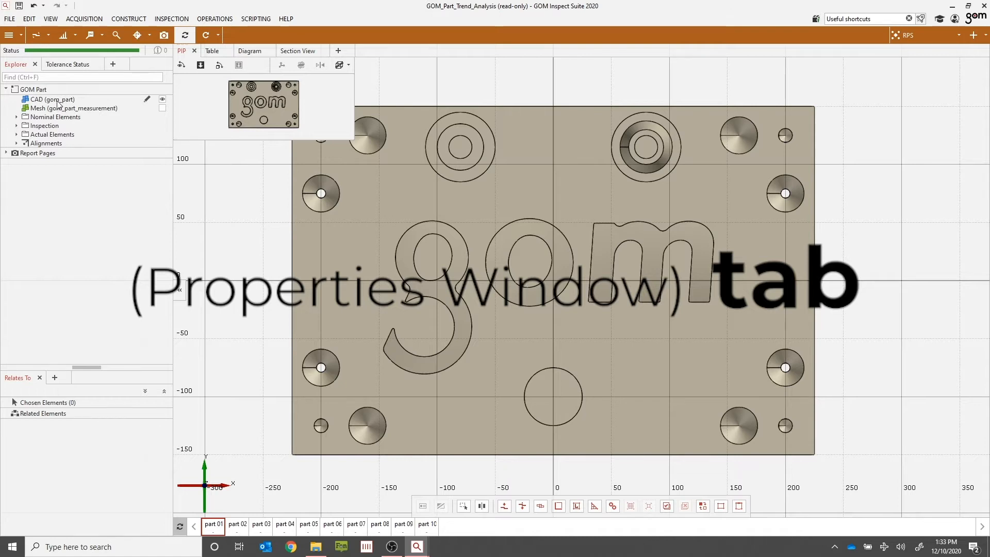
click(51, 99)
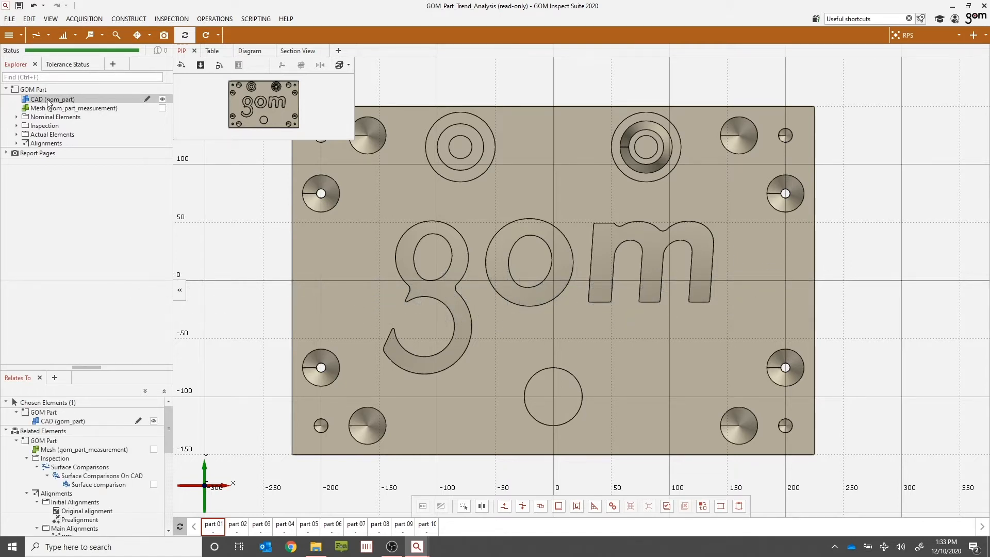
click(41, 98)
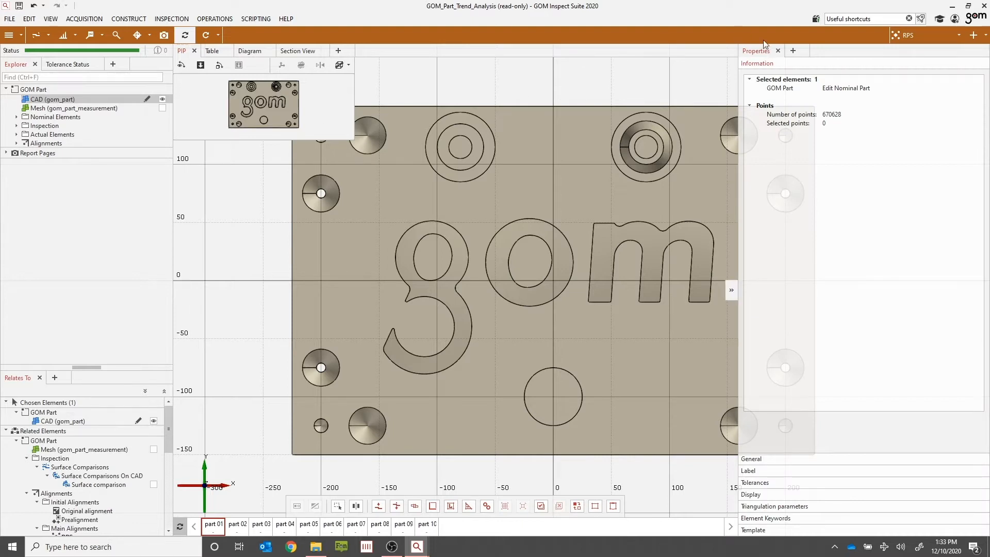
mouse_move(830, 252)
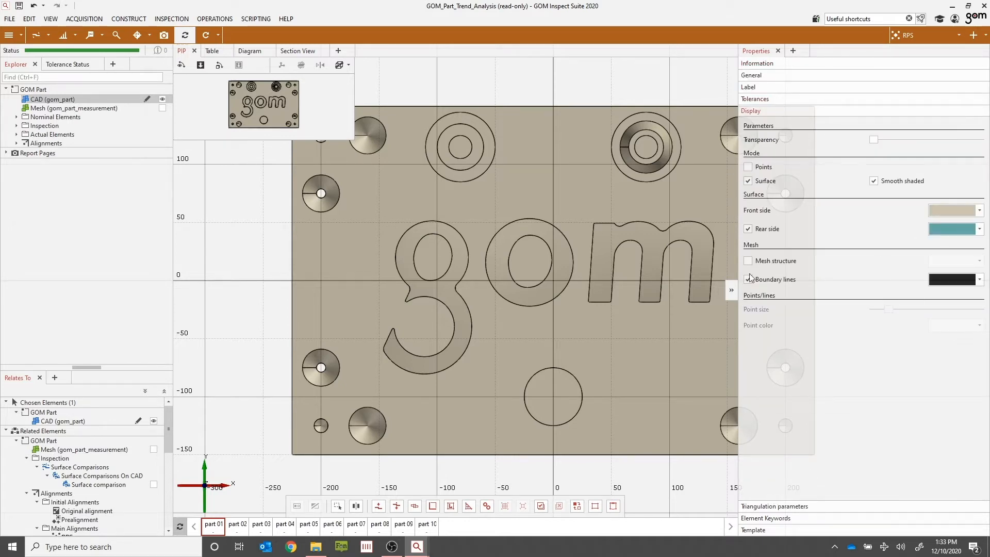
click(747, 279)
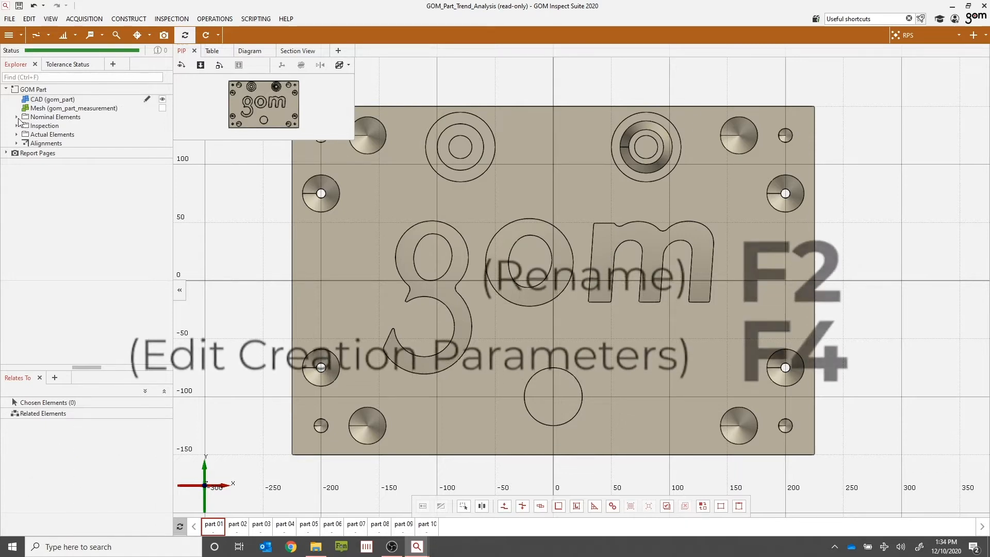
Expand Nominal Elements > Geometries > Lines and rename Line 2 to 'Sample Line 2' via F2
click(17, 117)
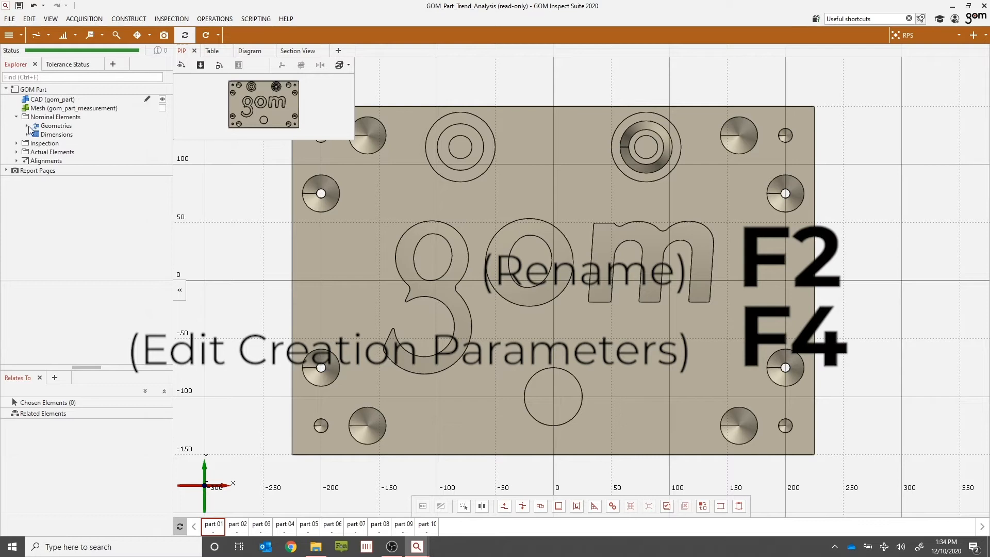
click(30, 125)
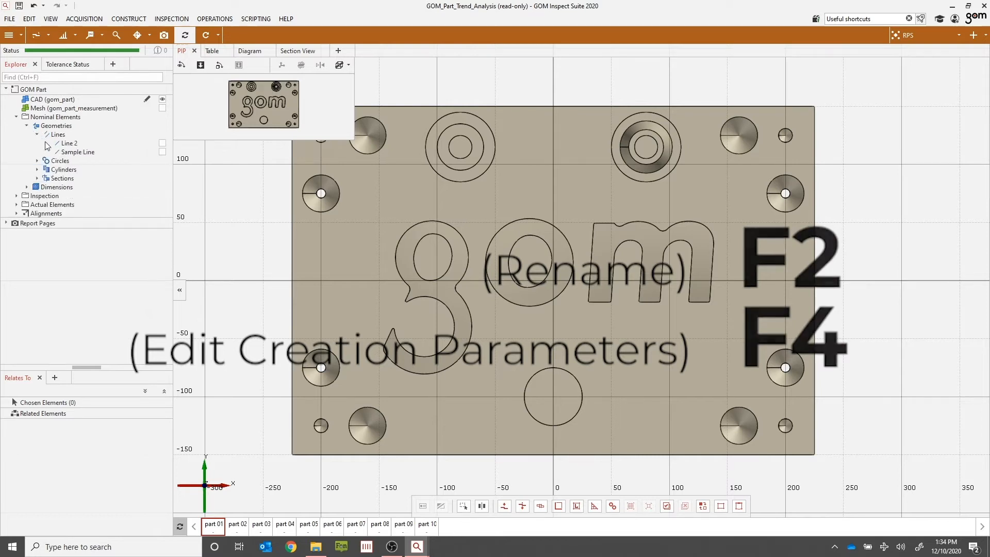
click(69, 142)
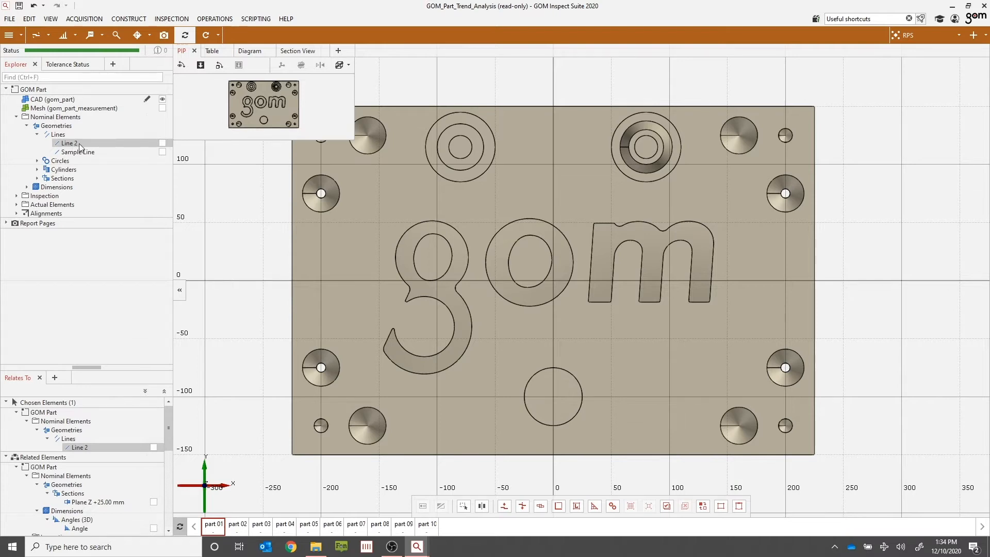
key(F2)
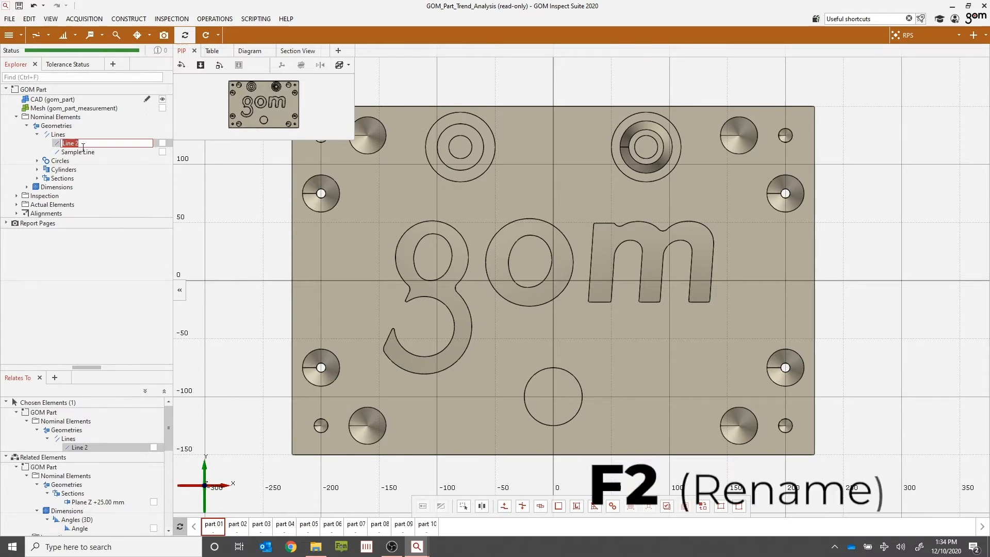
text(Sample)
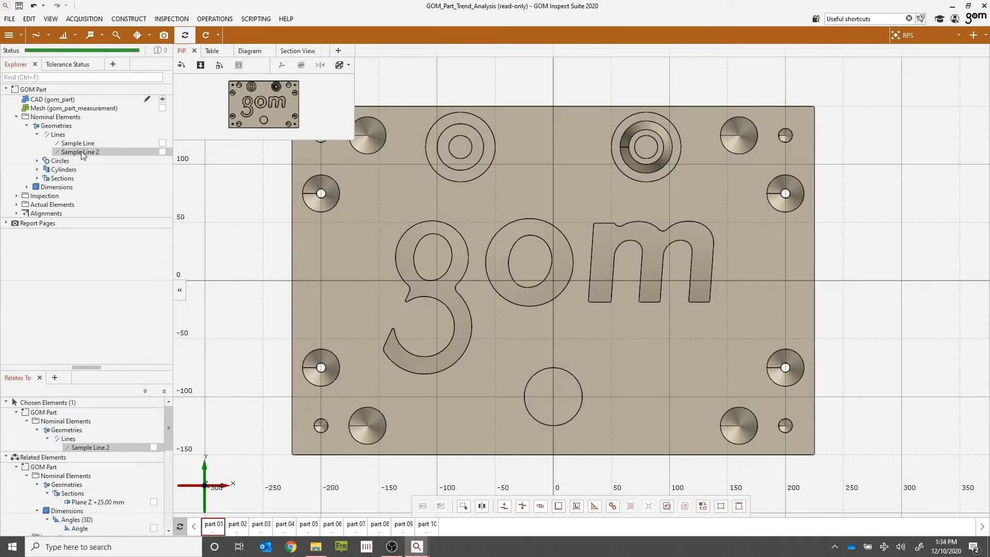
right_click(80, 151)
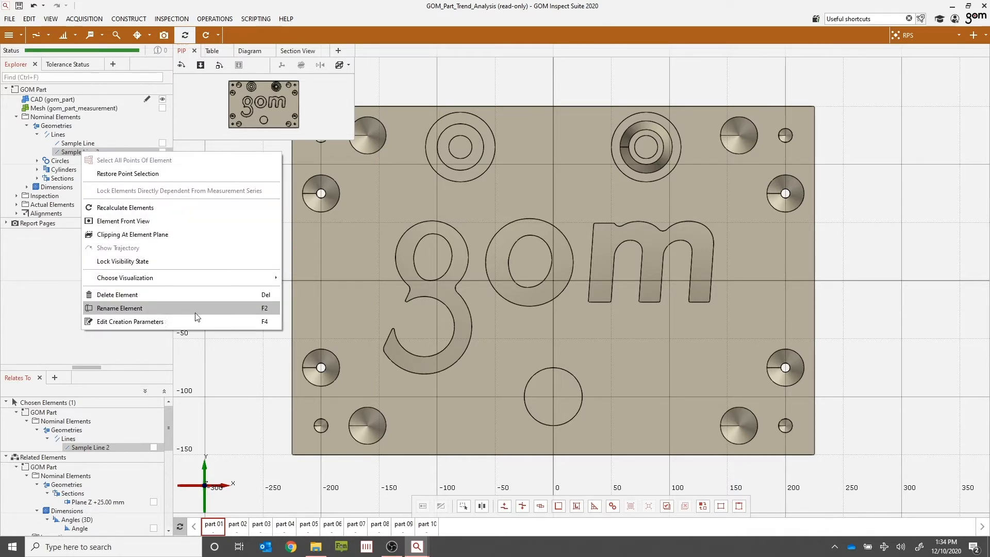
mouse_move(135, 318)
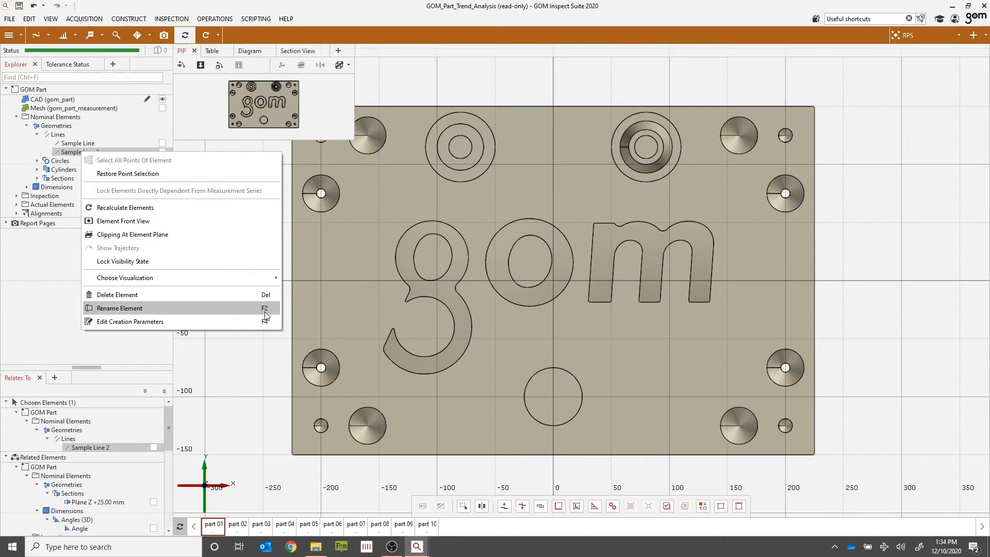
mouse_move(265, 332)
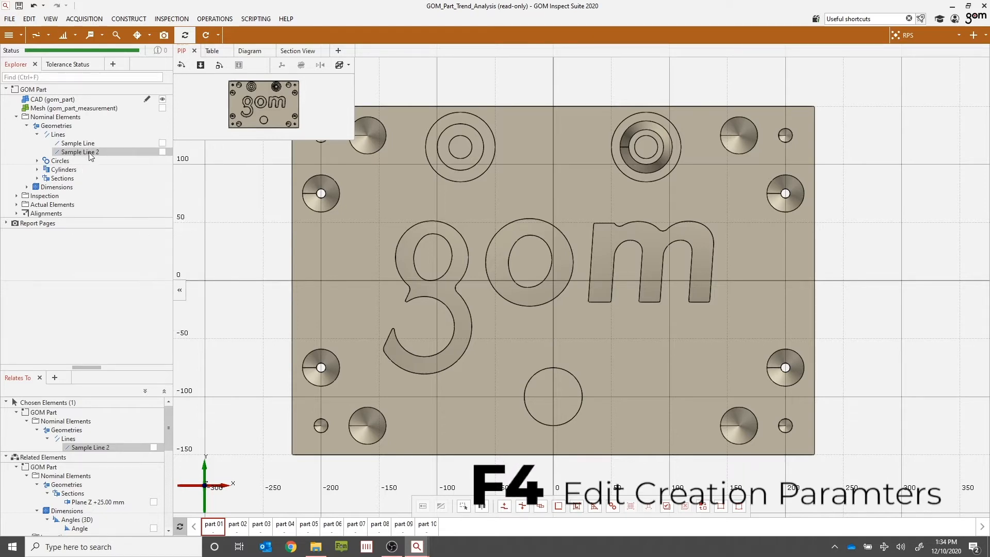
mouse_move(99, 153)
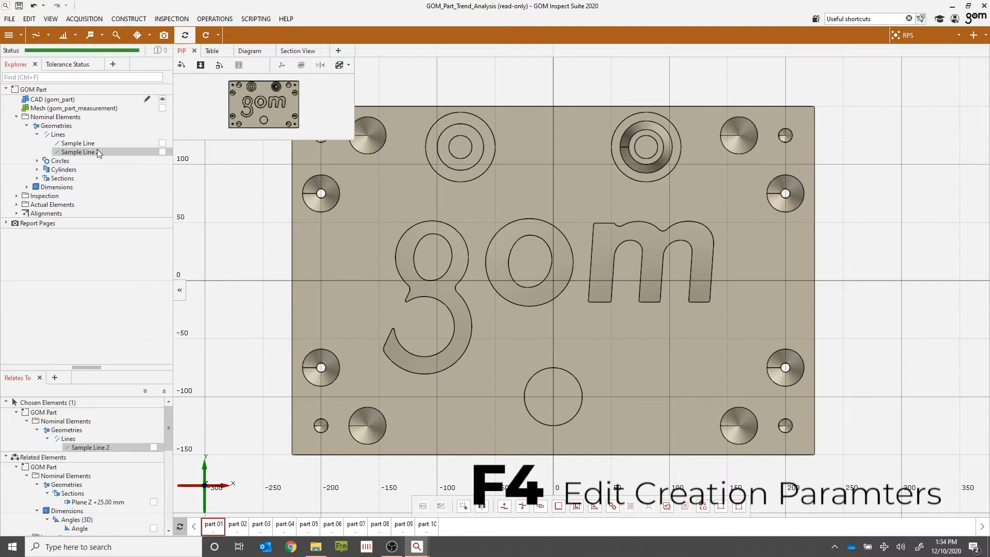
right_click(77, 152)
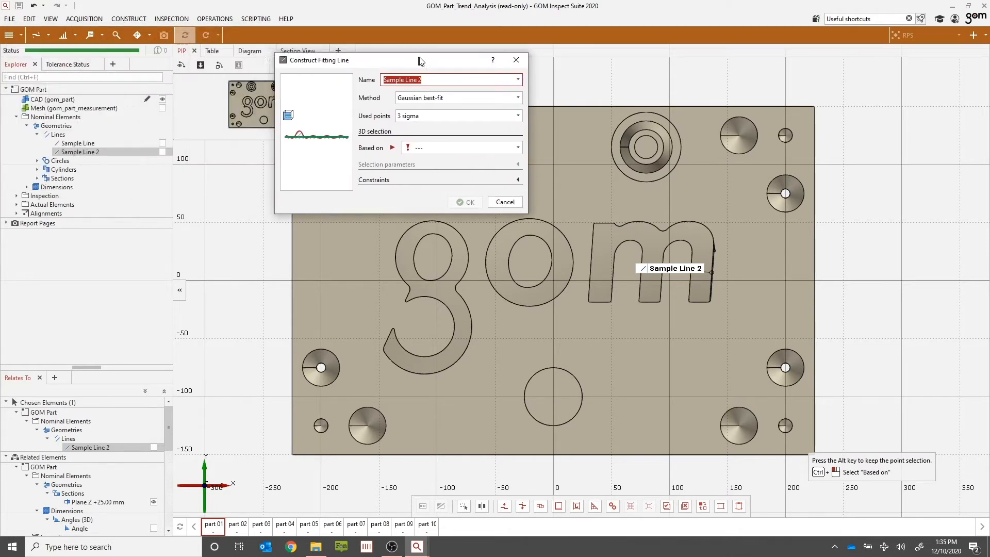
drag(421, 59, 421, 65)
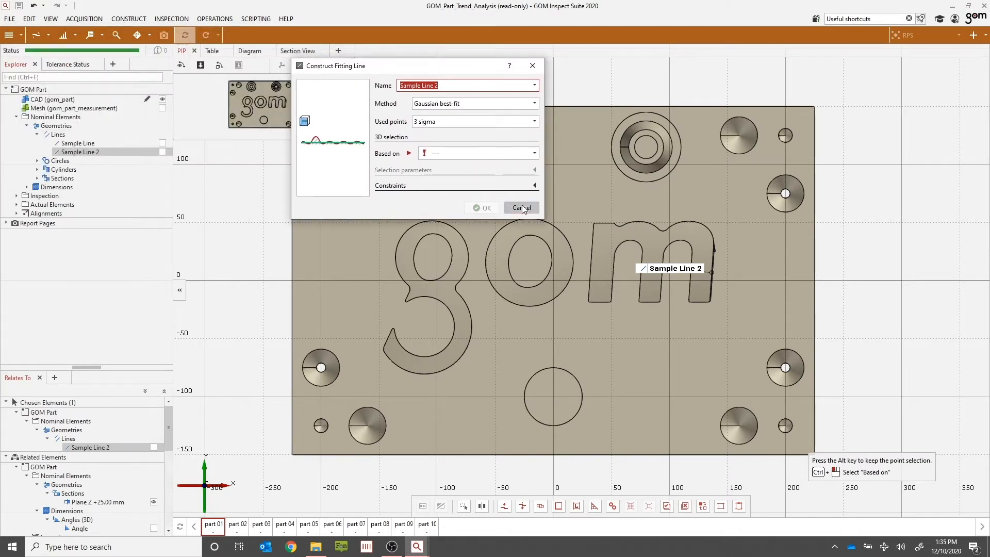
click(521, 207)
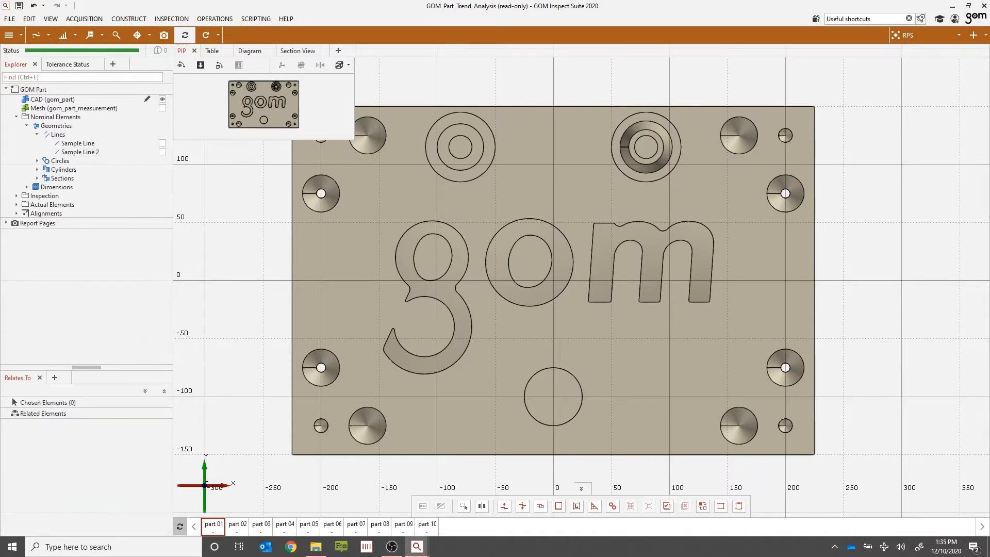
mouse_move(764, 300)
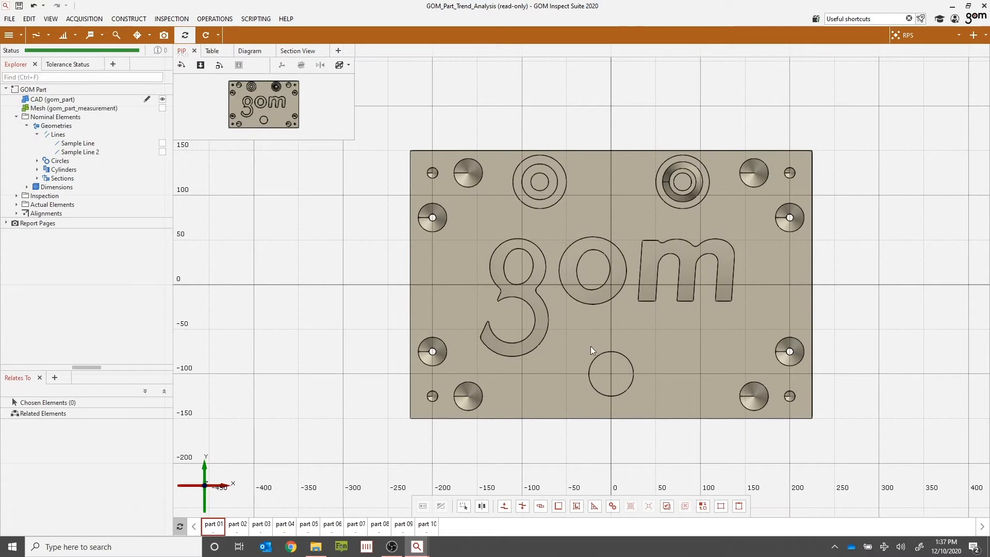
mouse_move(591, 337)
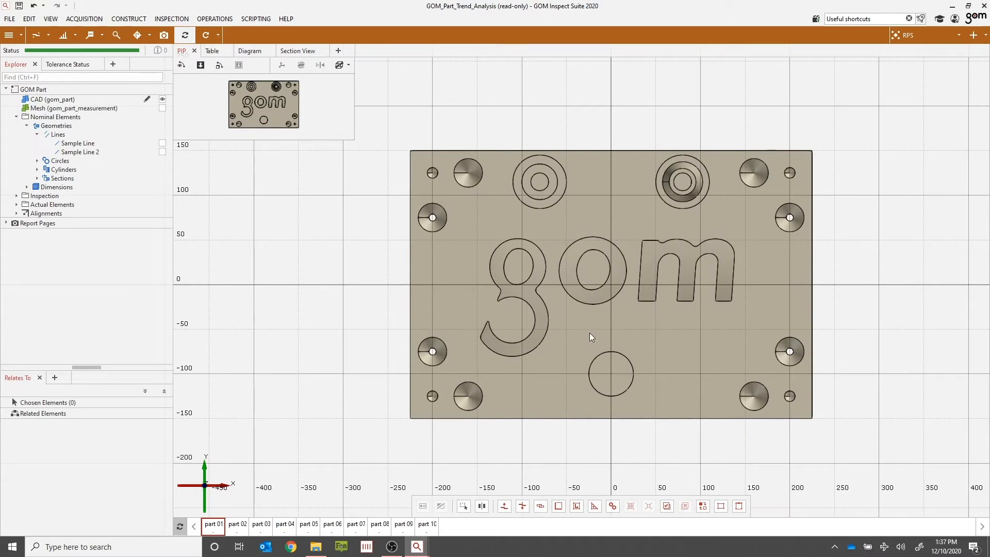
mouse_move(546, 346)
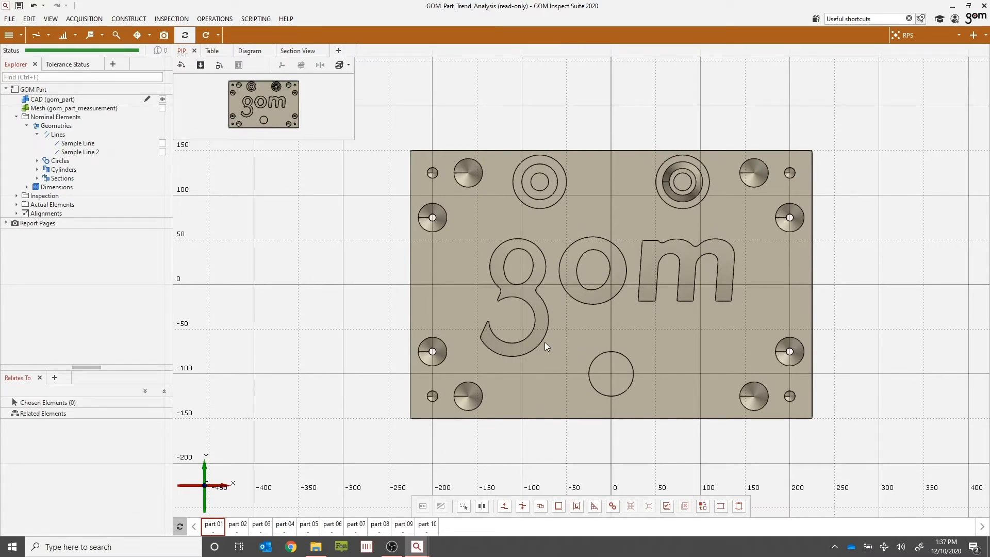
mouse_move(536, 338)
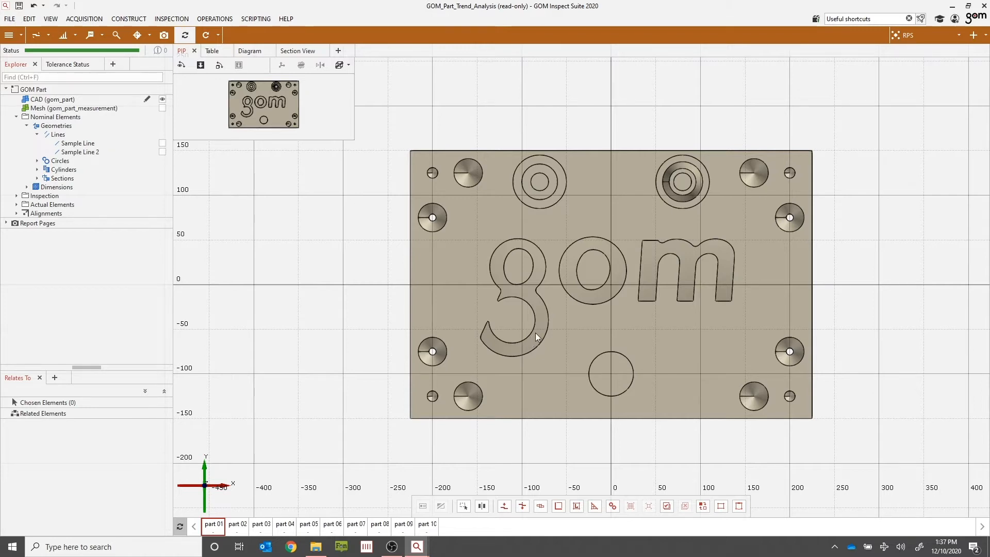
key(F7)
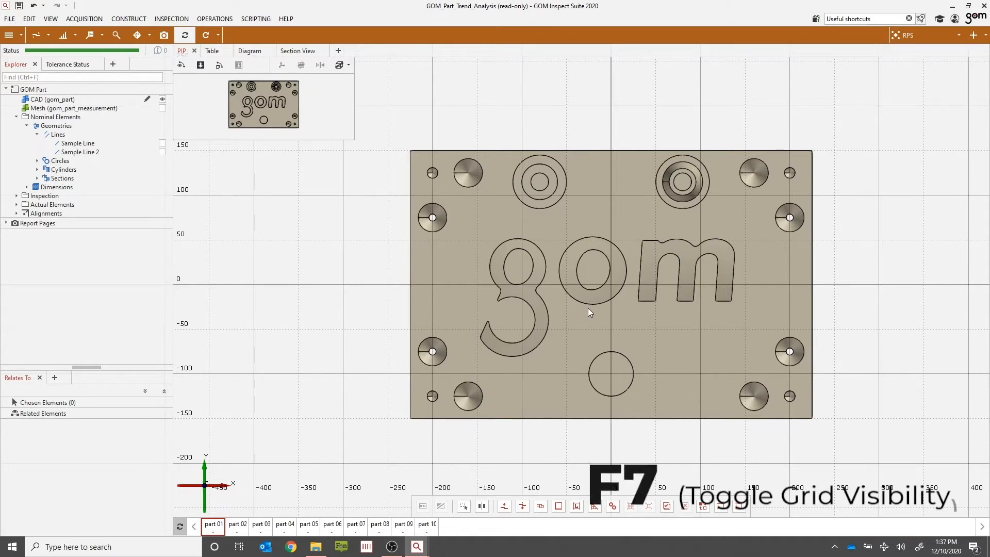
key(F7)
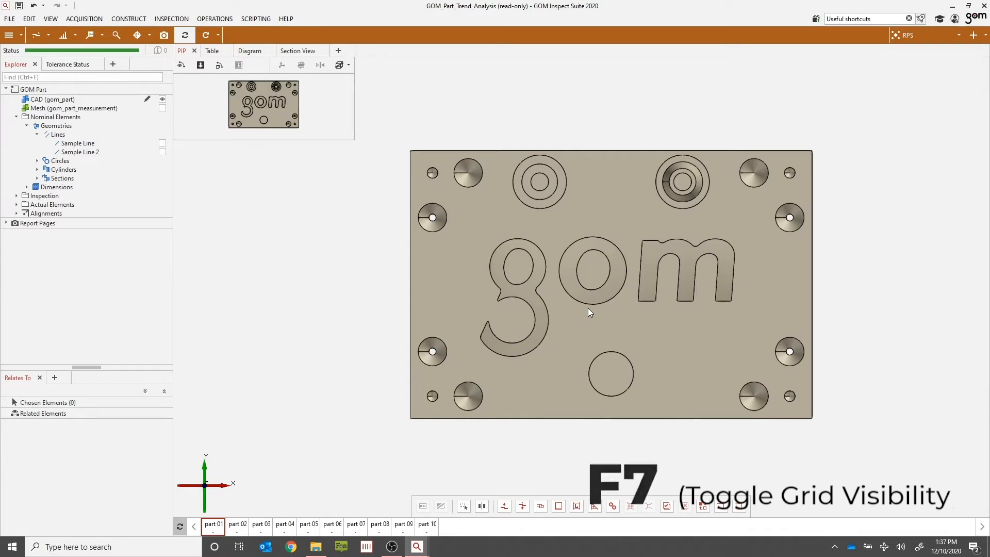
key(F7)
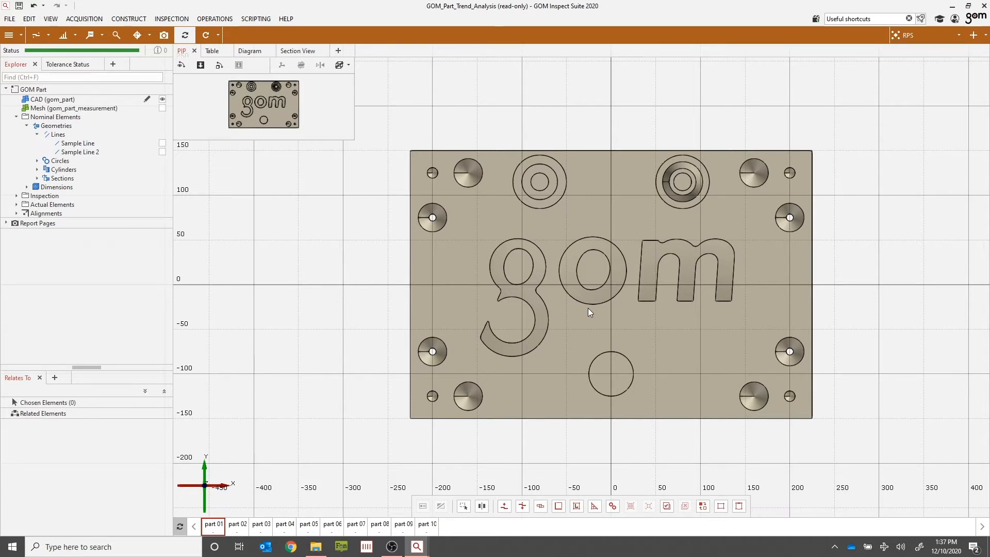
key(F8)
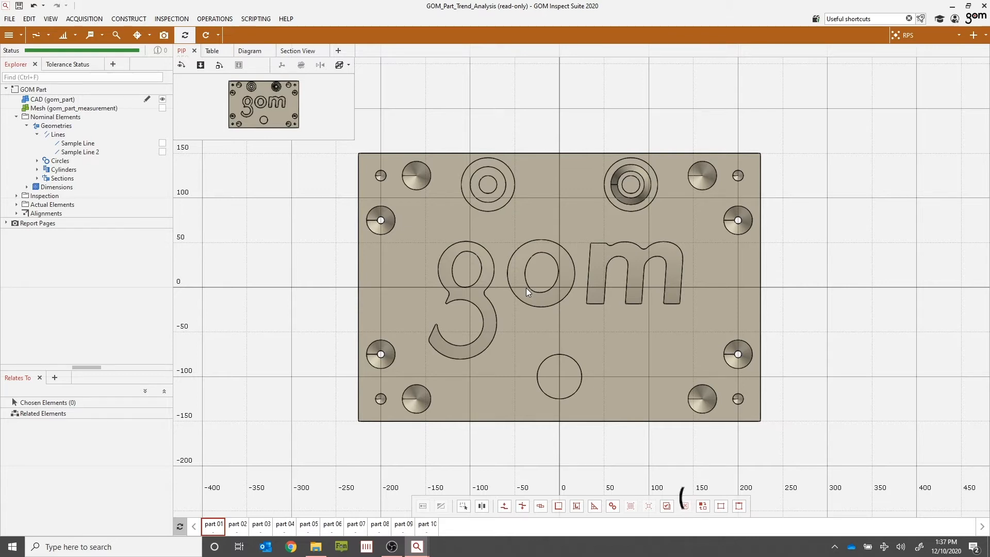
key(F9)
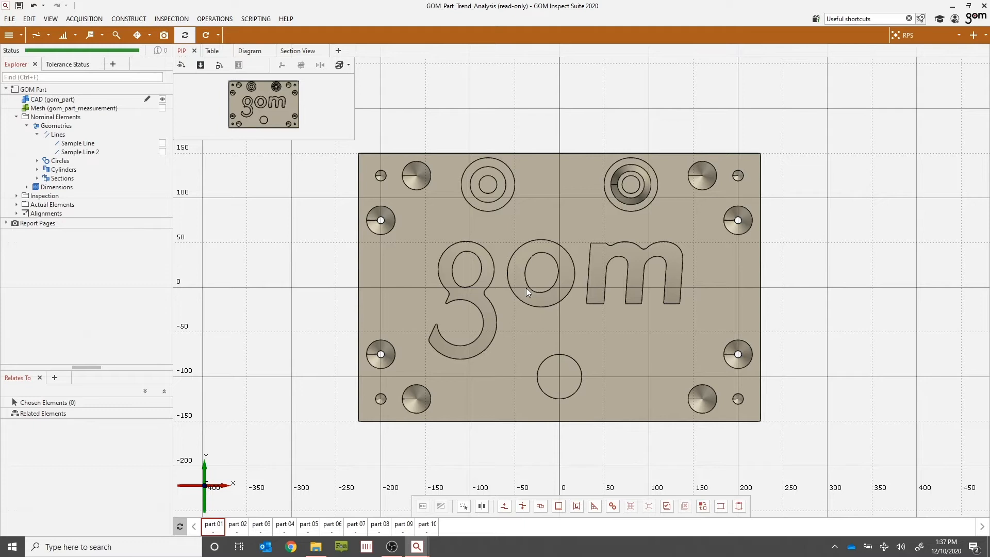
key(F10)
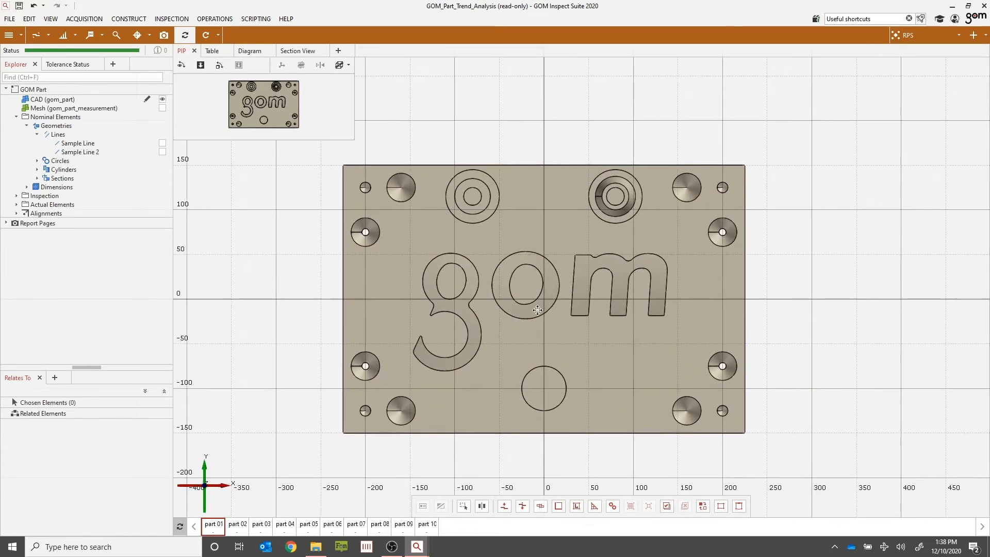
mouse_move(536, 314)
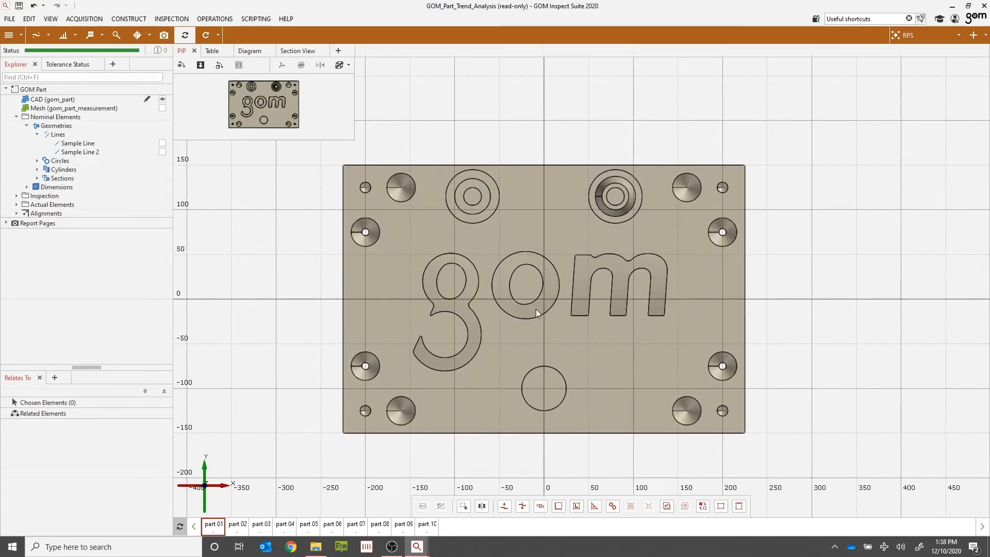
mouse_move(557, 318)
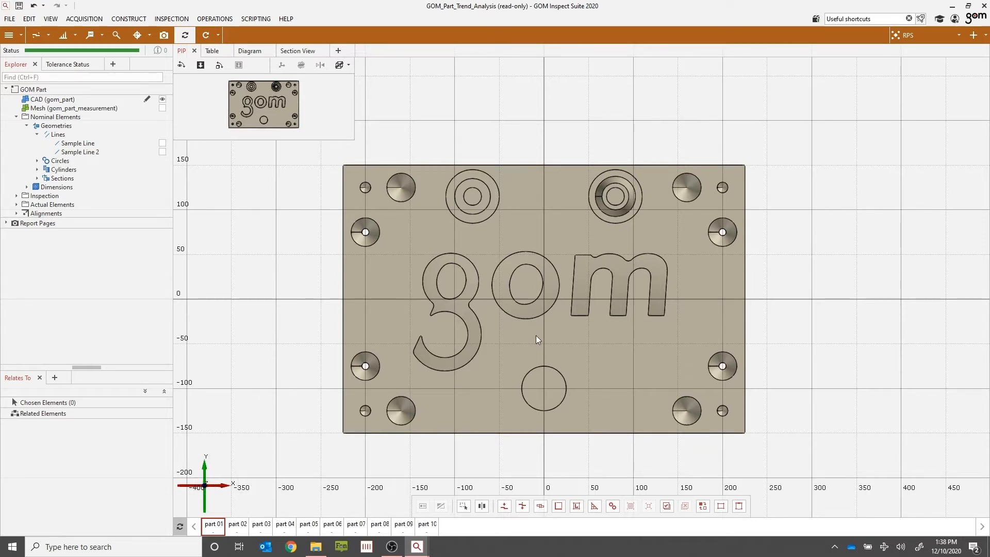
mouse_move(942, 353)
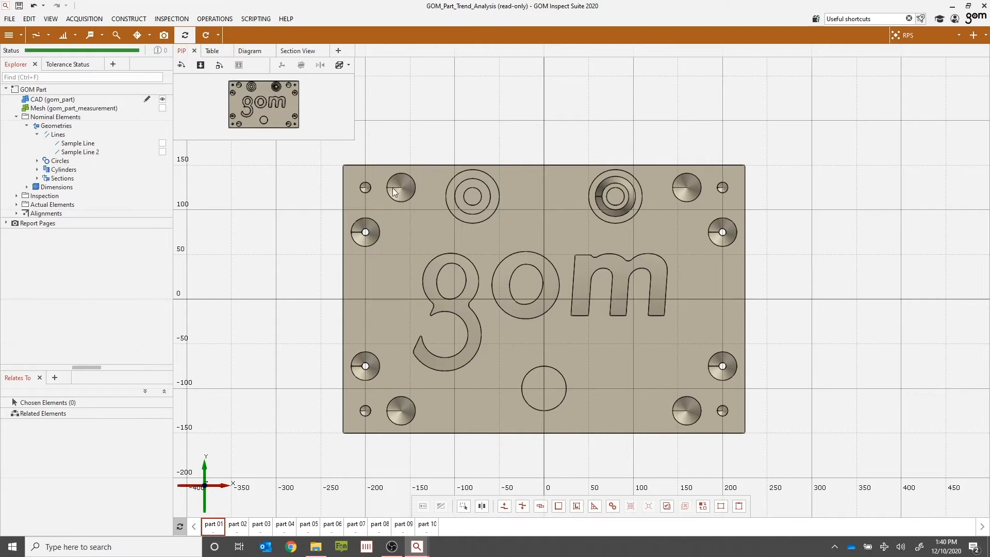
click(128, 18)
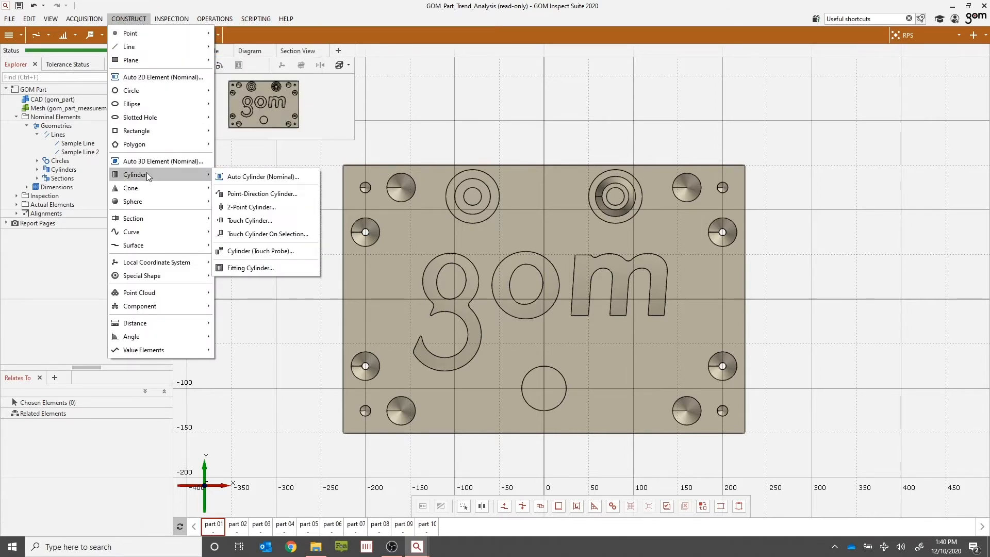
click(264, 176)
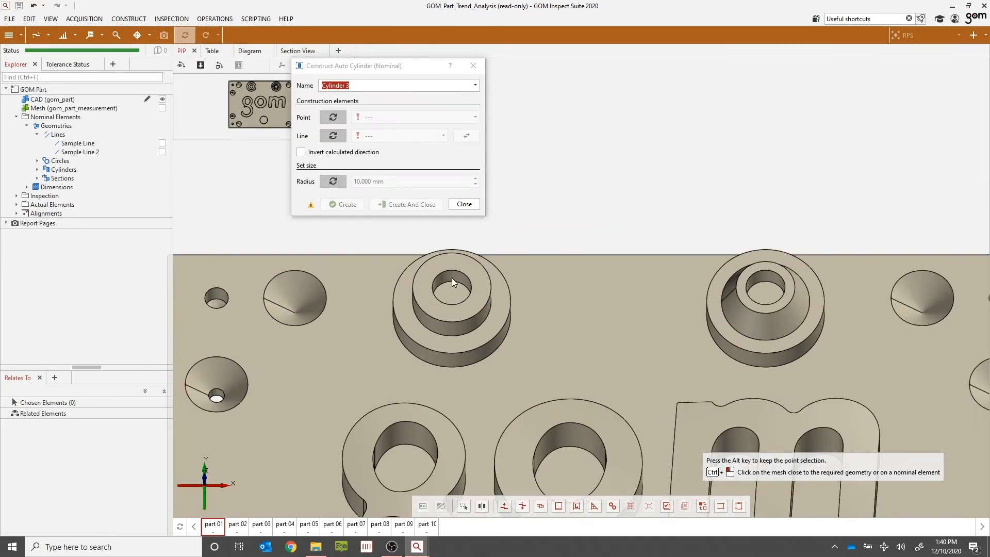
click(453, 287)
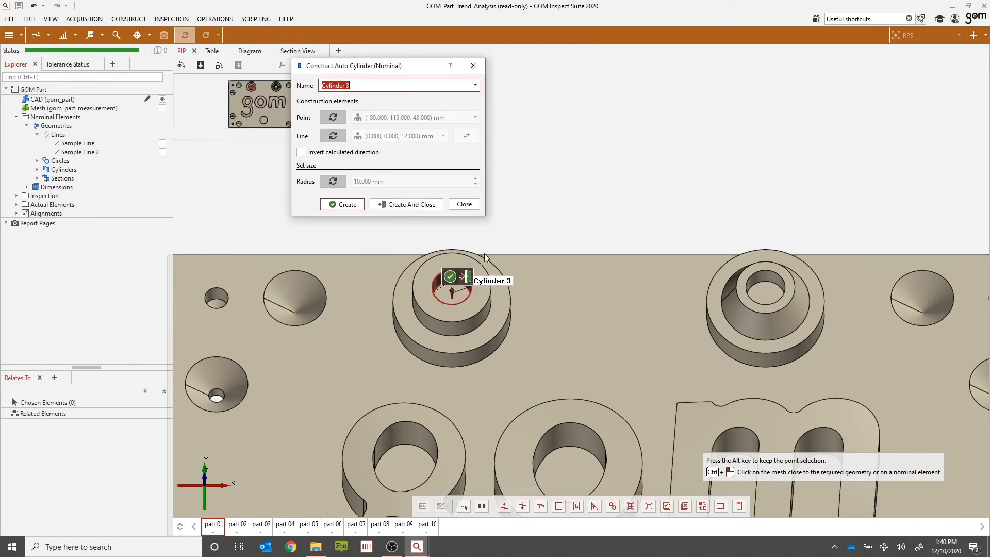
mouse_move(880, 318)
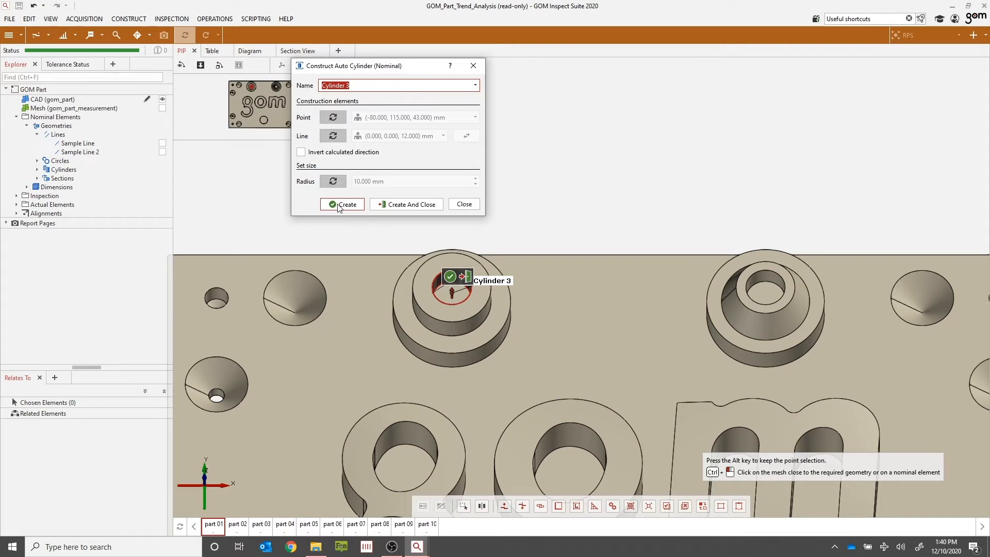
click(342, 204)
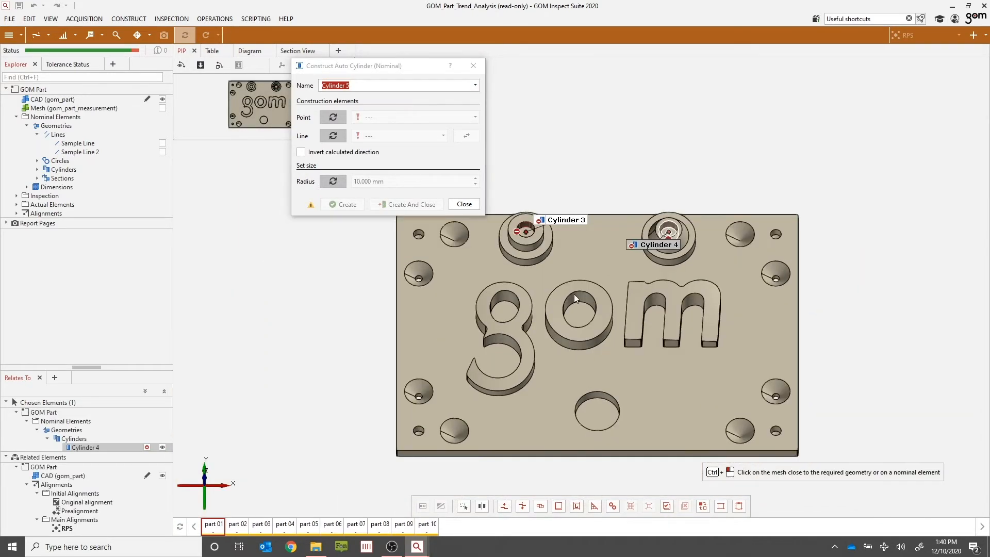
click(575, 298)
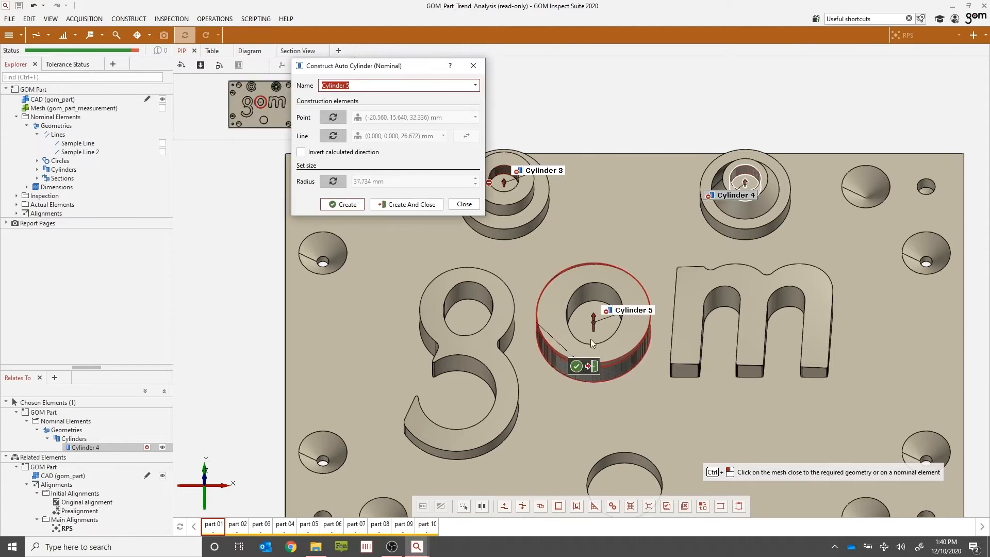
mouse_move(576, 366)
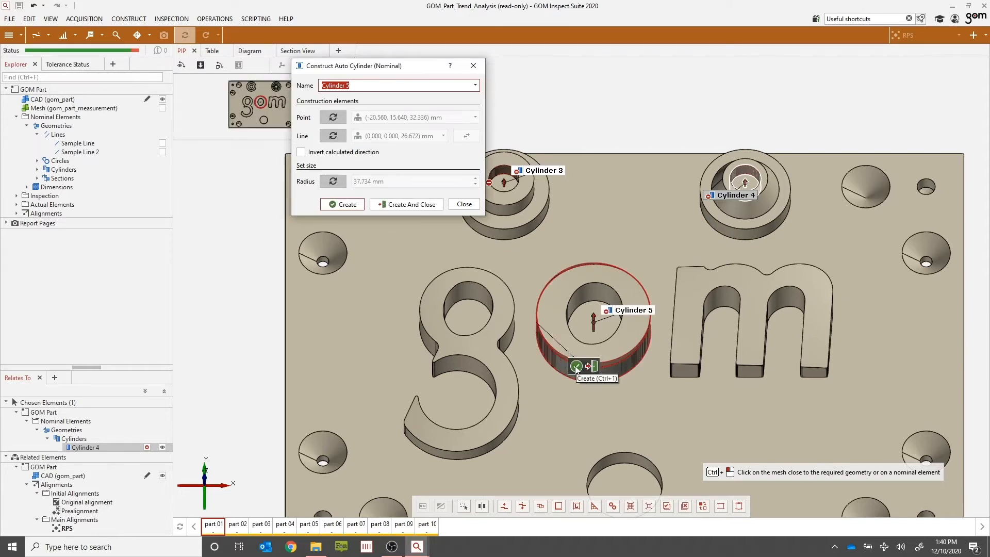
click(342, 204)
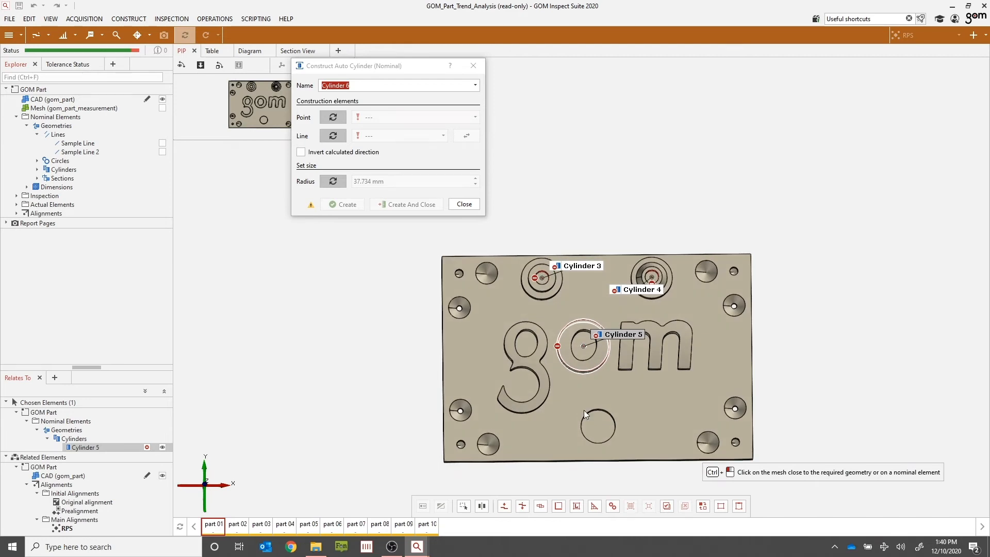
mouse_move(605, 400)
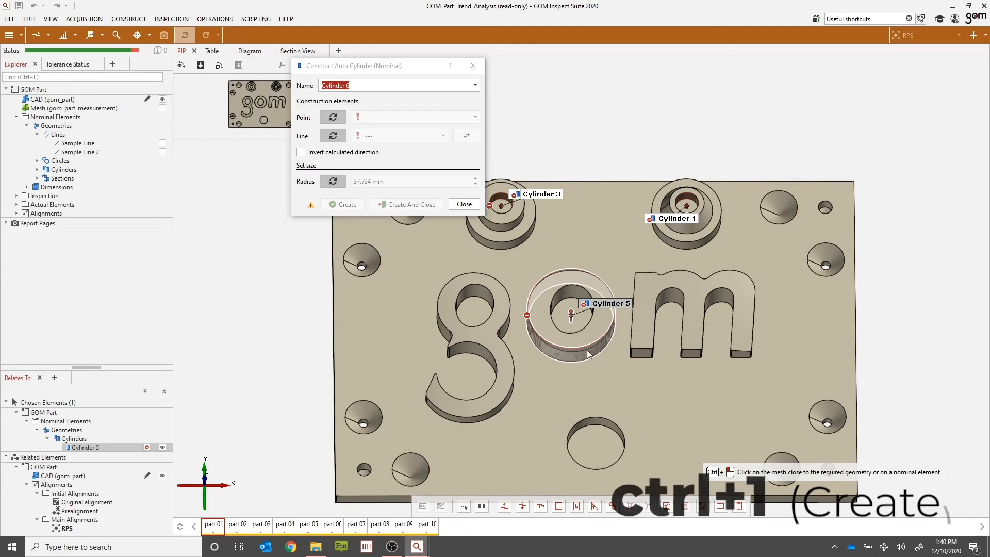
click(463, 204)
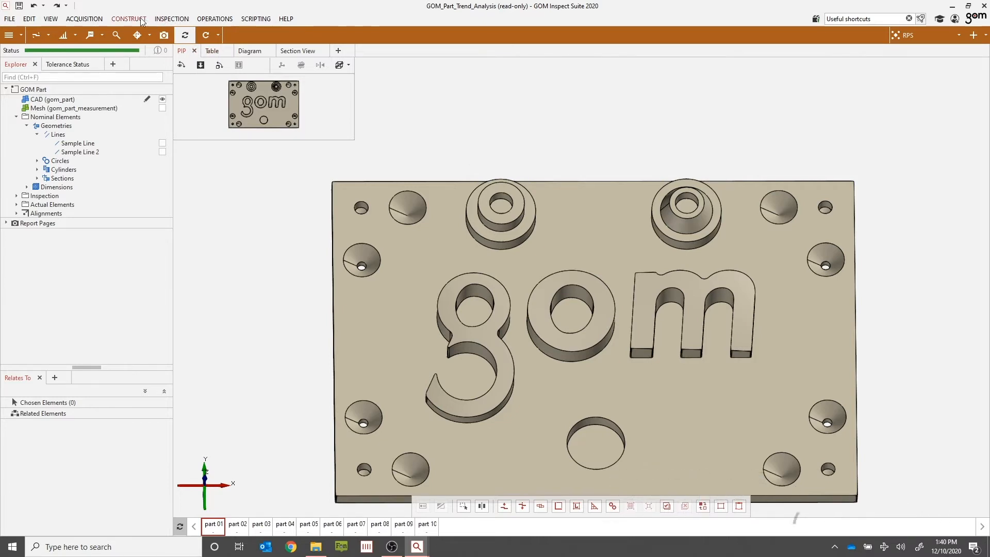
Add Auto Cylinder (Nominal) elements on the upper-right boss bore and the lower round pocket
click(128, 19)
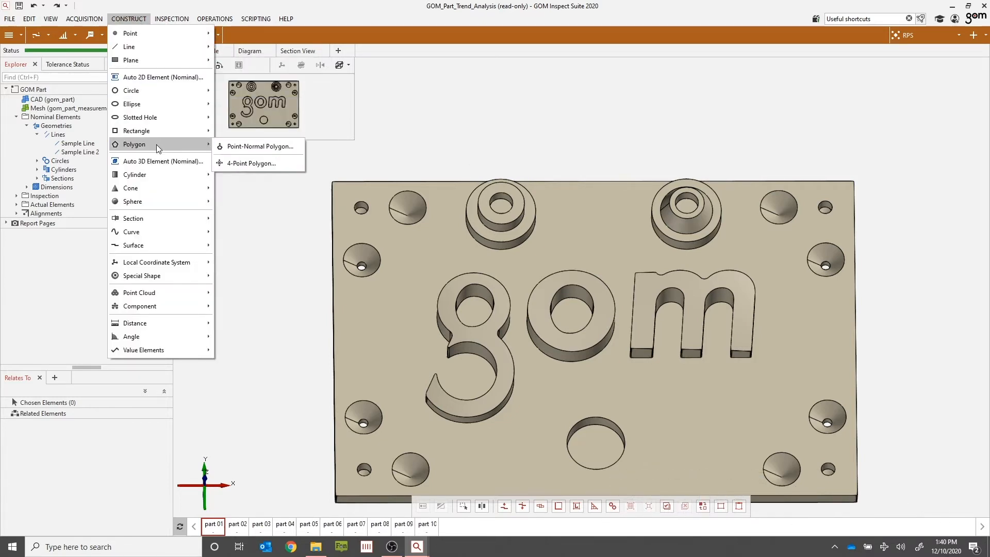
mouse_move(135, 175)
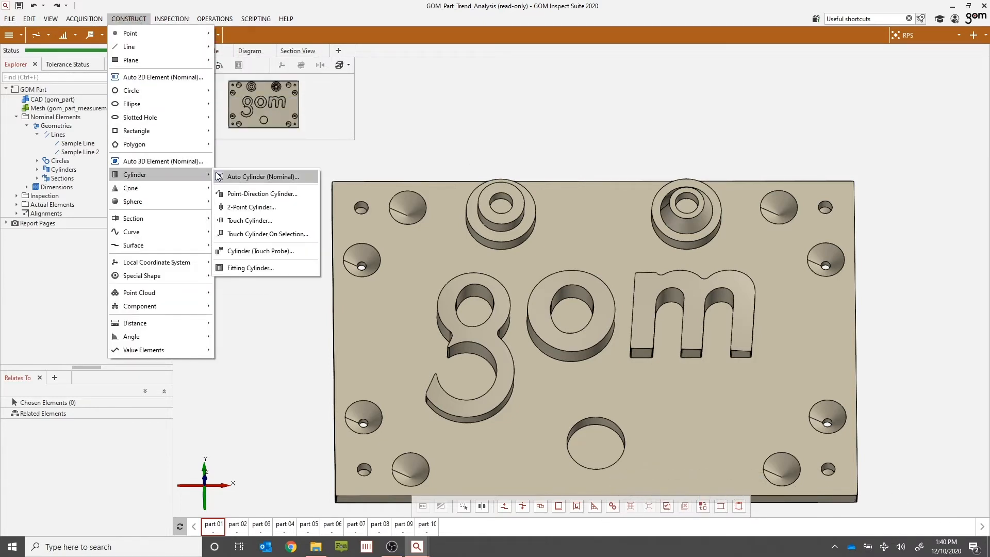
click(266, 176)
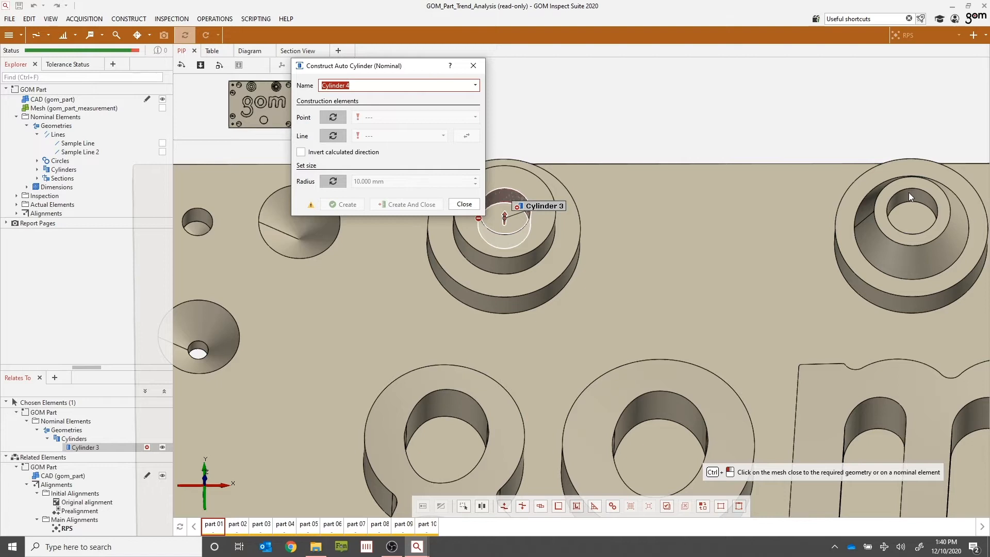
click(911, 215)
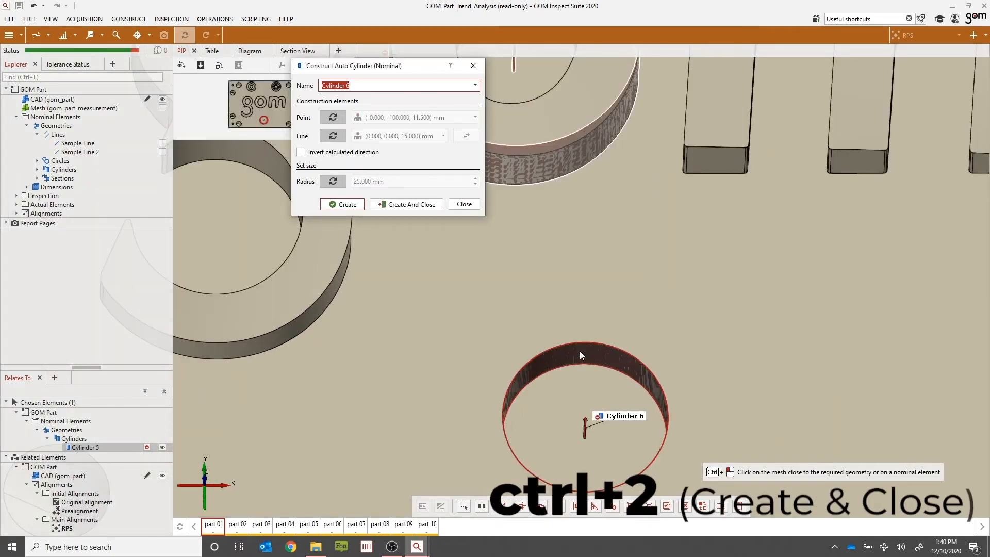
click(406, 204)
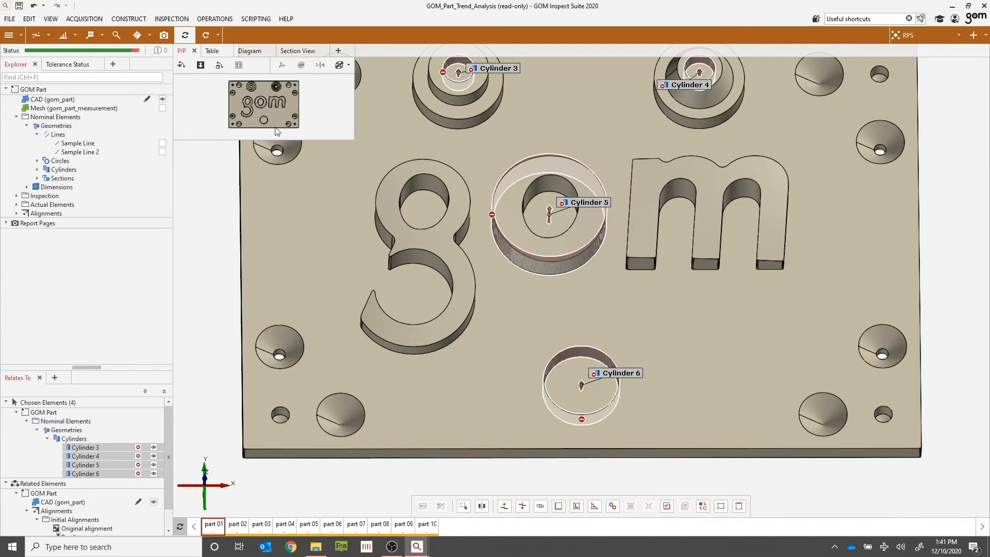
mouse_move(561, 378)
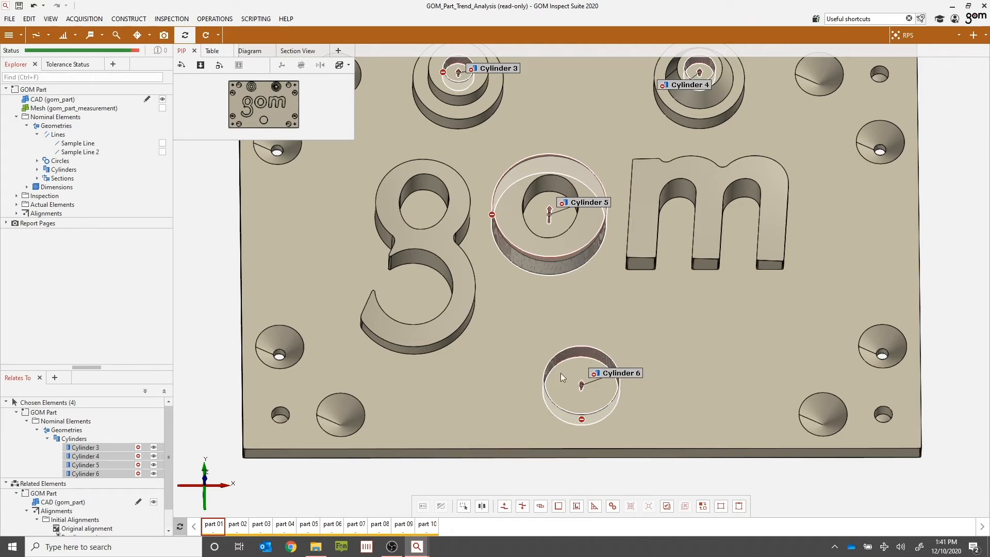
mouse_move(248, 215)
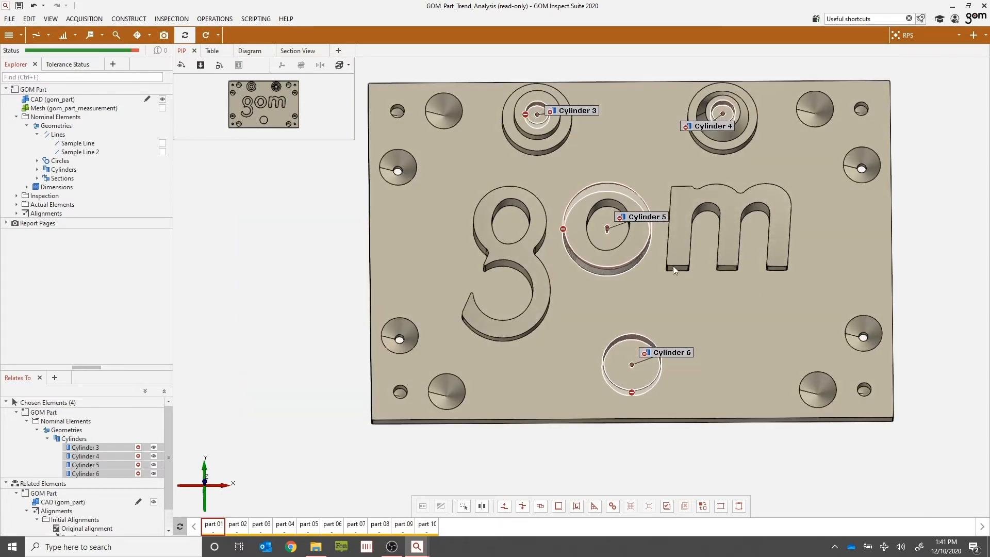
Construct surface points across the part, ending with points 19 and 20
click(129, 18)
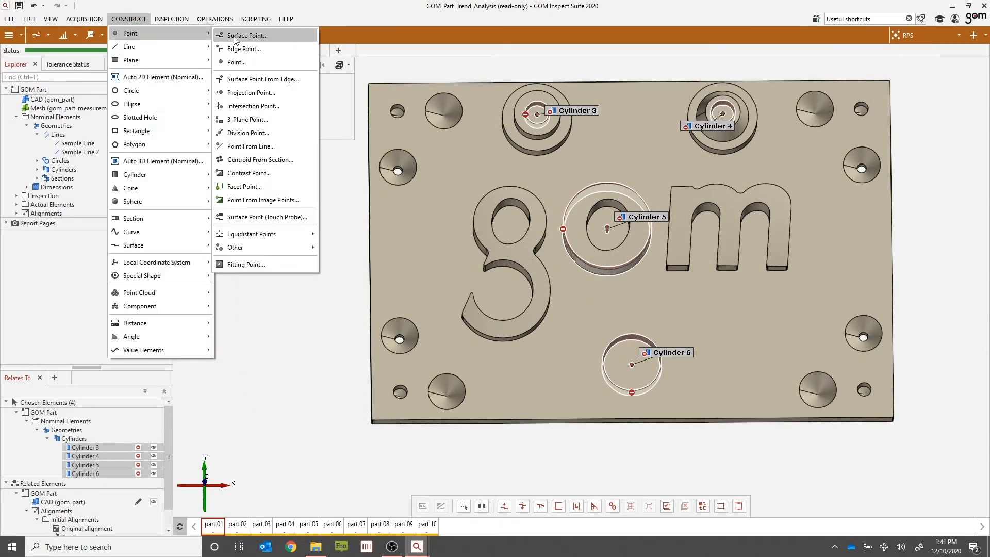
click(249, 35)
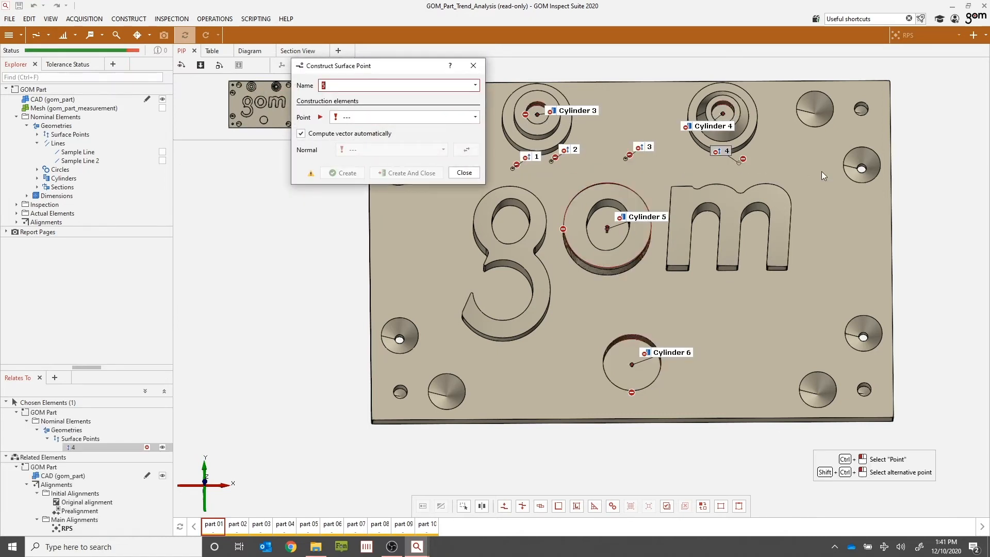
click(761, 339)
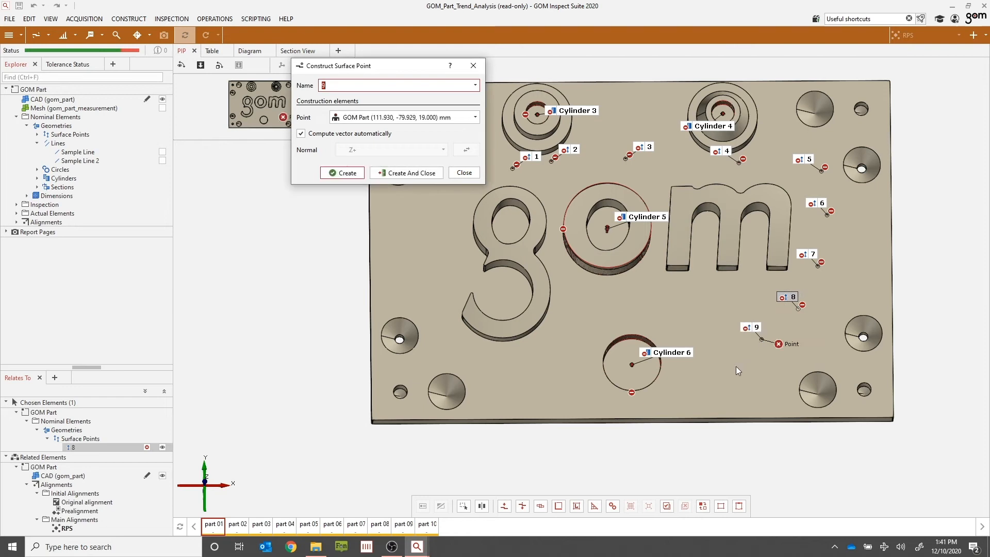
click(342, 172)
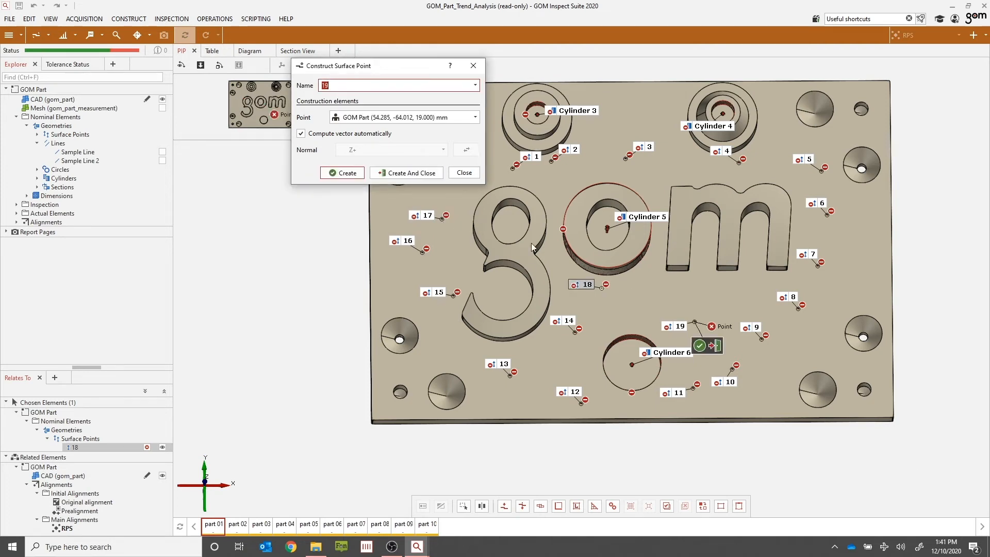
click(342, 172)
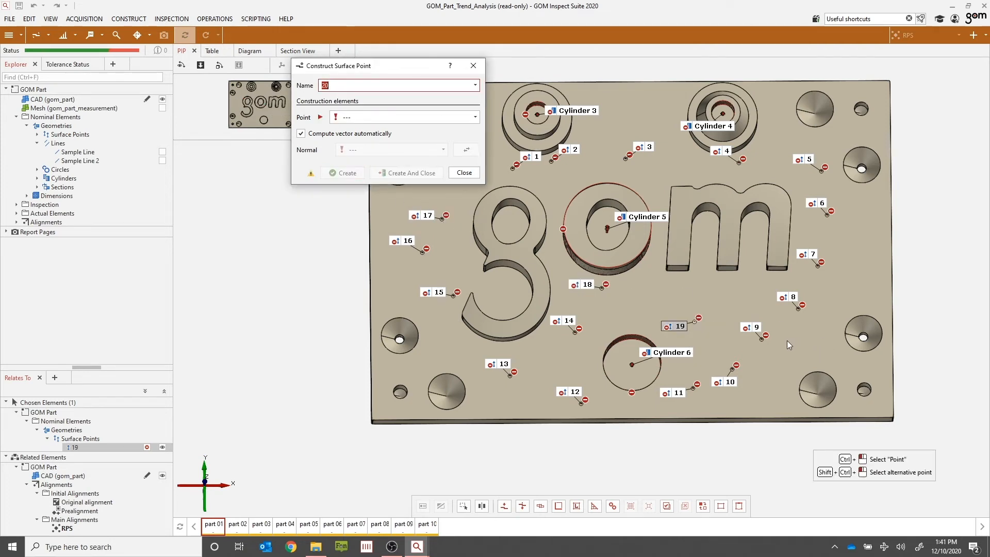
mouse_move(565, 223)
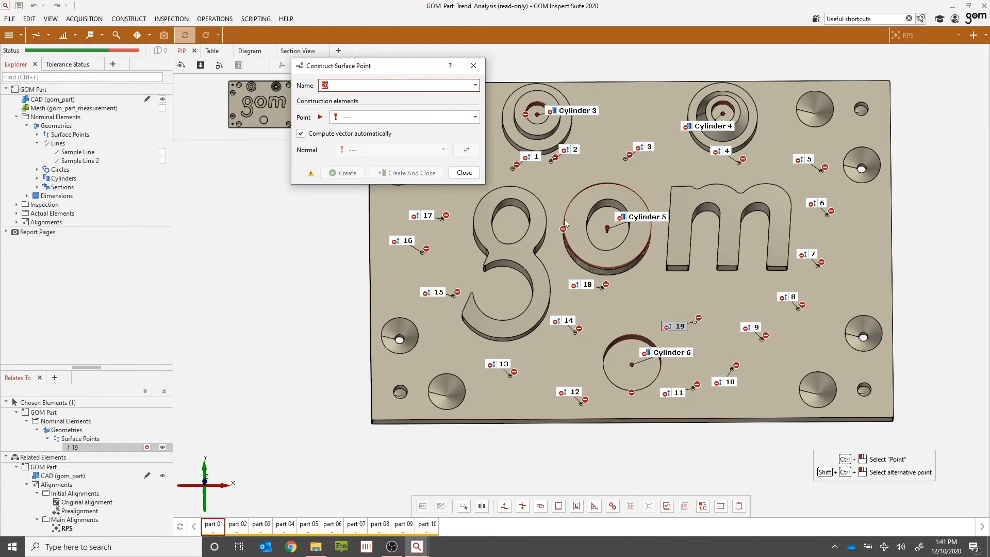
click(657, 288)
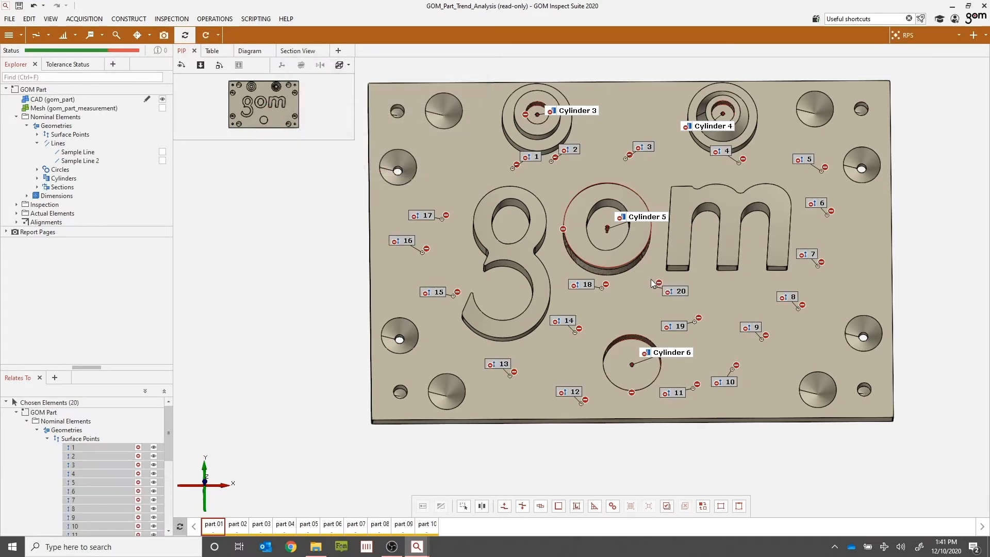
mouse_move(732, 288)
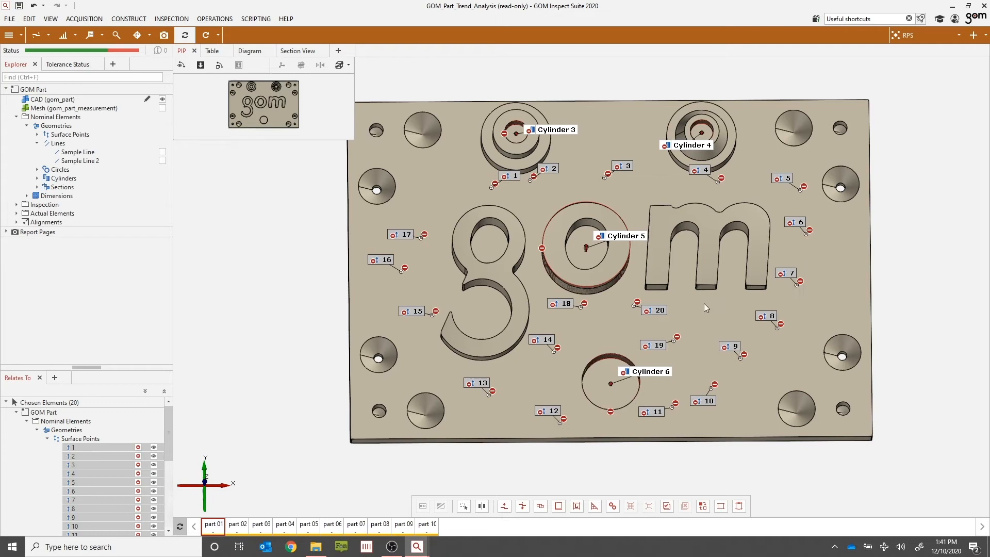
mouse_move(701, 305)
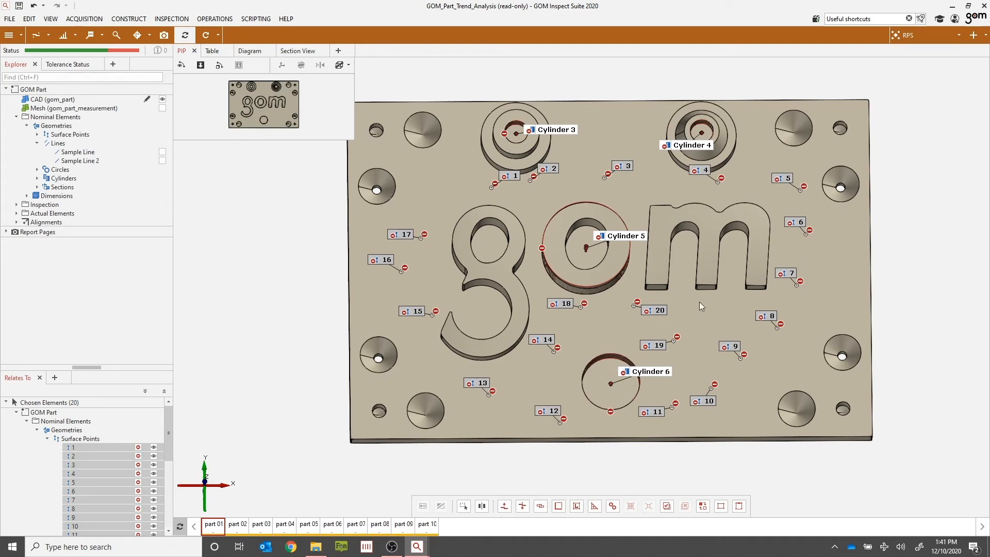
mouse_move(694, 315)
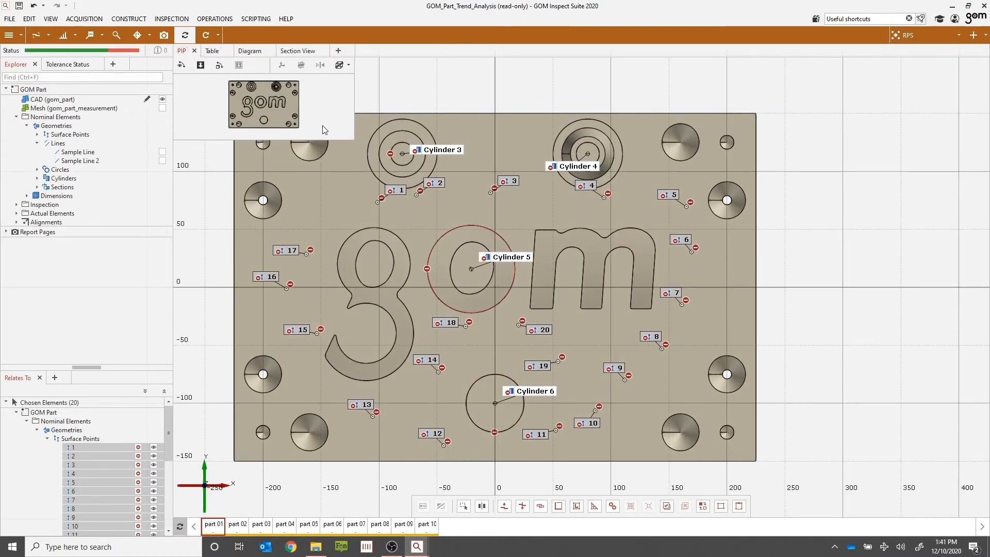
mouse_move(528, 302)
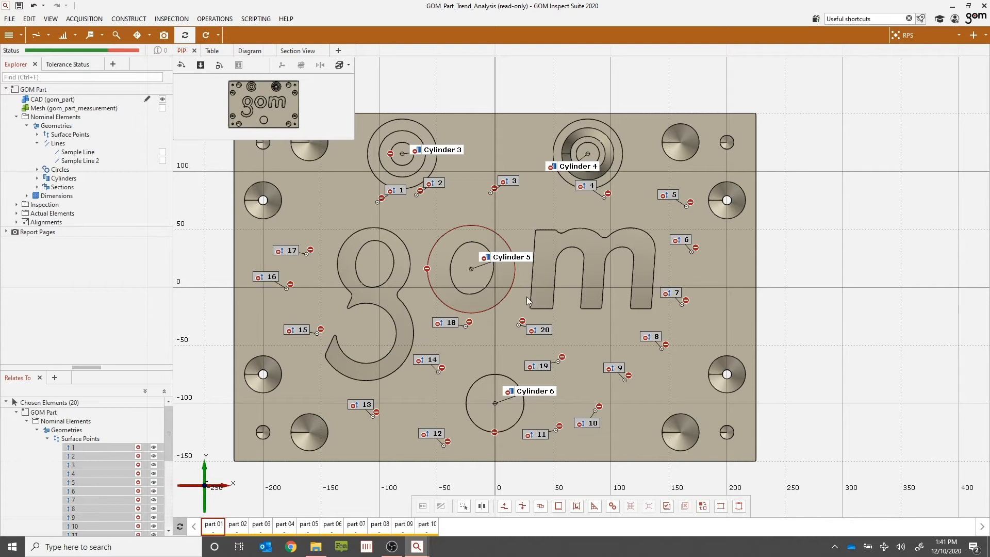
mouse_move(448, 335)
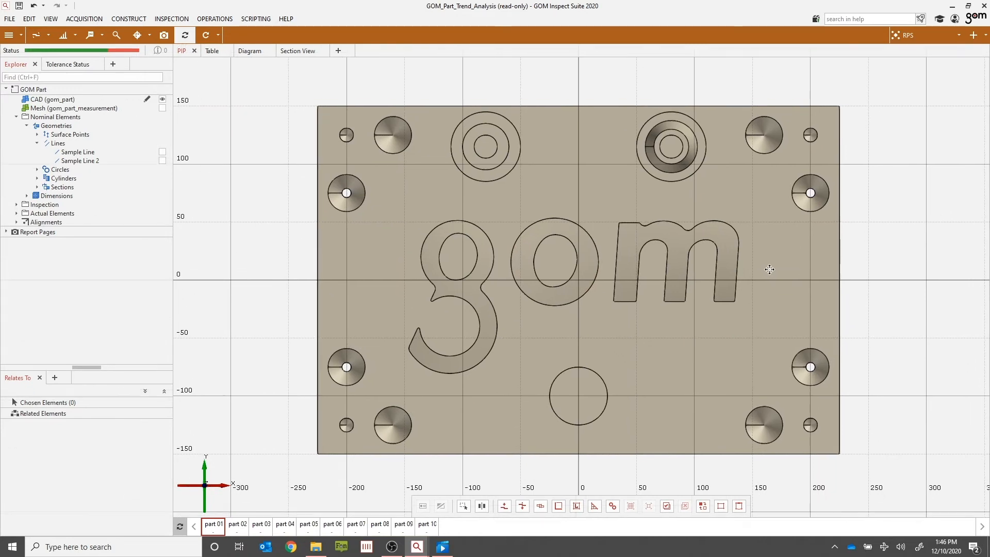
mouse_move(761, 277)
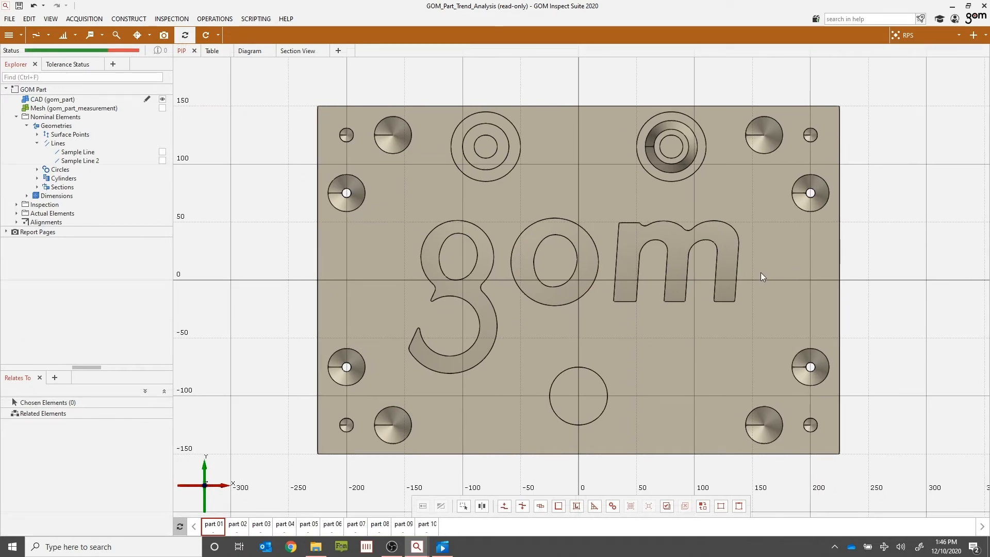
mouse_move(758, 295)
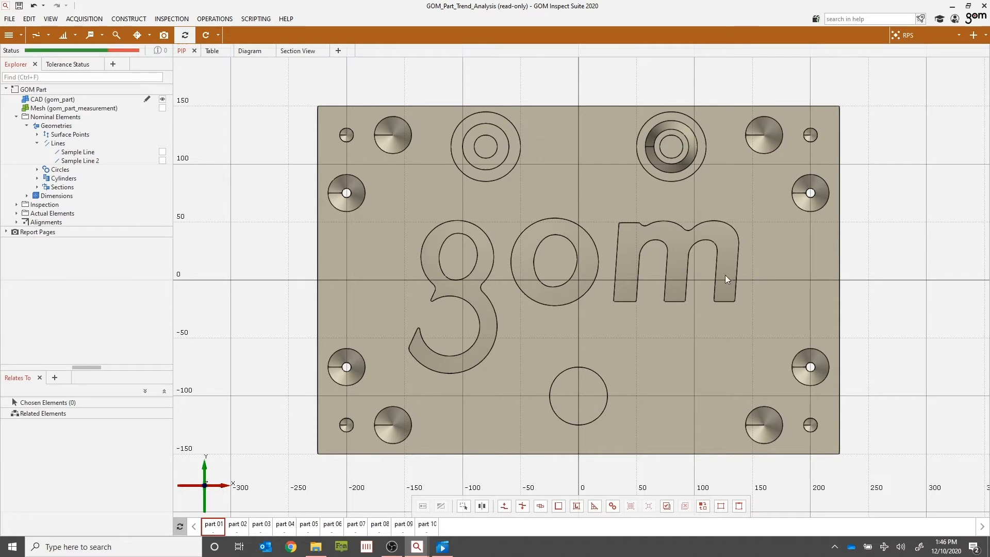
Select all 72 elements of the part with Ctrl+A
key(ctrl+a)
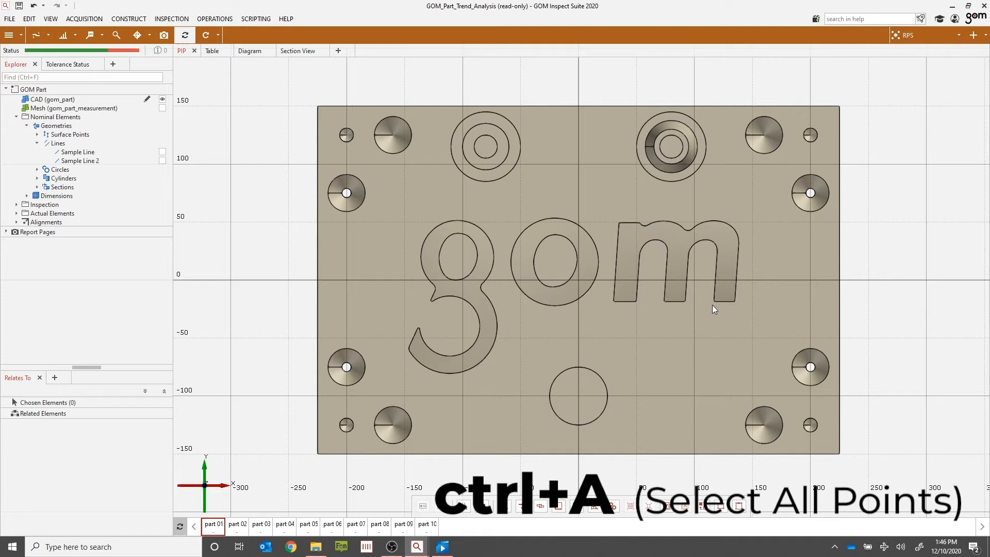
mouse_move(636, 298)
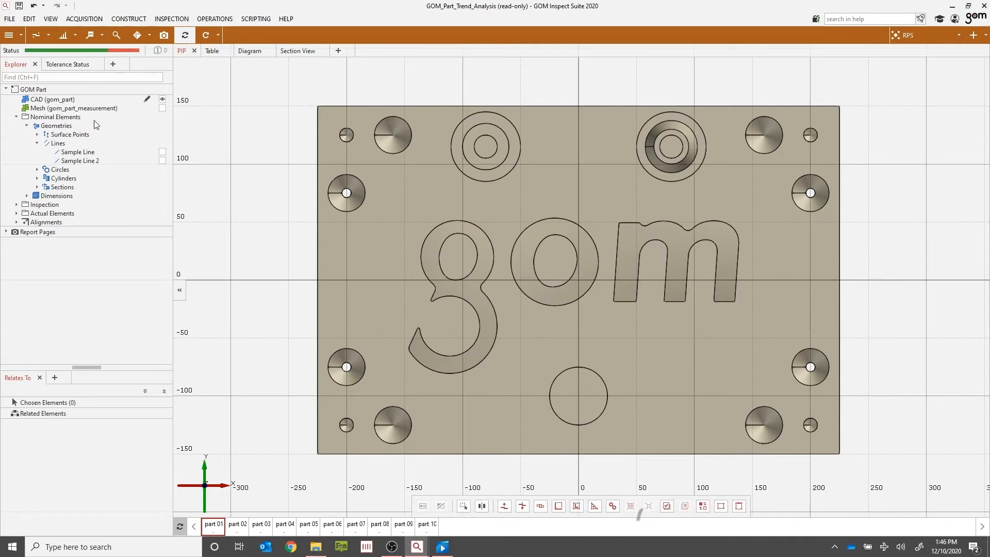
mouse_move(505, 205)
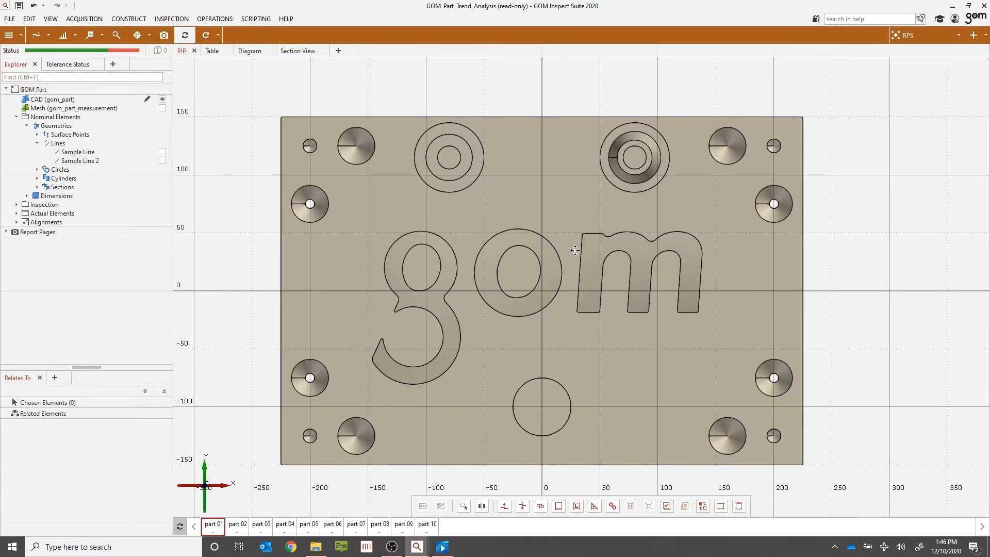
mouse_move(602, 251)
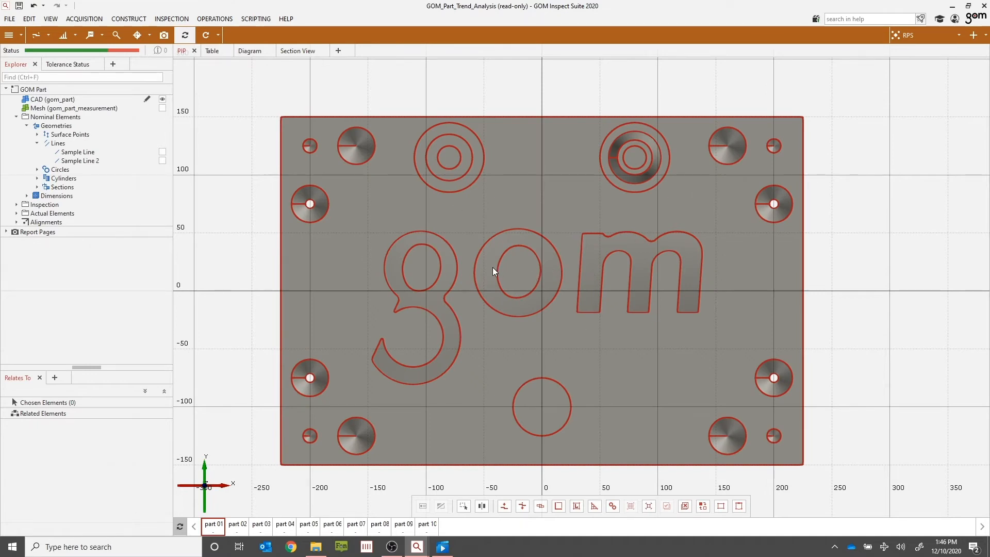
click(60, 169)
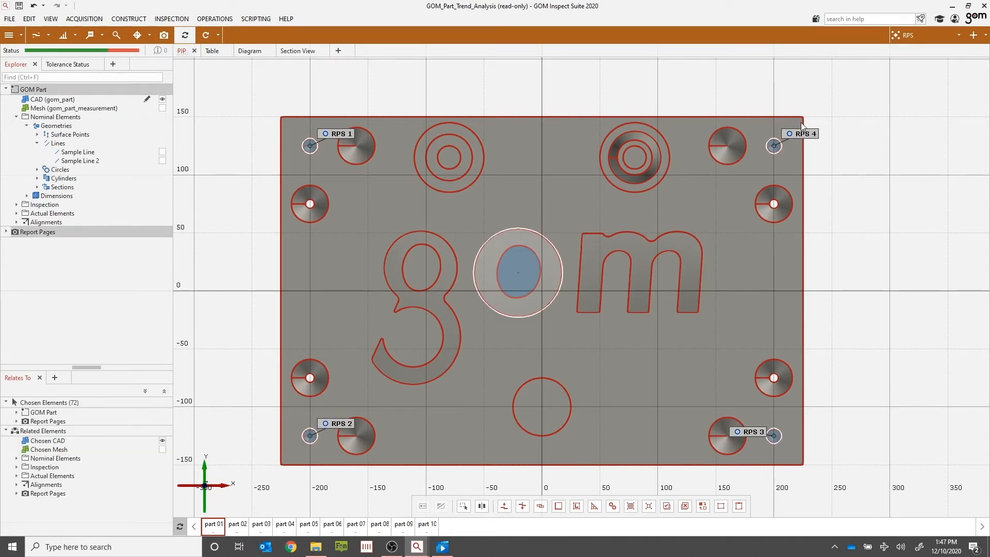
mouse_move(733, 431)
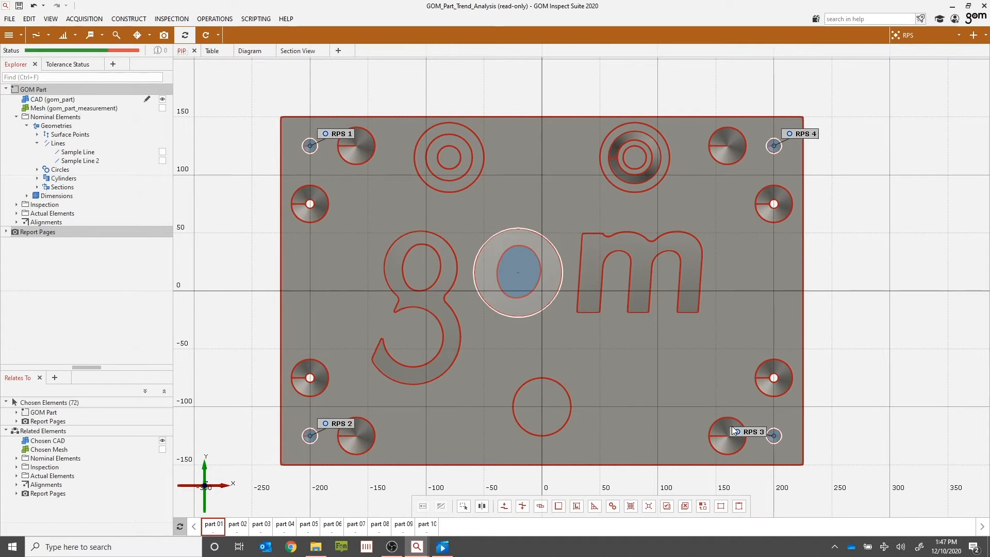
mouse_move(734, 369)
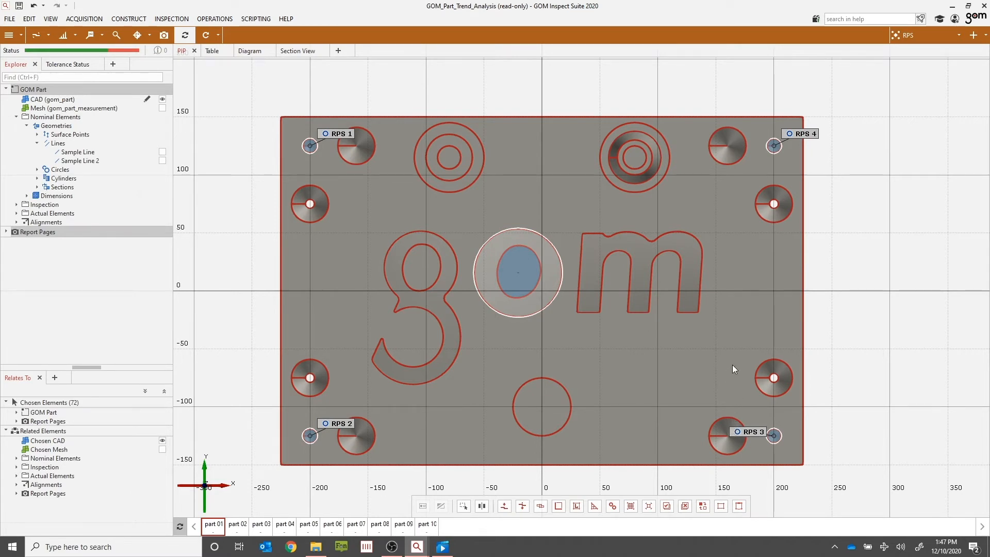
mouse_move(740, 365)
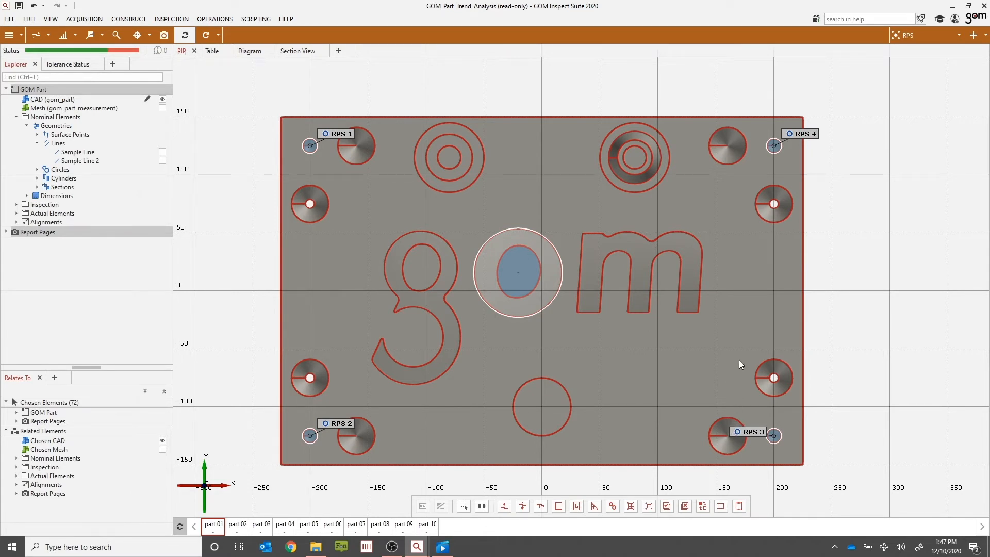
Deselect all elements with Ctrl+N, leaving only the CAD part chosen
key(Ctrl+N)
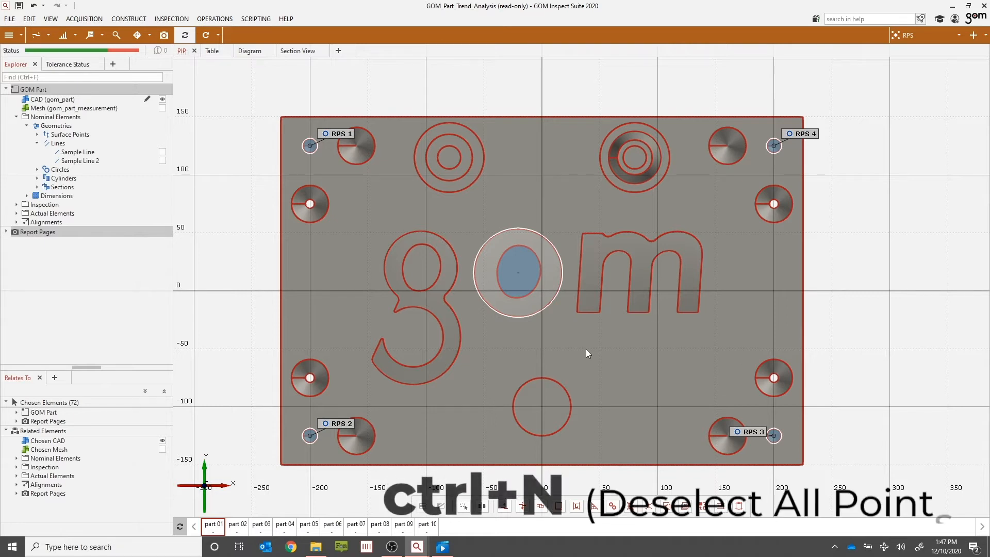
key(ctrl+n)
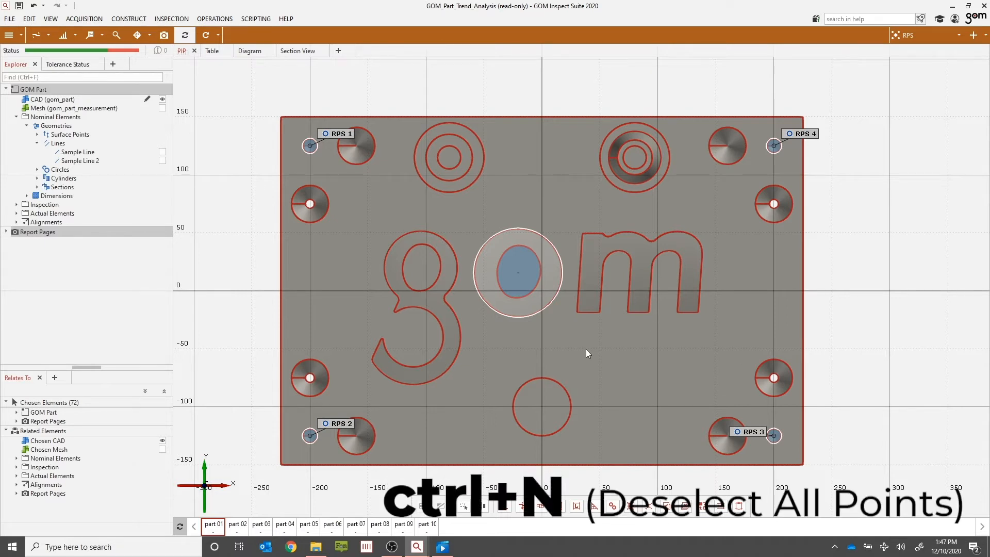
key(ctrl+n)
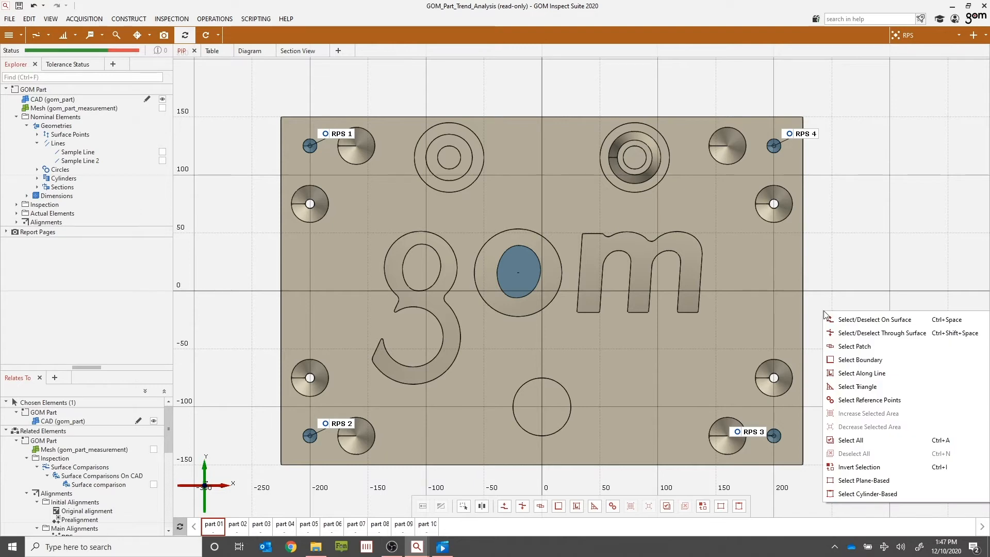
mouse_move(853, 360)
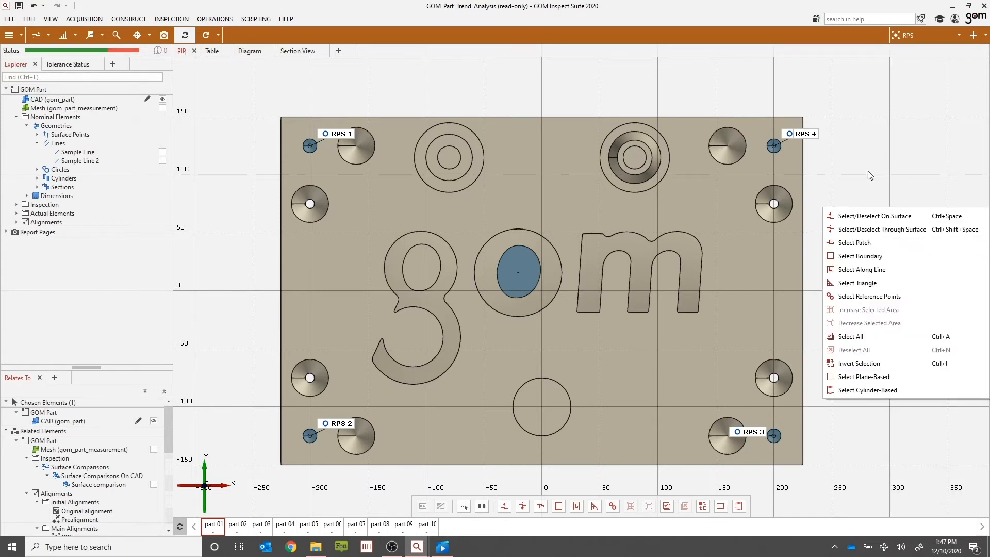
mouse_move(856, 336)
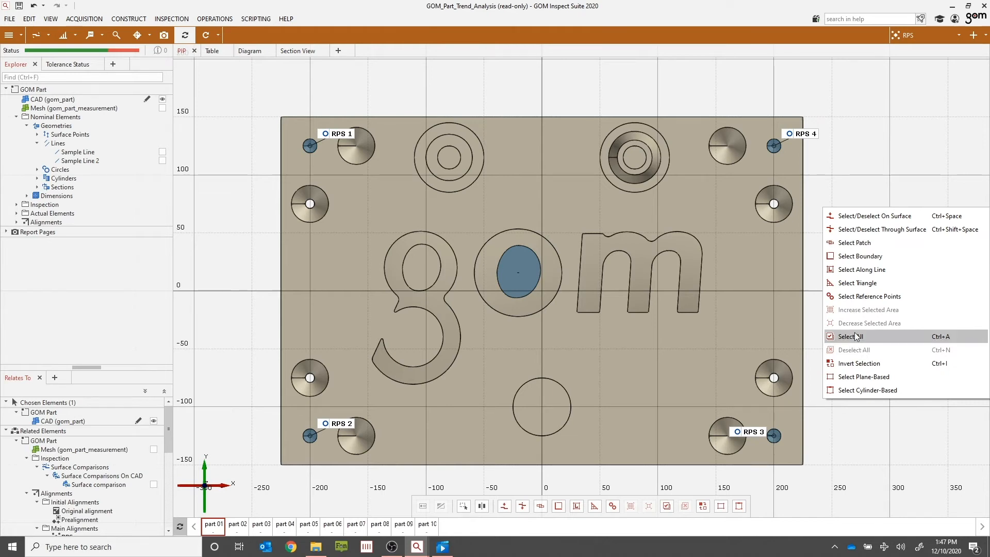
mouse_move(837, 354)
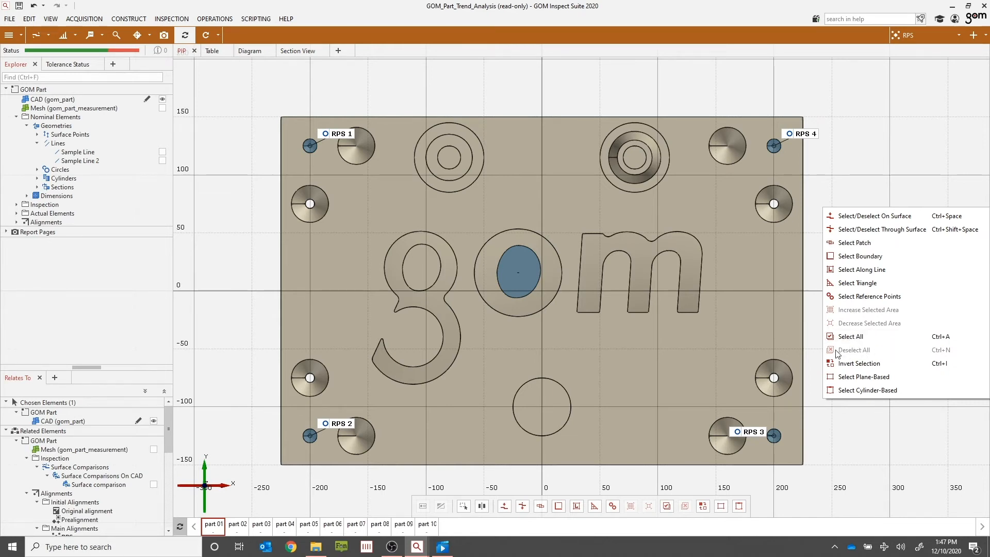
mouse_move(945, 278)
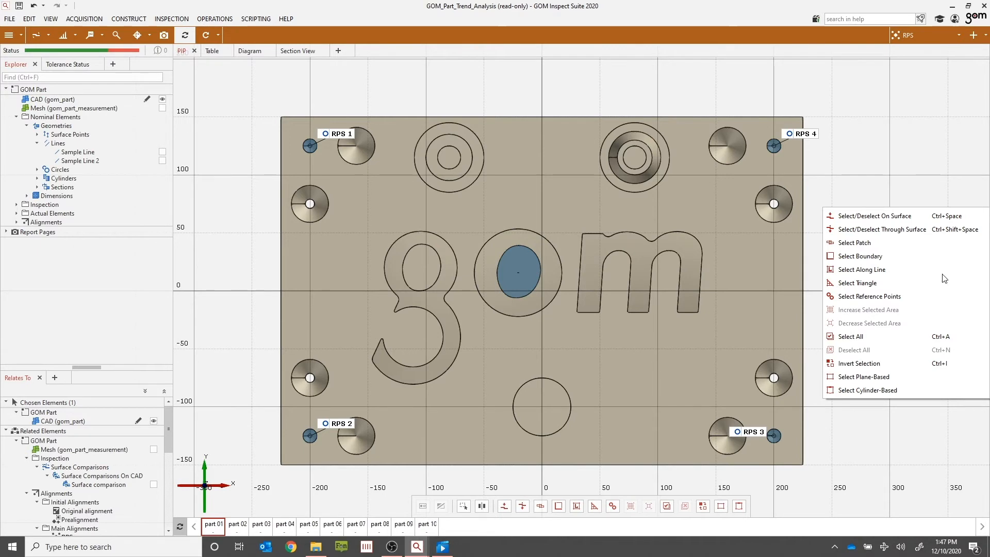
mouse_move(875, 216)
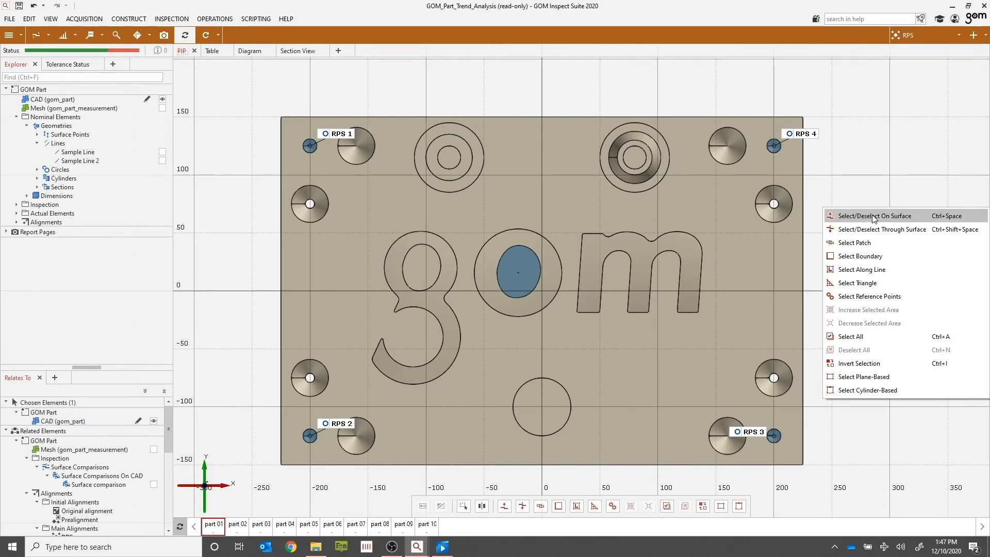
mouse_move(858, 363)
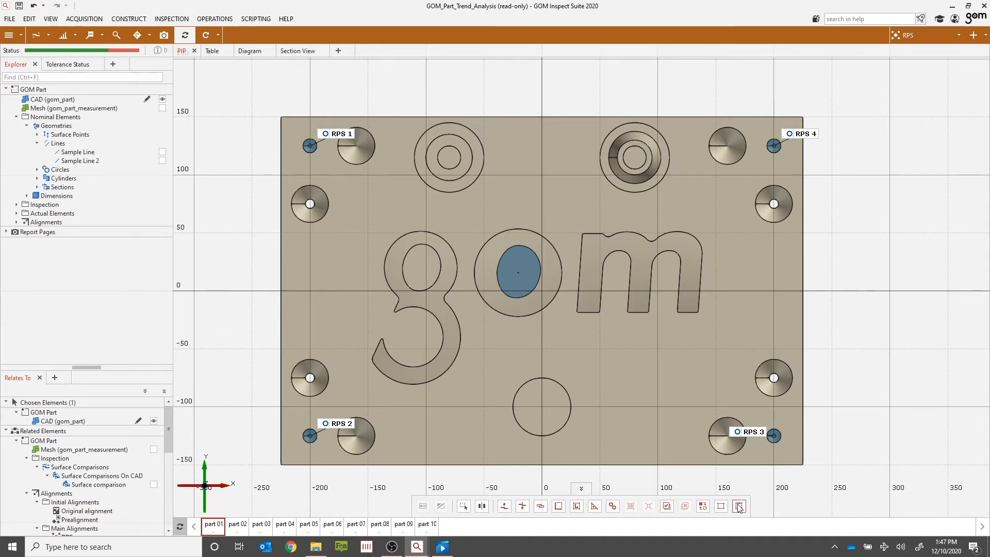
mouse_move(720, 505)
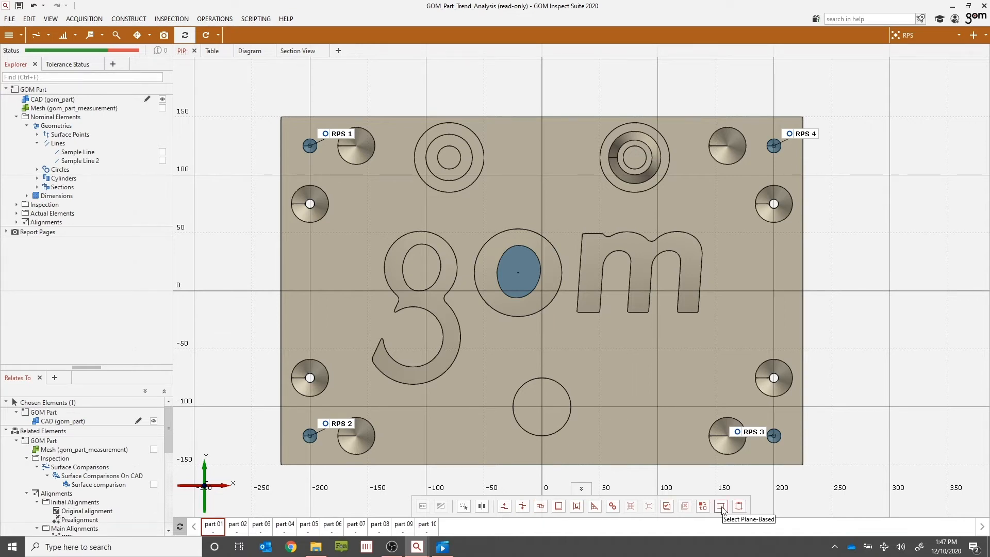
Select the part's flat face by plane, then repeat Select Plane-Based with Ctrl+R
click(720, 506)
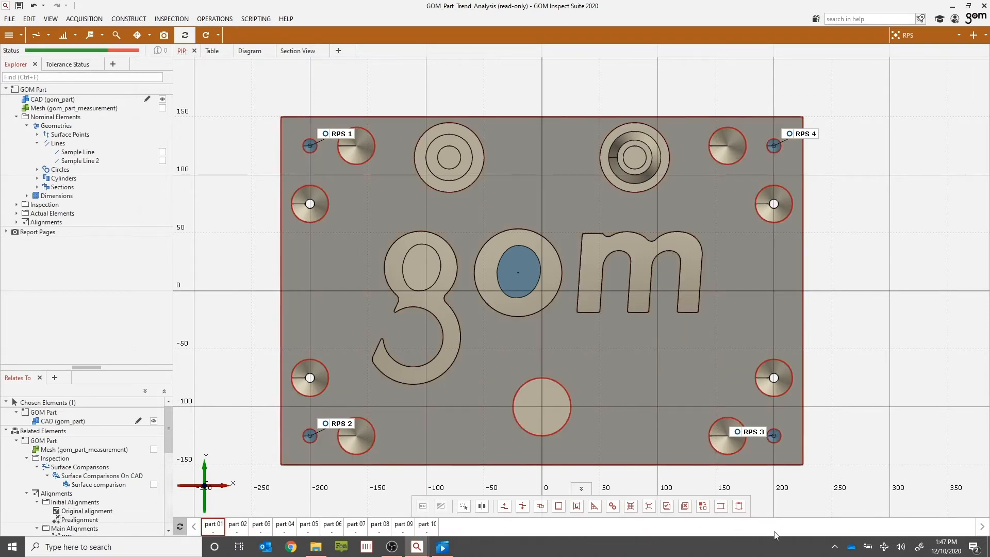
mouse_move(631, 378)
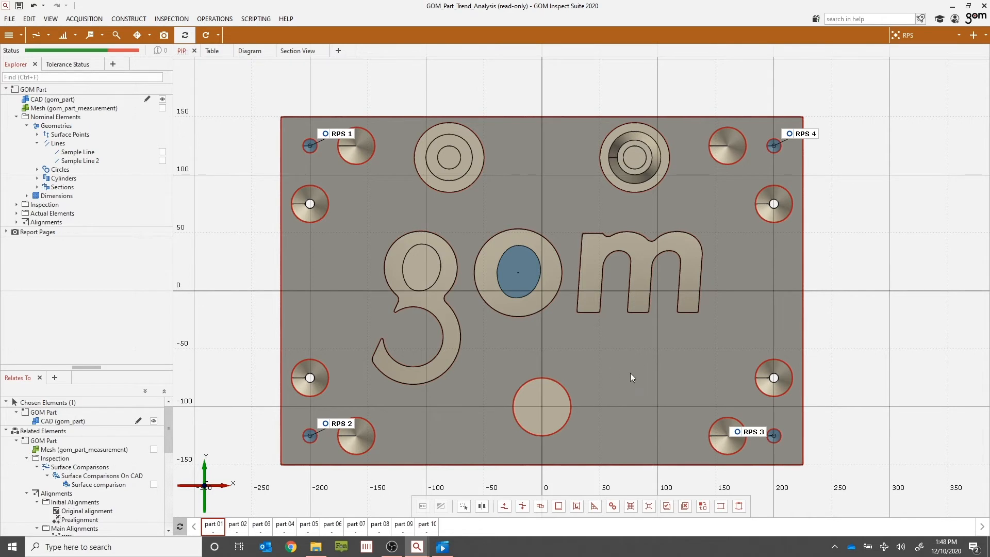
mouse_move(629, 373)
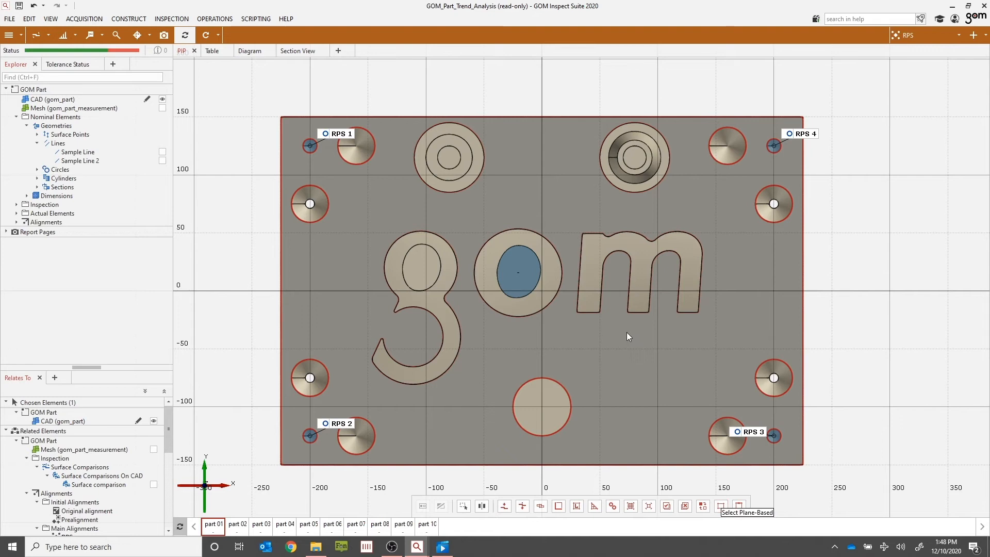
key(ctrl+r)
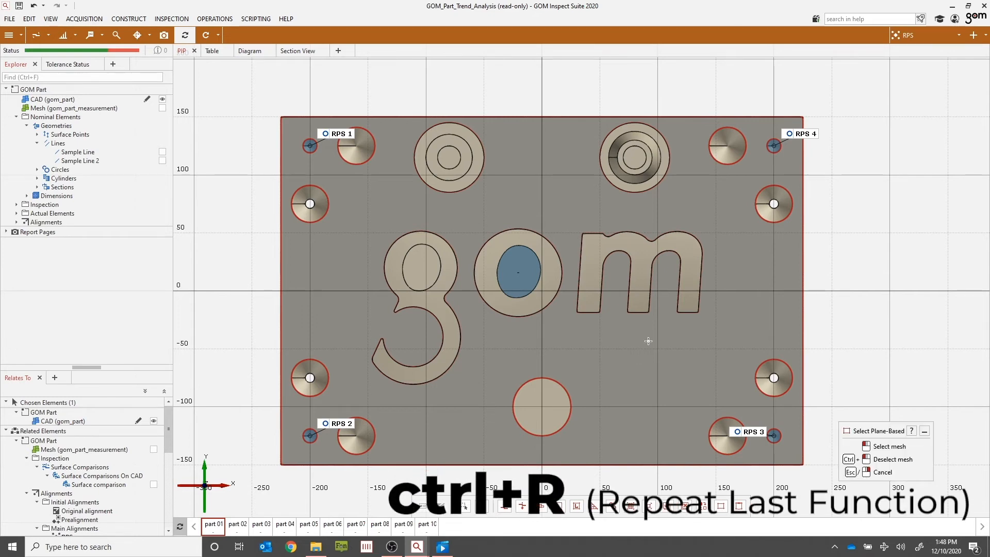
mouse_move(744, 269)
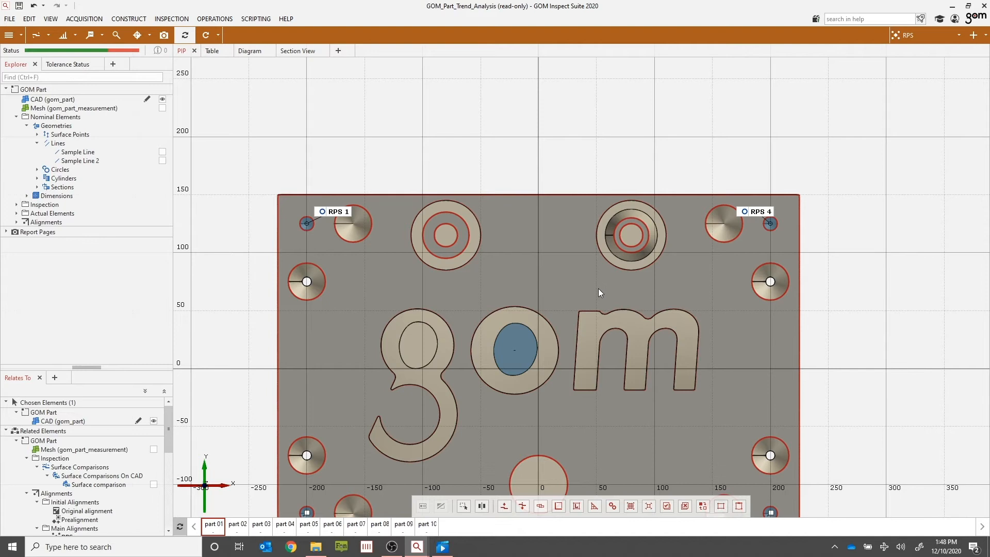
mouse_move(567, 140)
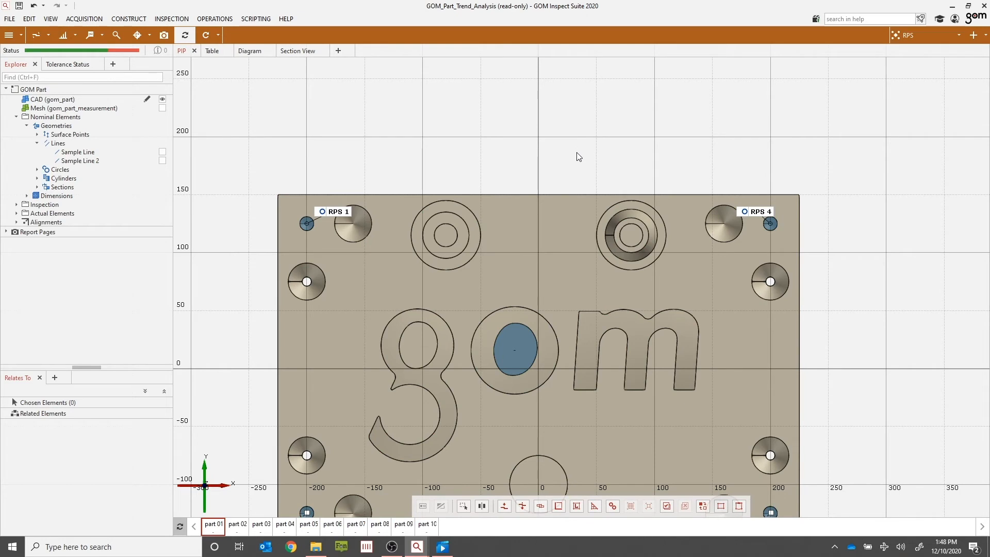
mouse_move(569, 159)
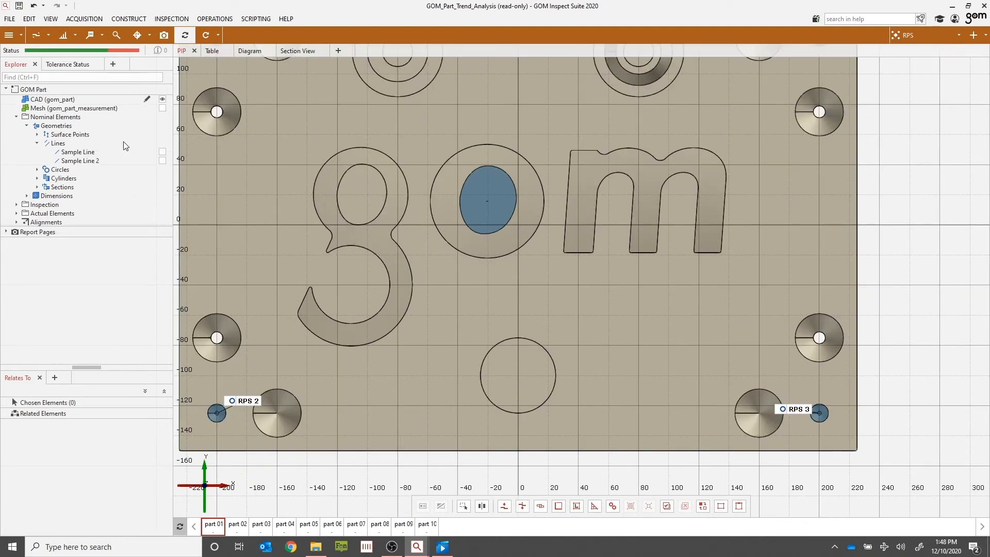
Show the measurement mesh in place of the CAD and select the area around the letter m
click(76, 109)
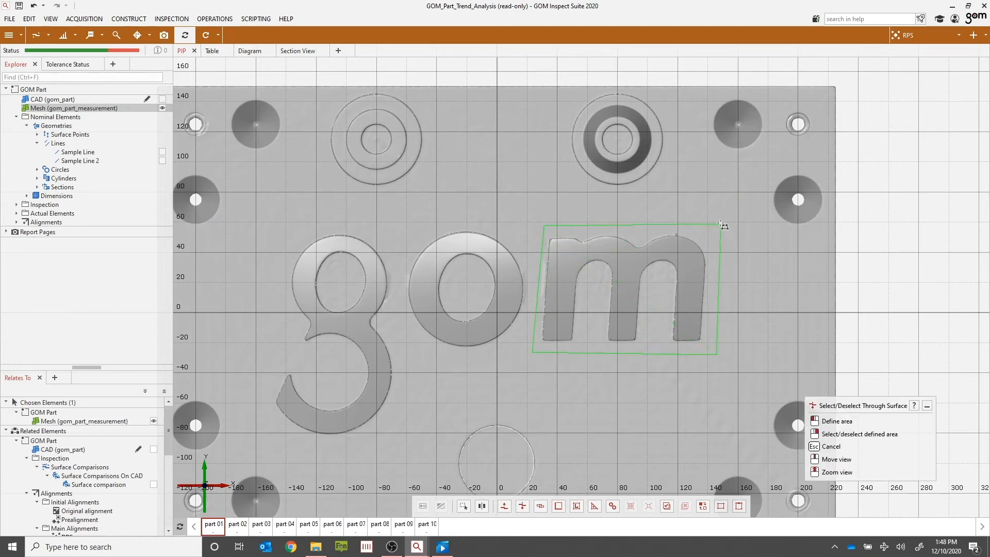
click(859, 434)
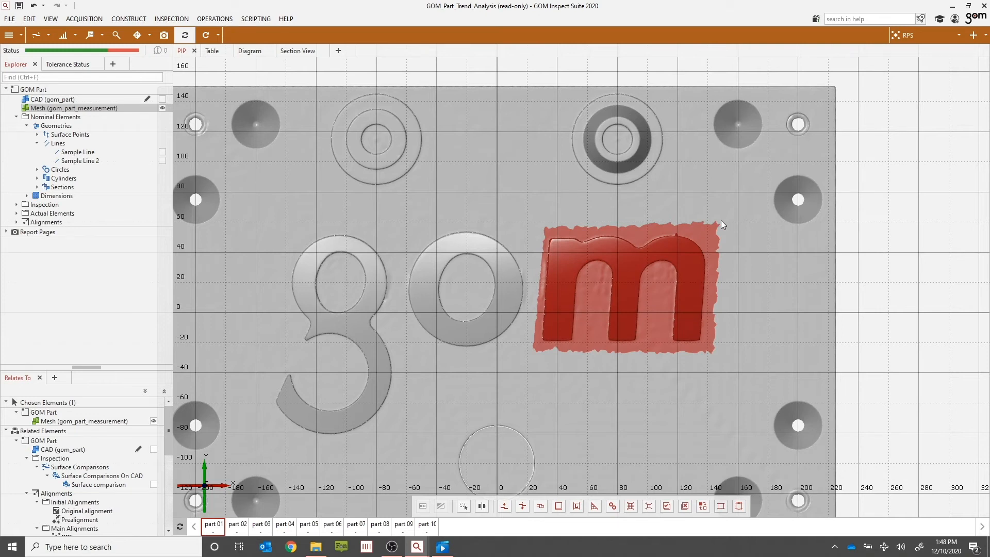
mouse_move(677, 117)
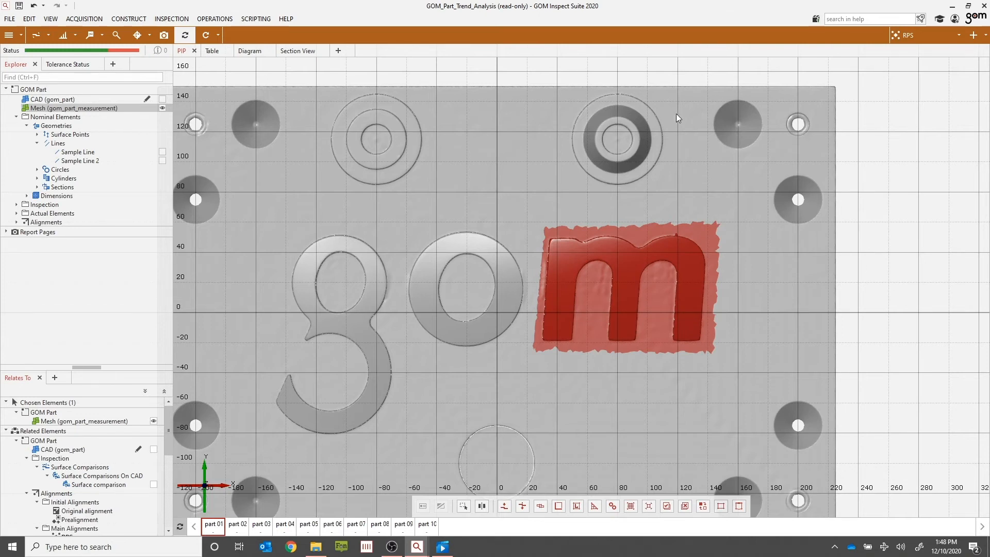
mouse_move(664, 304)
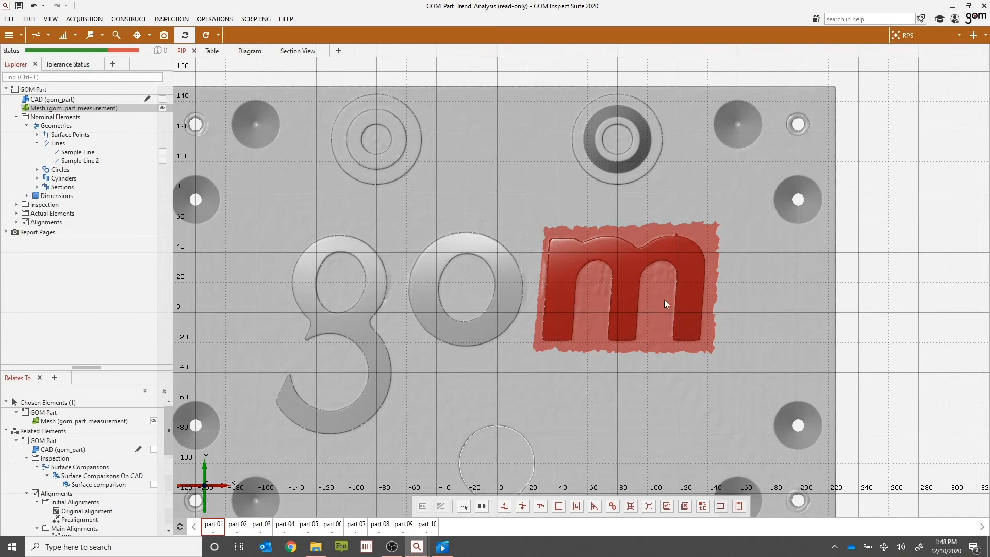
mouse_move(677, 394)
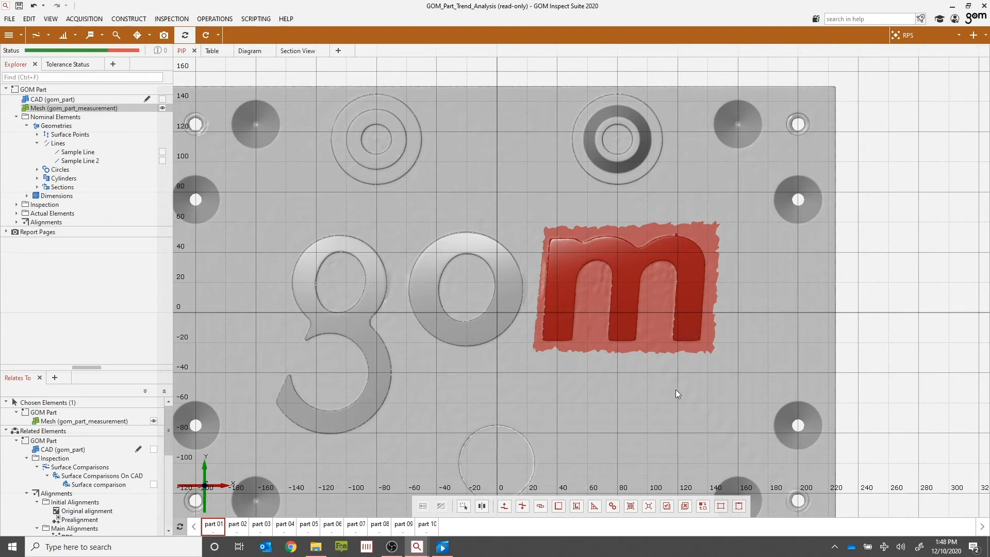
Invert the mesh selection with Ctrl+I, then press Ctrl+Delete
key(ctrl+i)
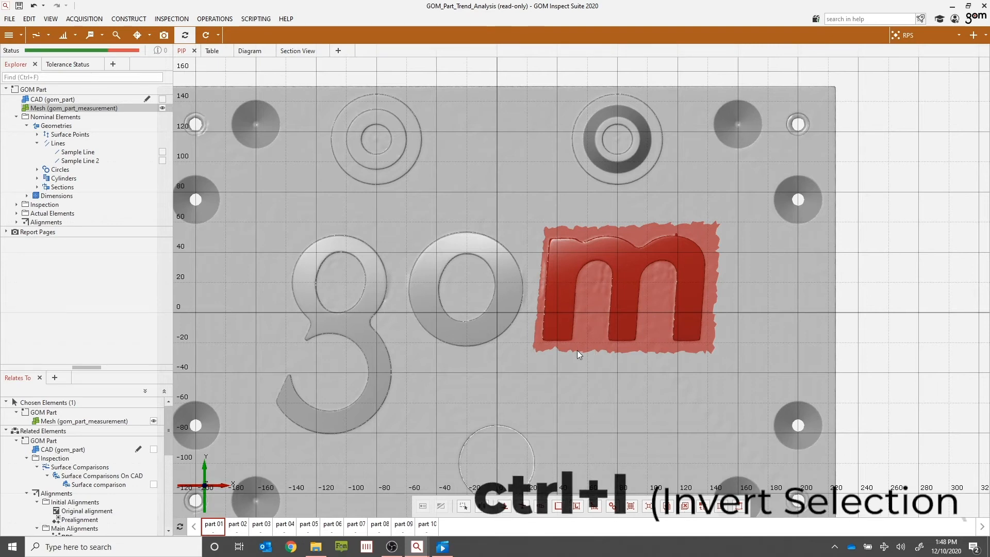
key(ctrl+i)
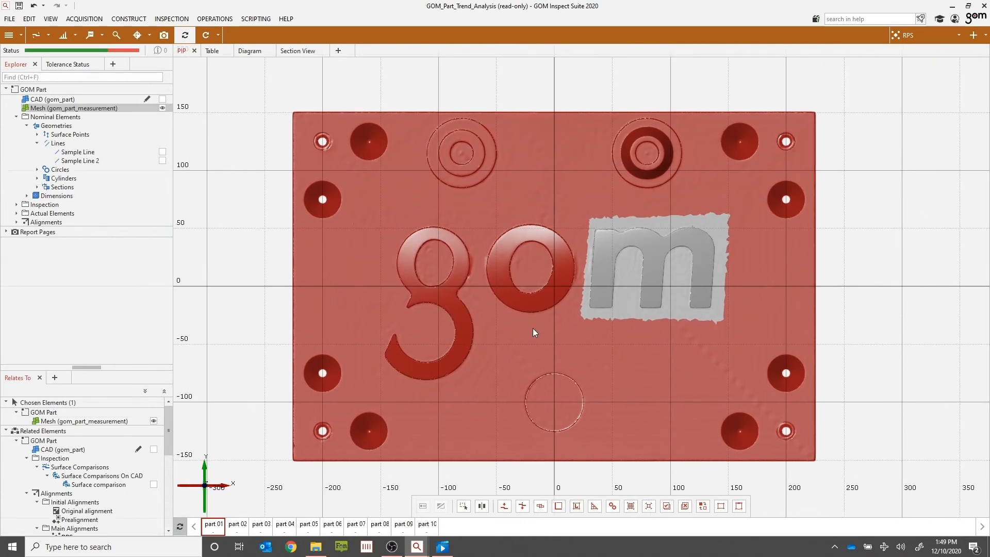
mouse_move(570, 297)
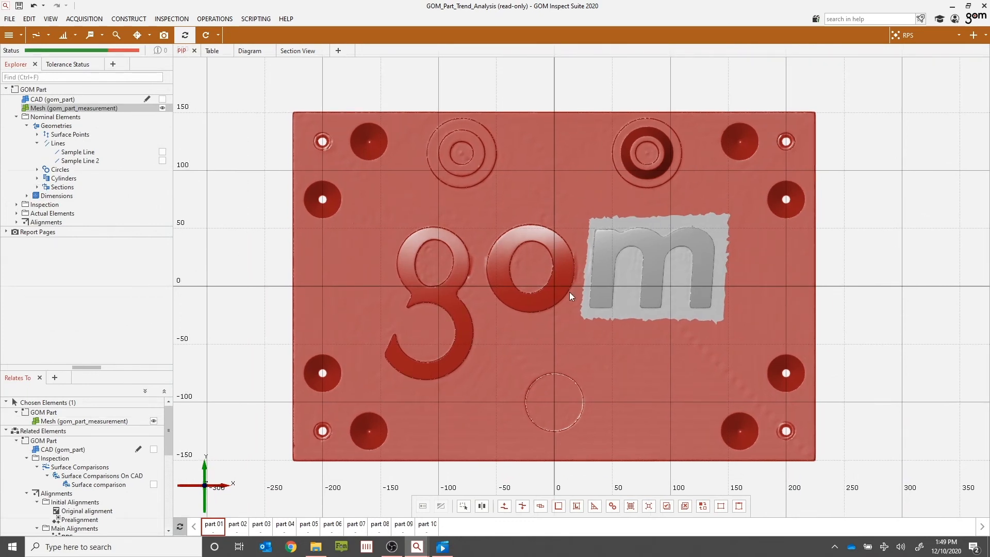
key(ctrl+delete)
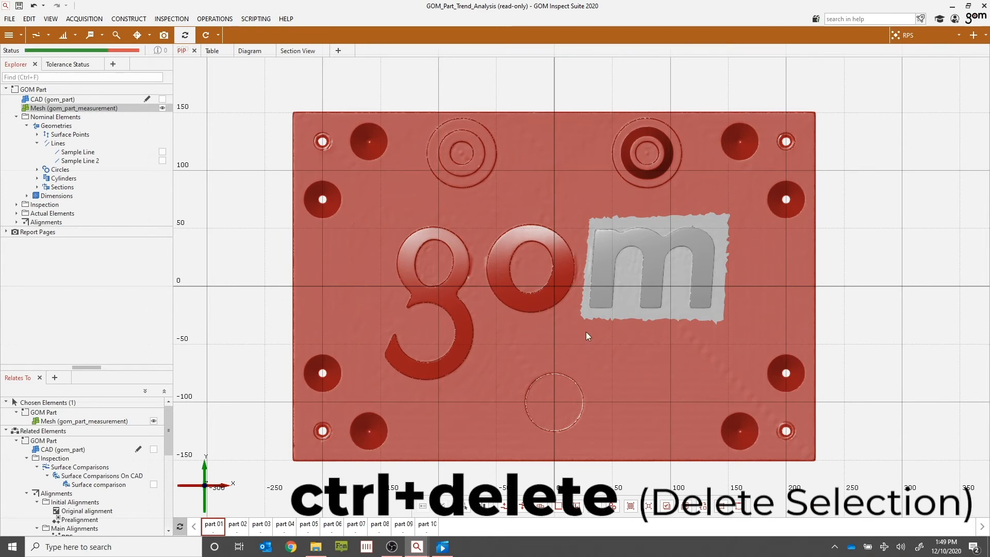
Delete the selected mesh area with Ctrl+Delete, leaving only the patch around the letter m
key(ctrl+delete)
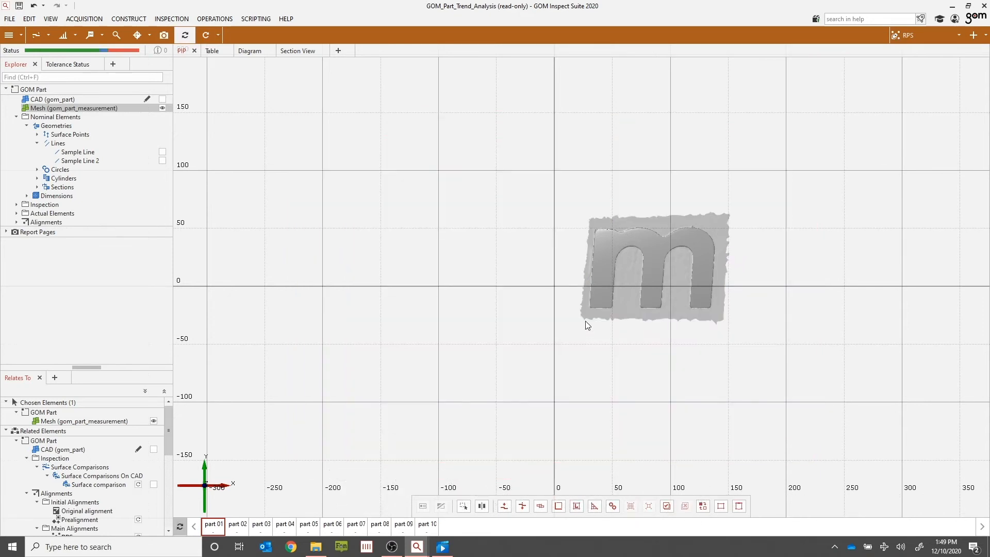
drag(631, 277, 679, 314)
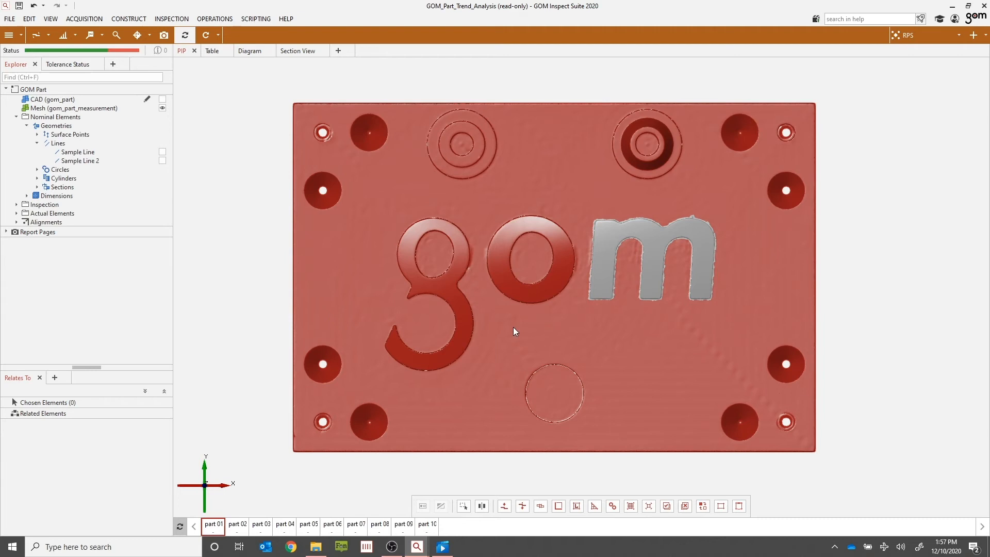
mouse_move(513, 335)
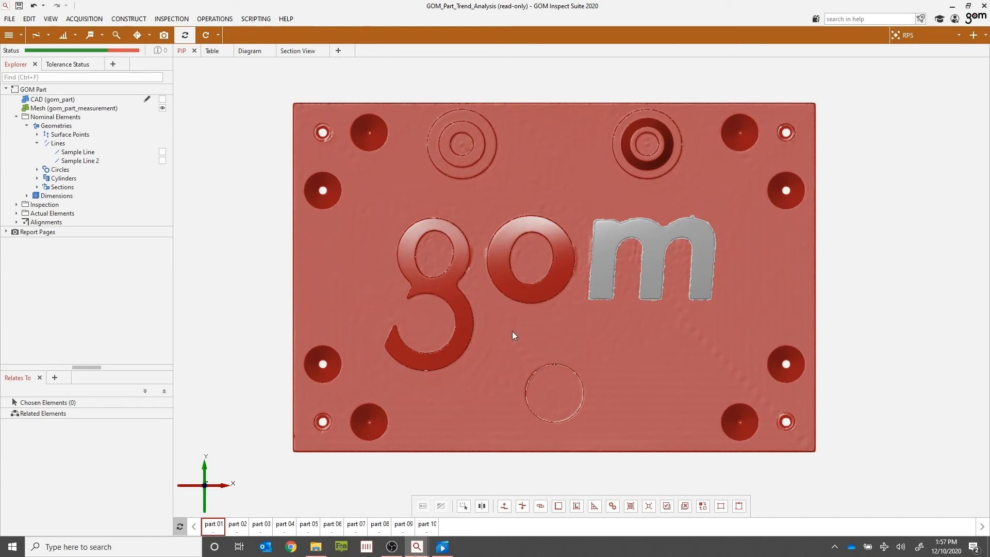
mouse_move(513, 339)
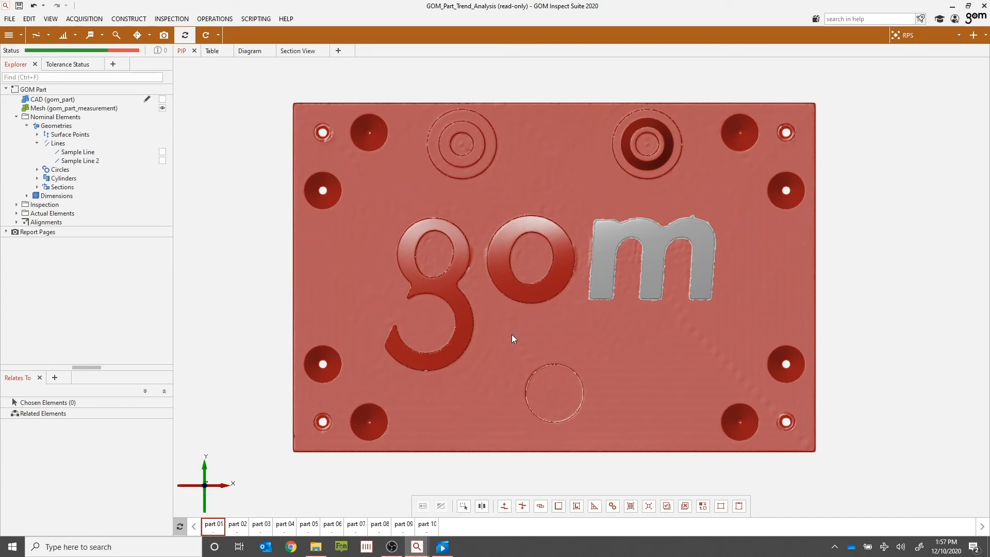
mouse_move(884, 208)
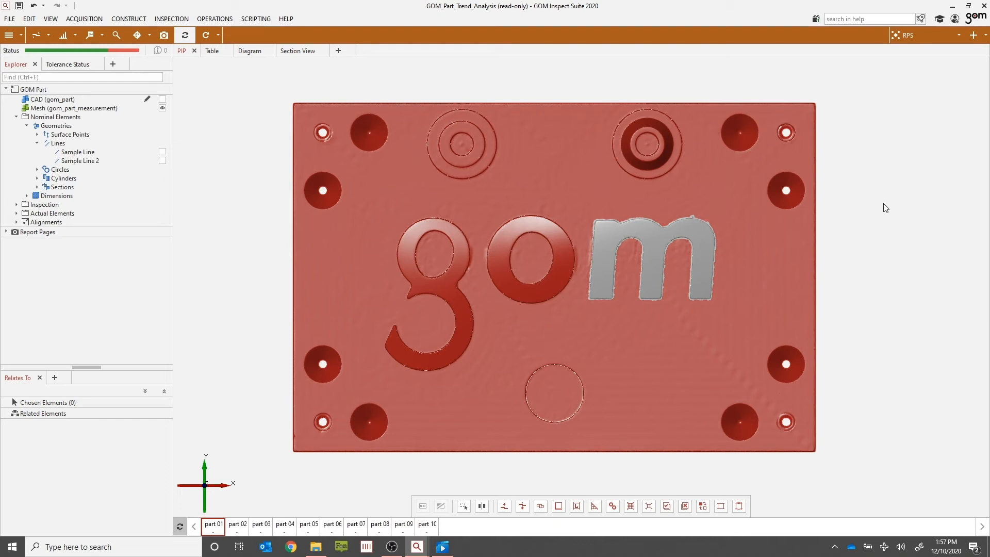
mouse_move(577, 85)
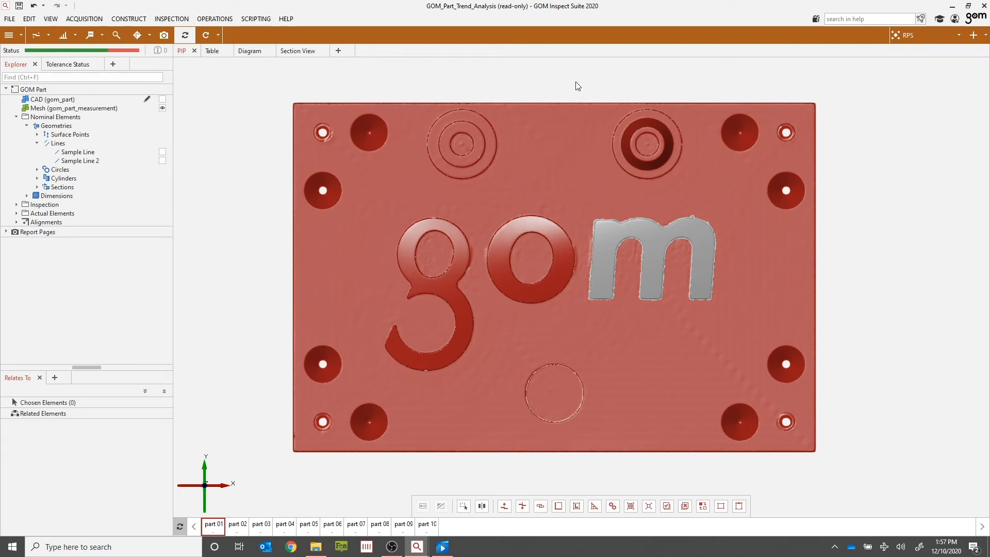
Deselect everything on the mesh, then try paste, undo and redo shortcuts (Ctrl+V, Ctrl+Z, Ctrl+Y)
key(ctrl+c)
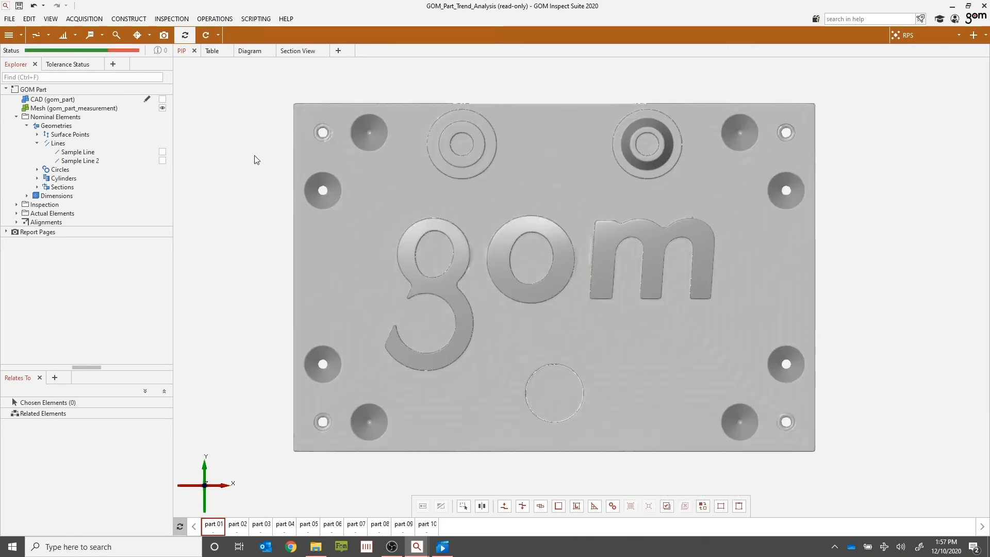
key(ctrl+v)
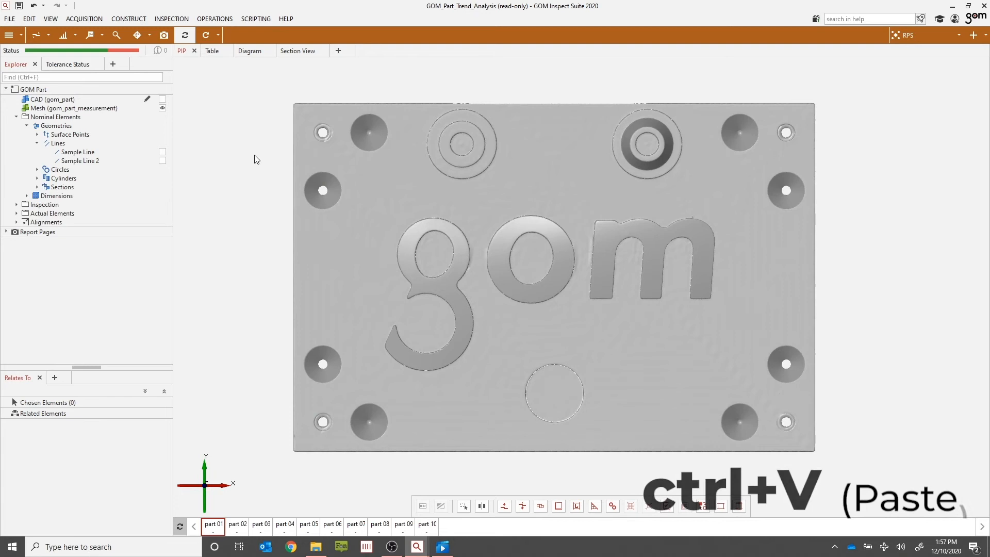
key(ctrl+z)
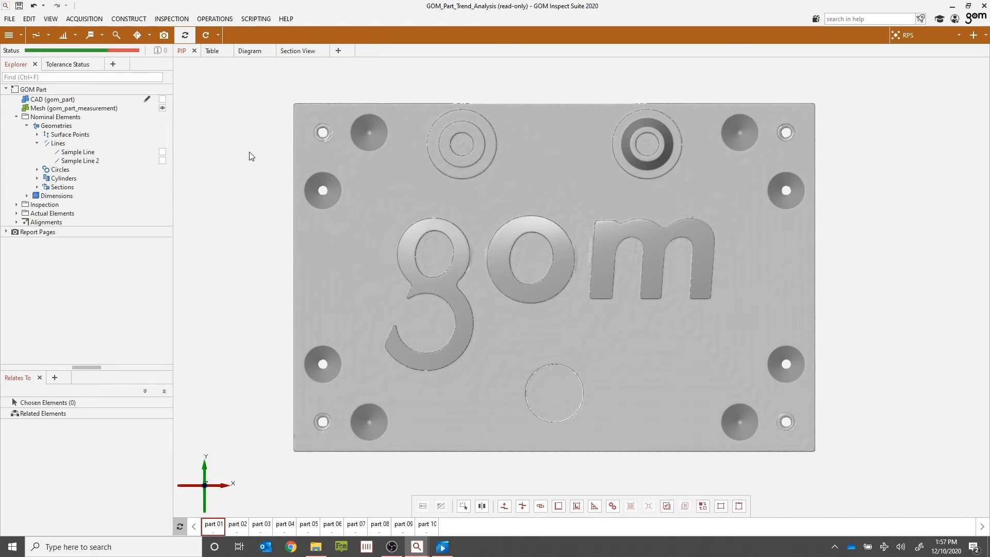
key(ctrl+y)
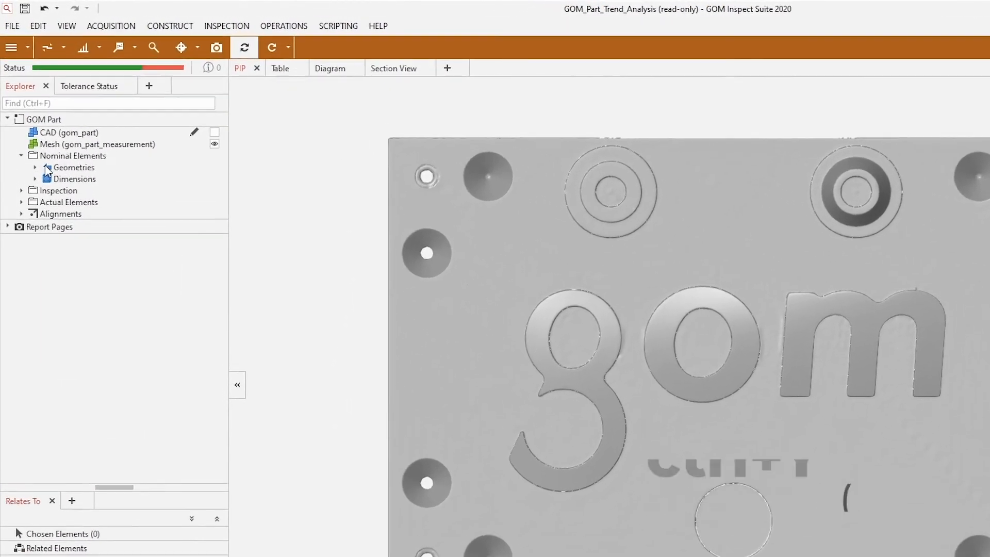
Expand Geometries in the element tree to list nominal Surface Points 1 through 20
click(39, 167)
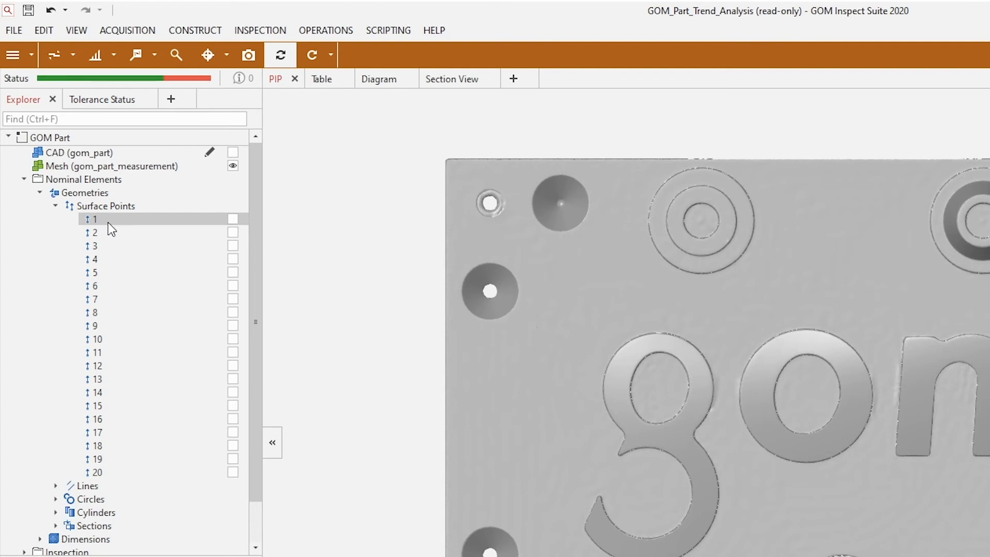
mouse_move(116, 236)
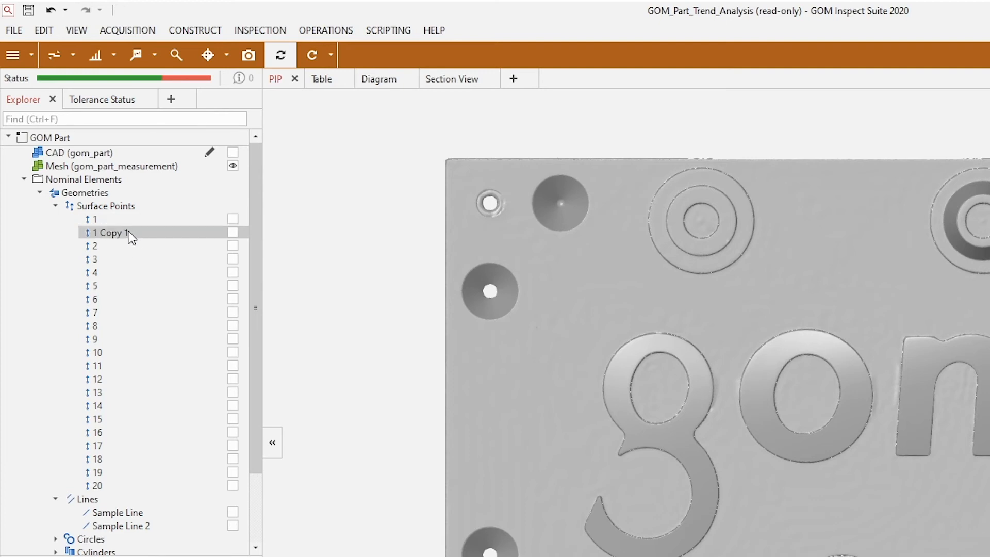
mouse_move(131, 242)
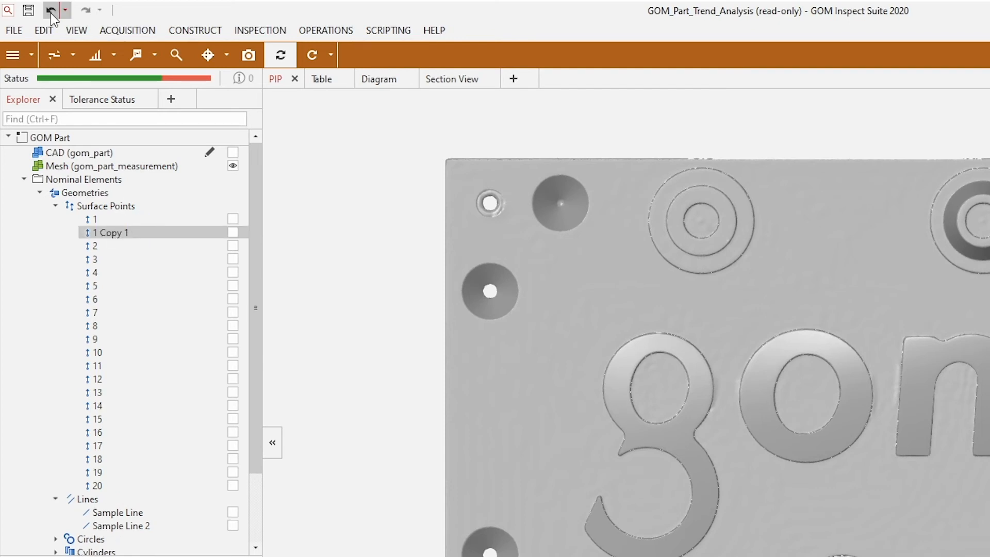
mouse_move(49, 11)
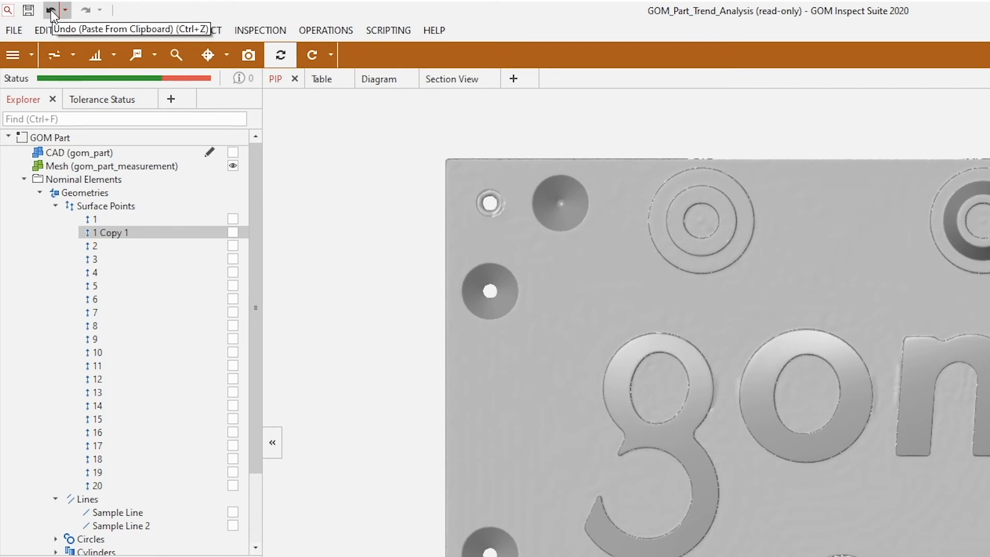
mouse_move(87, 11)
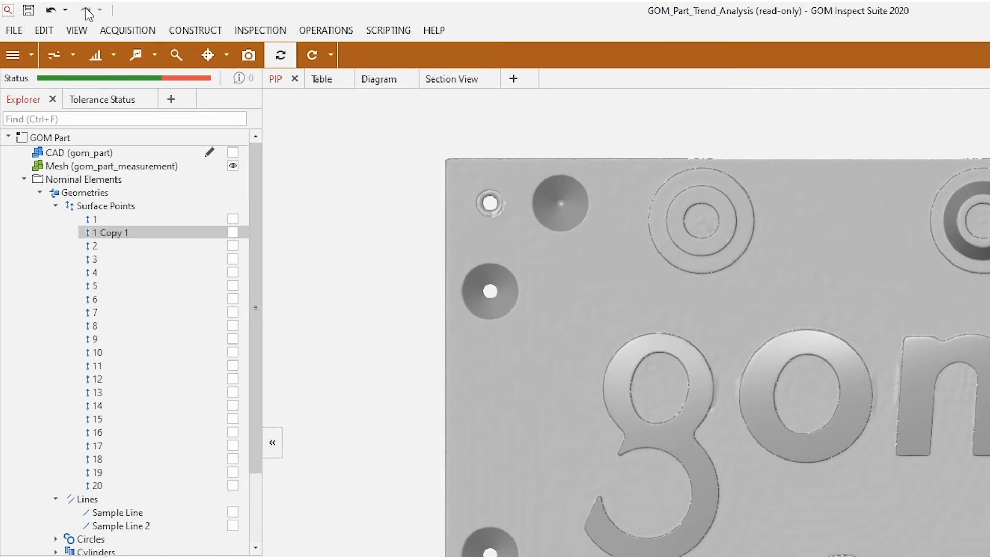
mouse_move(50, 13)
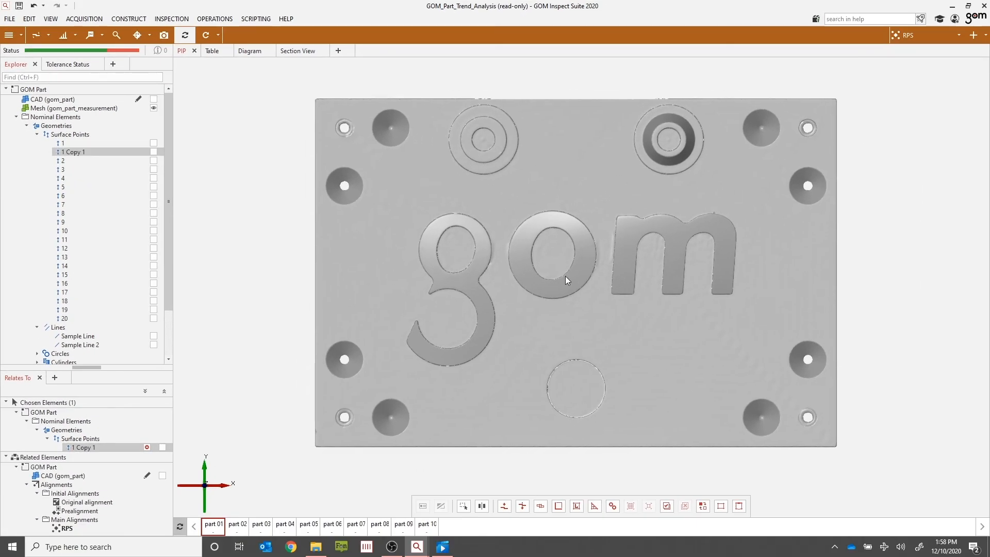
mouse_move(514, 295)
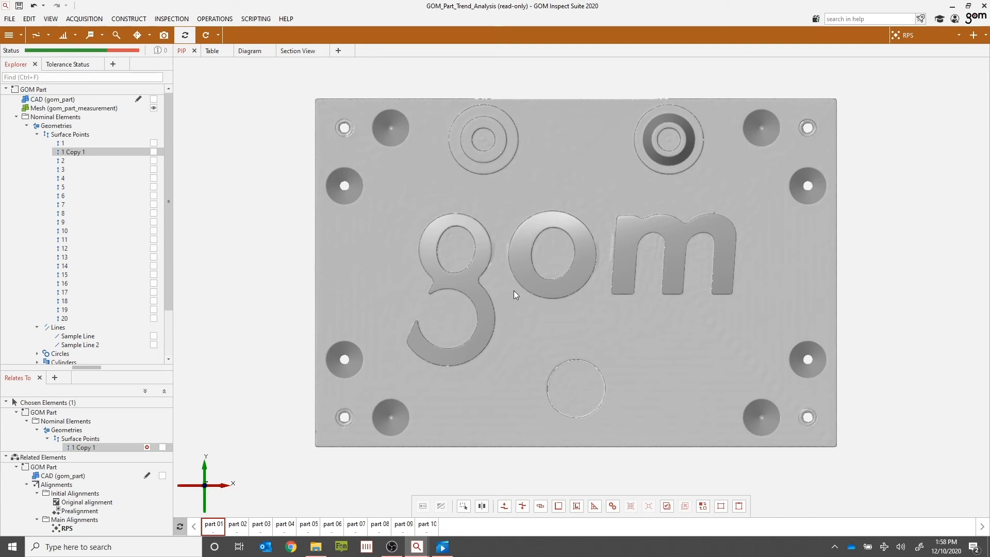
mouse_move(528, 273)
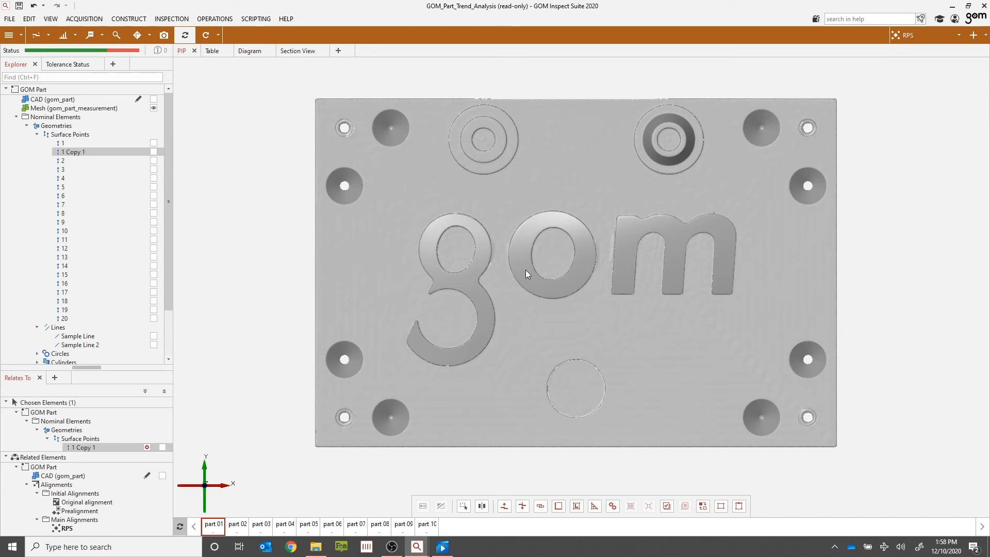
mouse_move(565, 290)
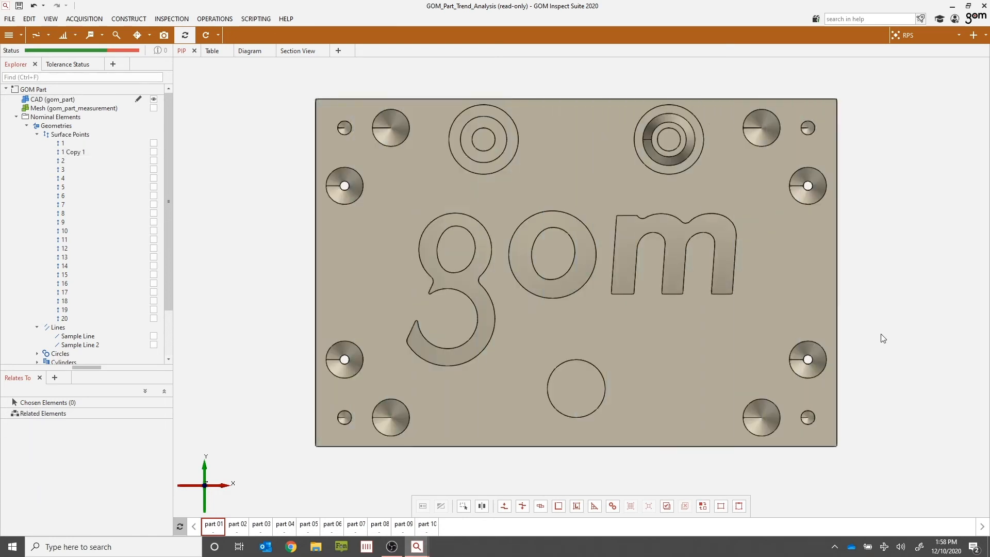
mouse_move(720, 259)
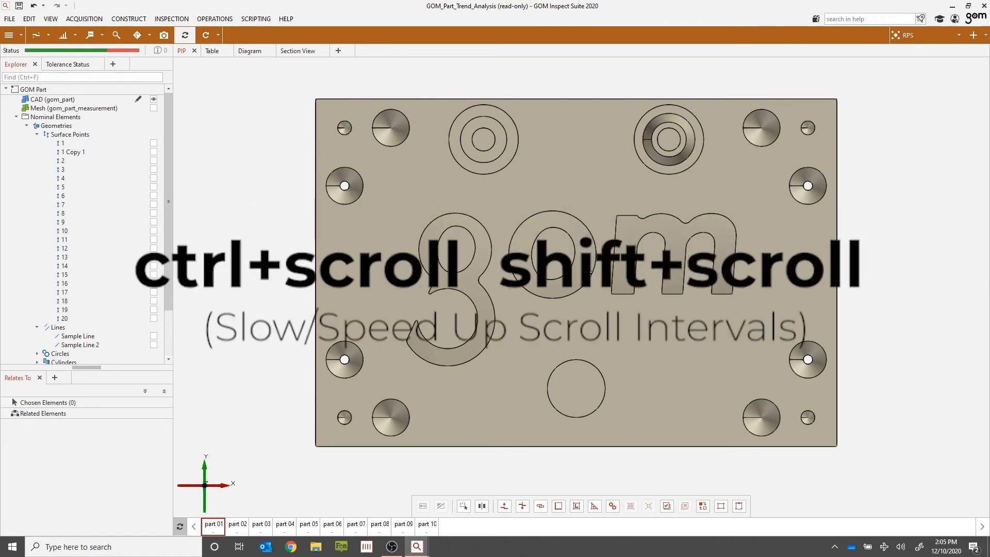
mouse_move(559, 274)
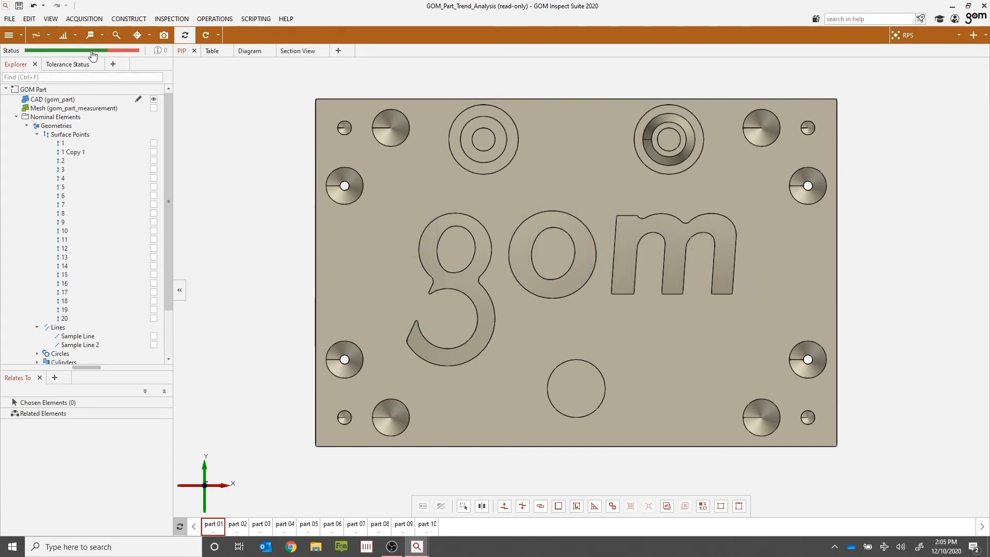
Open the inspection section toolbar dropdown to list its creation options
click(67, 35)
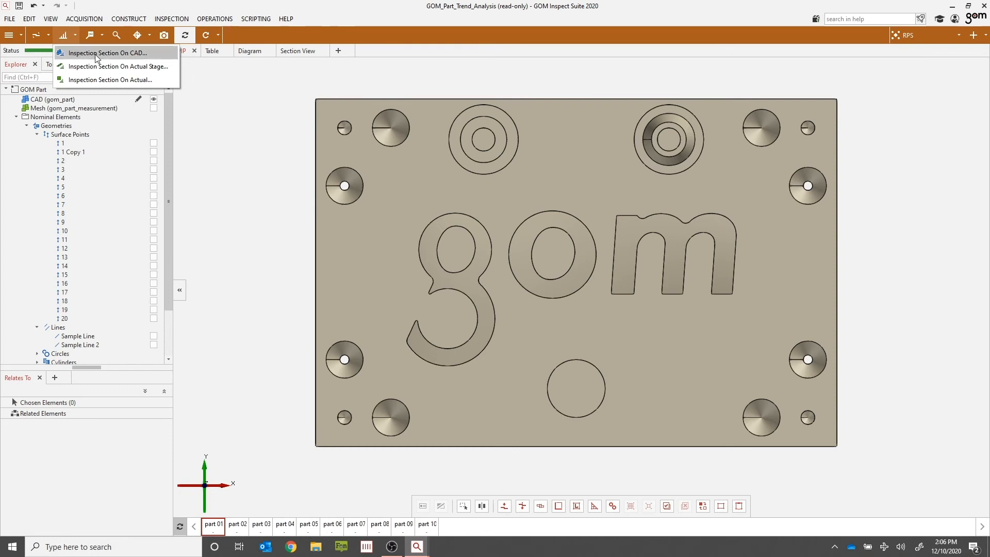
Create an Inspection Section On CAD along plane Y with position values 18, 6 and 87
click(109, 53)
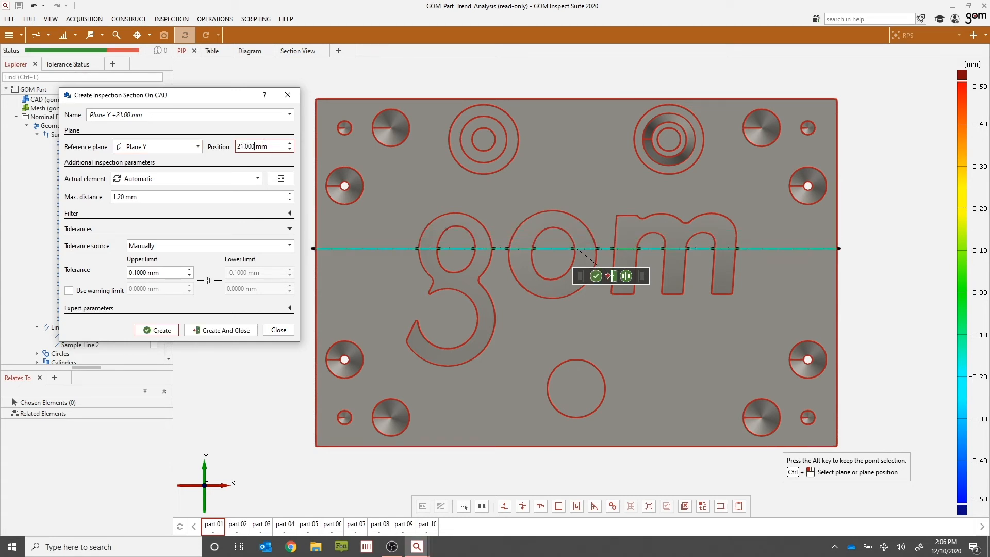
text(18.000)
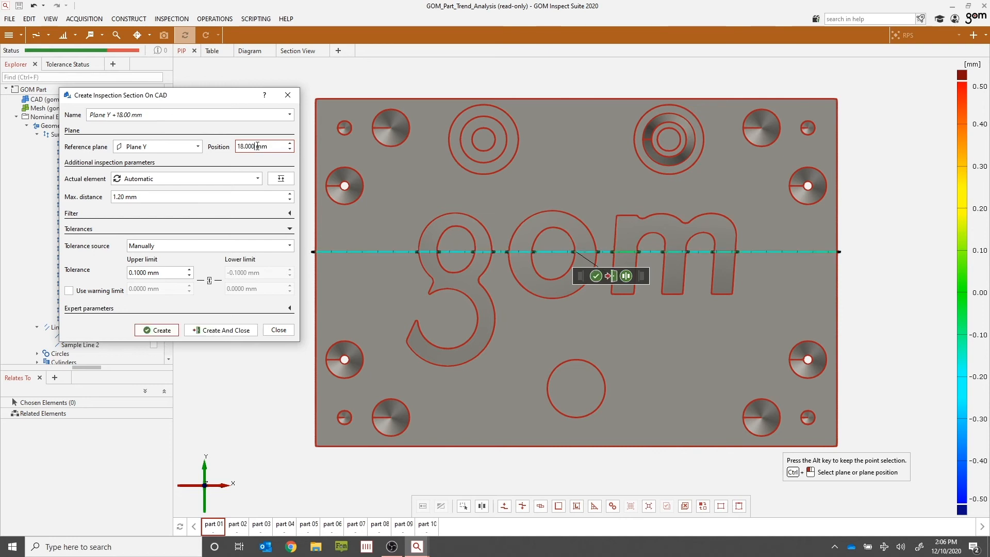
text(6.000)
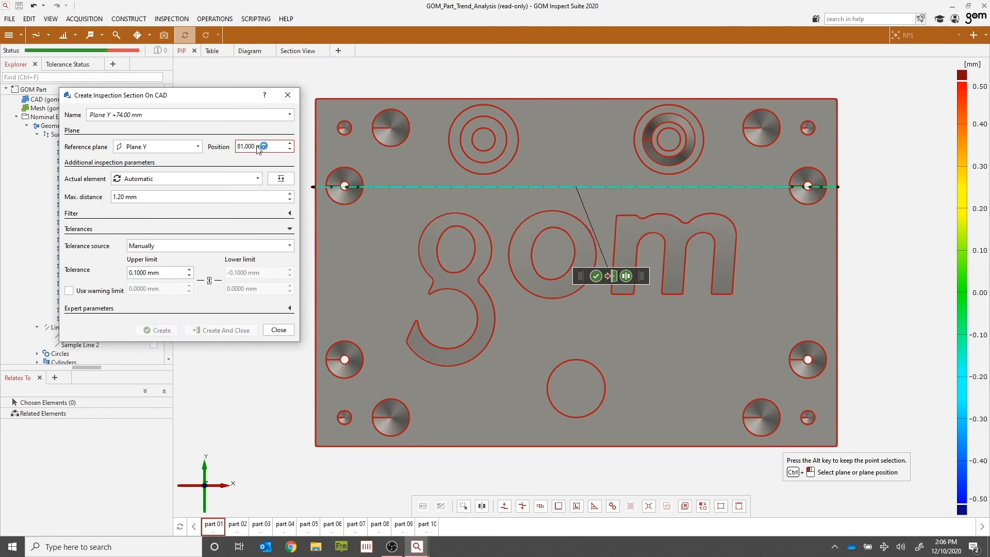
text(87.000)
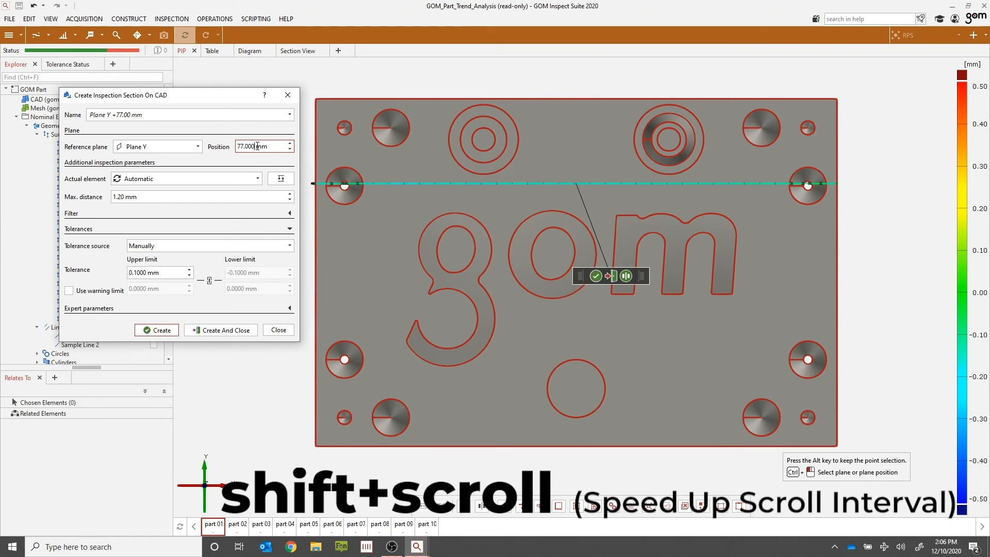
scroll(down, 3)
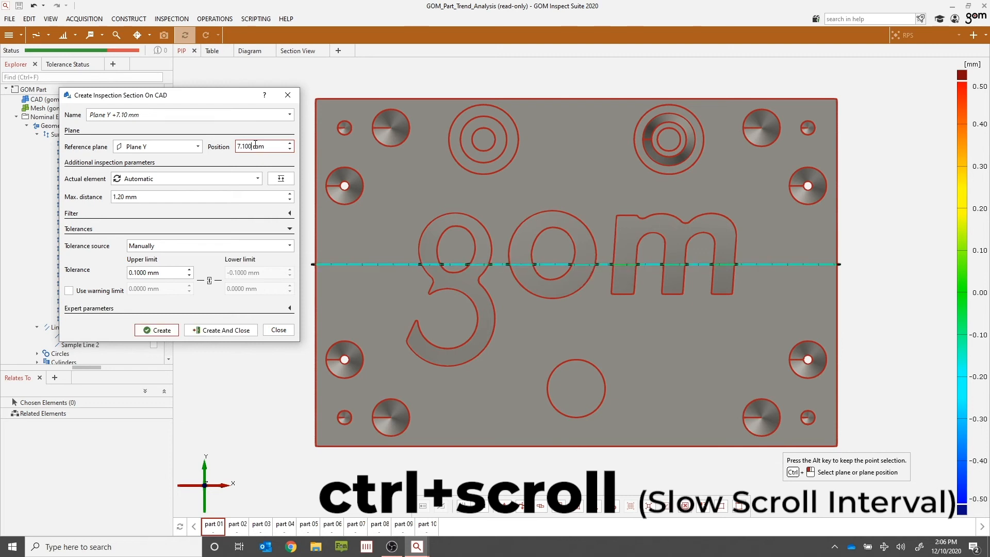
scroll(down, 3)
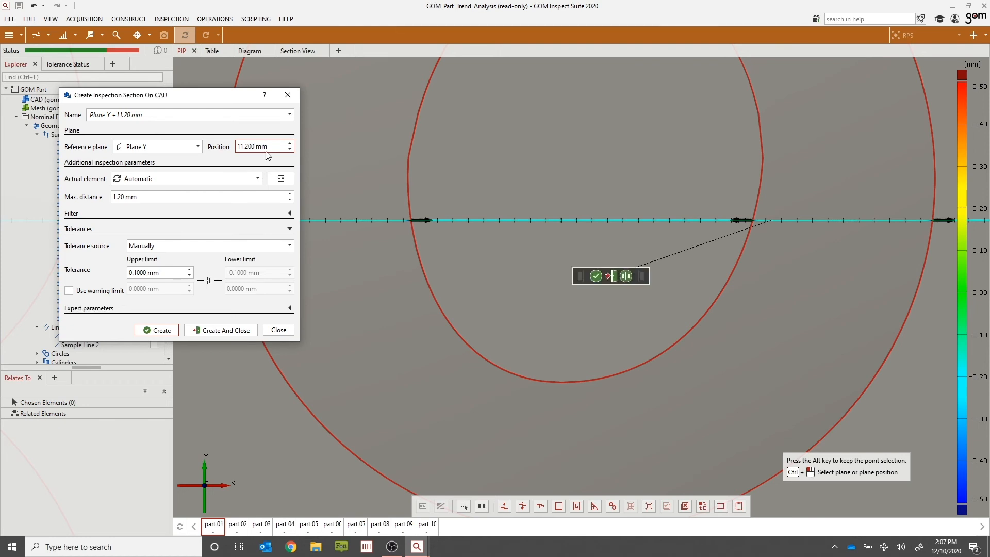
click(252, 147)
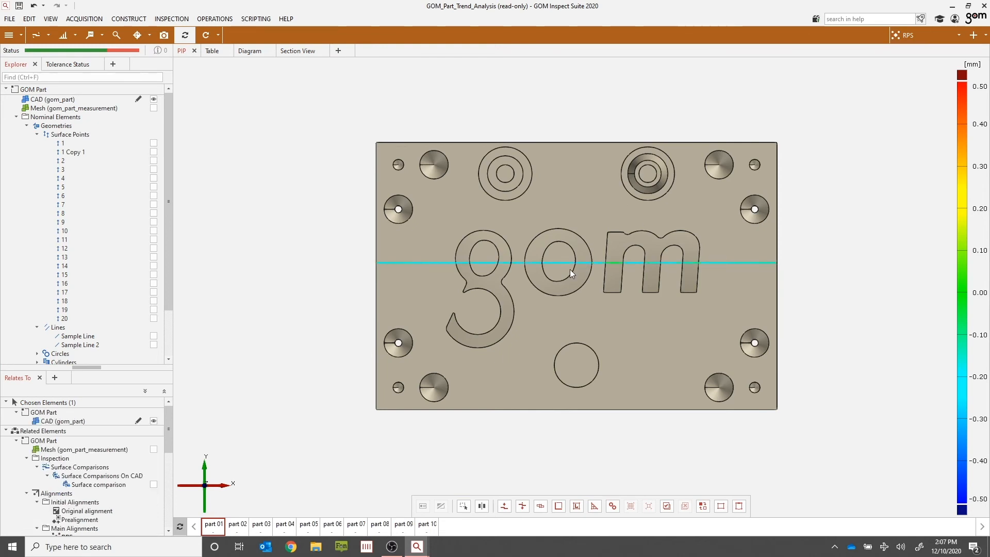
mouse_move(563, 278)
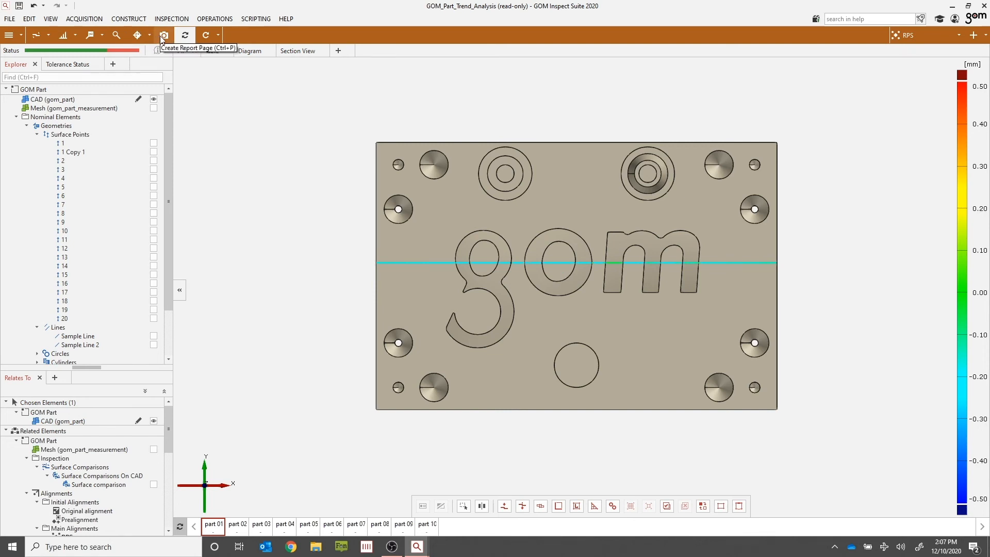
click(164, 35)
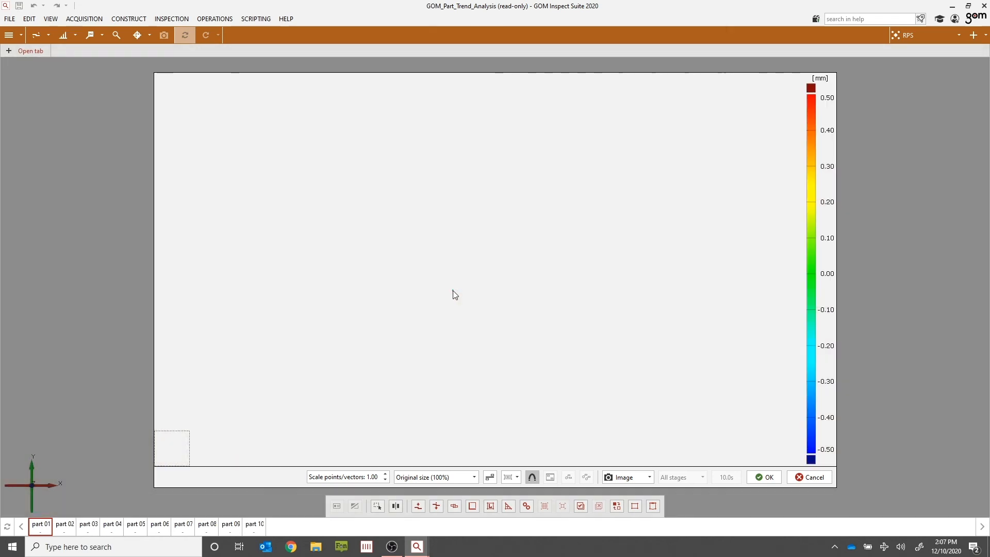
mouse_move(474, 293)
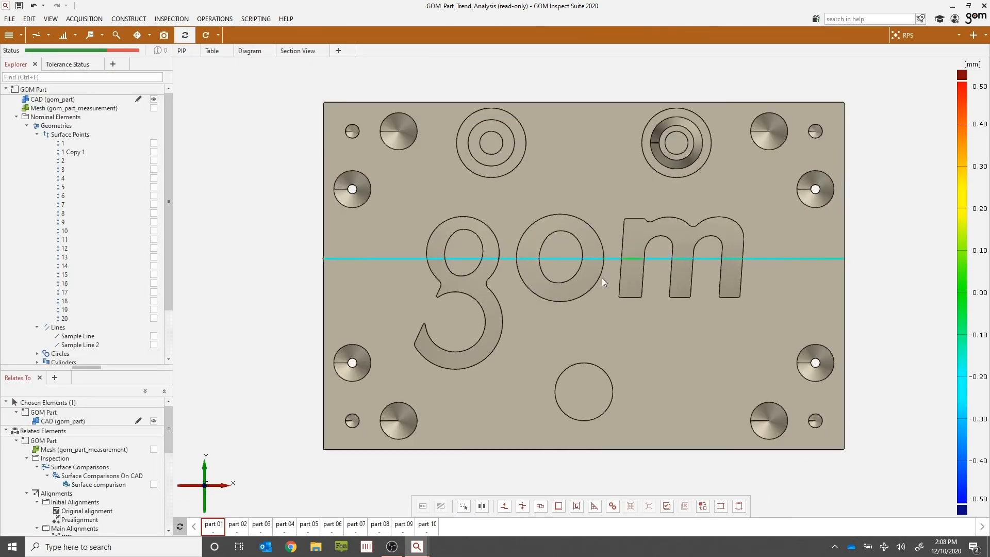
mouse_move(337, 169)
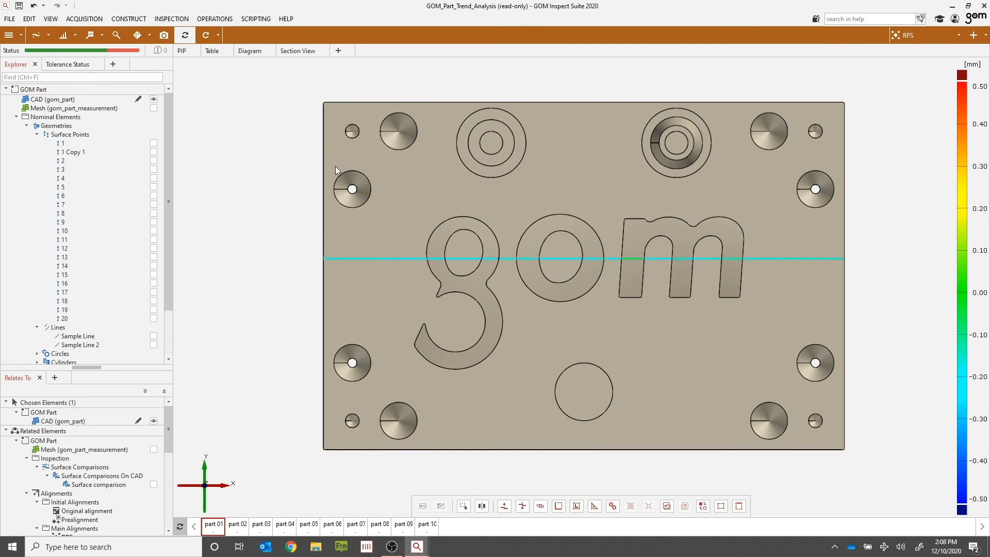
mouse_move(540, 261)
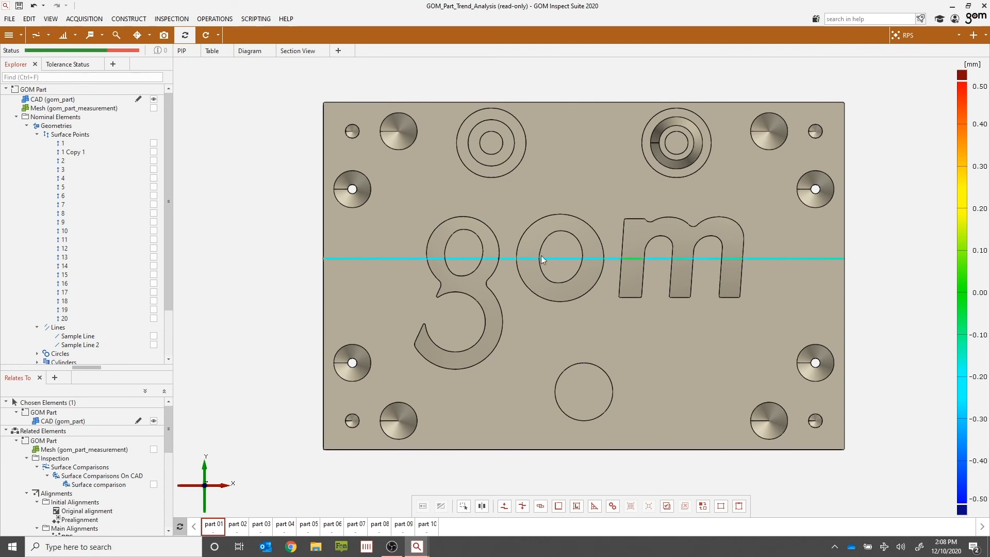
mouse_move(544, 280)
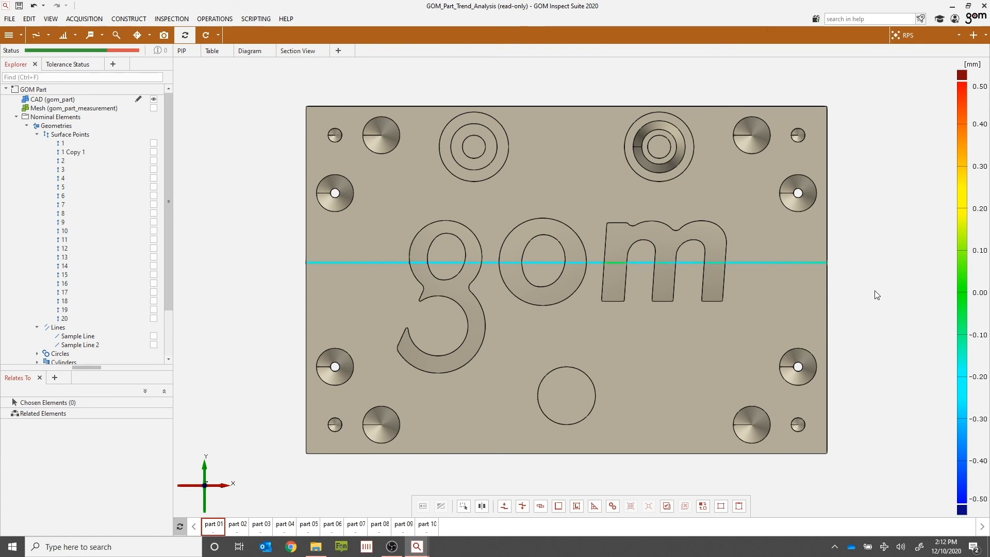
Start a help search from the 'search in help' box at the top right
click(851, 18)
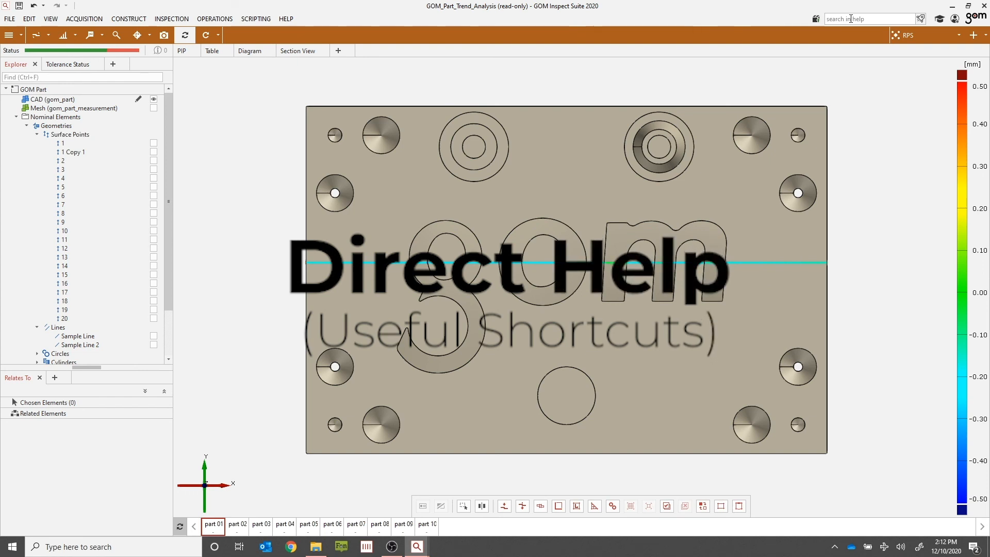
mouse_move(868, 33)
text(Useful shortcuts)
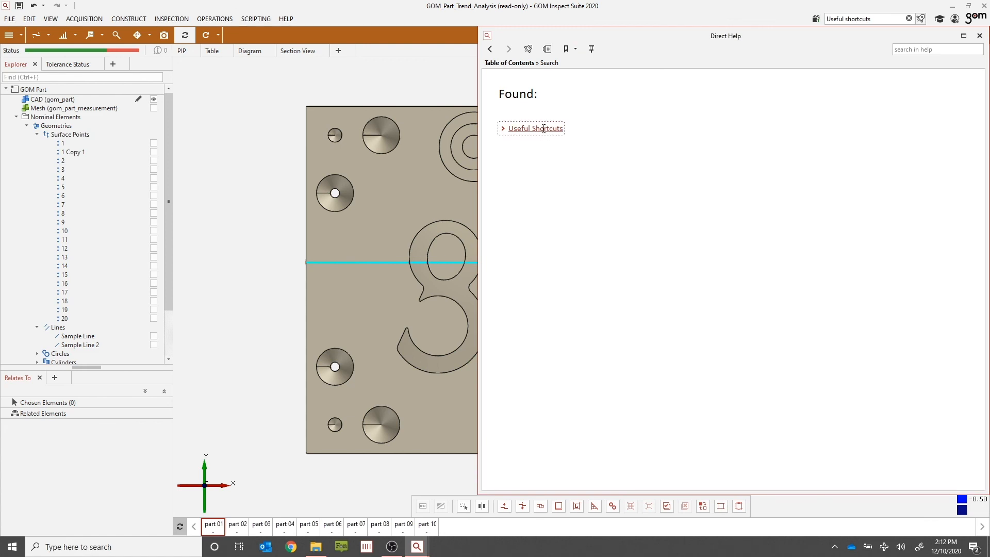
Read through the Useful Shortcuts help page's key table, then close Direct Help
click(535, 128)
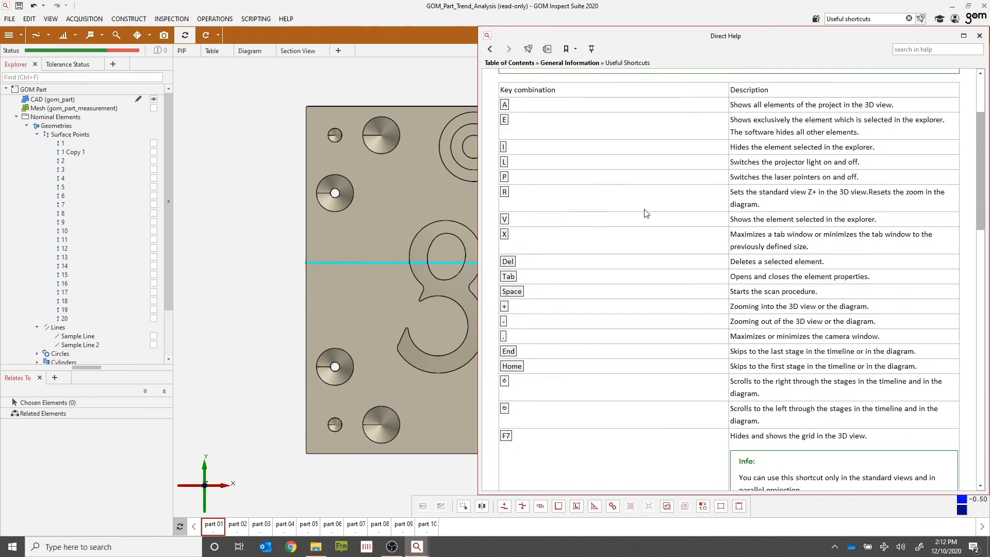
scroll(down, 3)
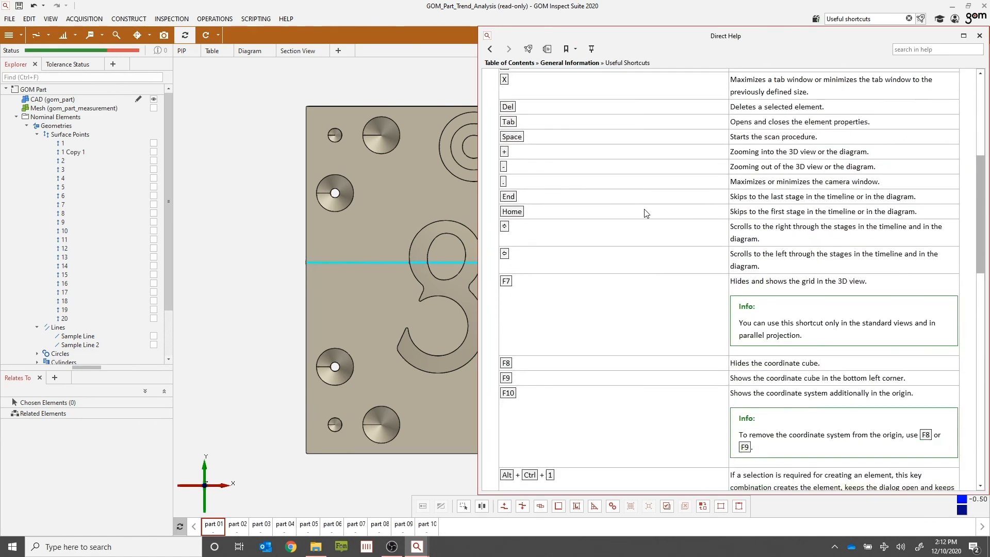
scroll(down, 3)
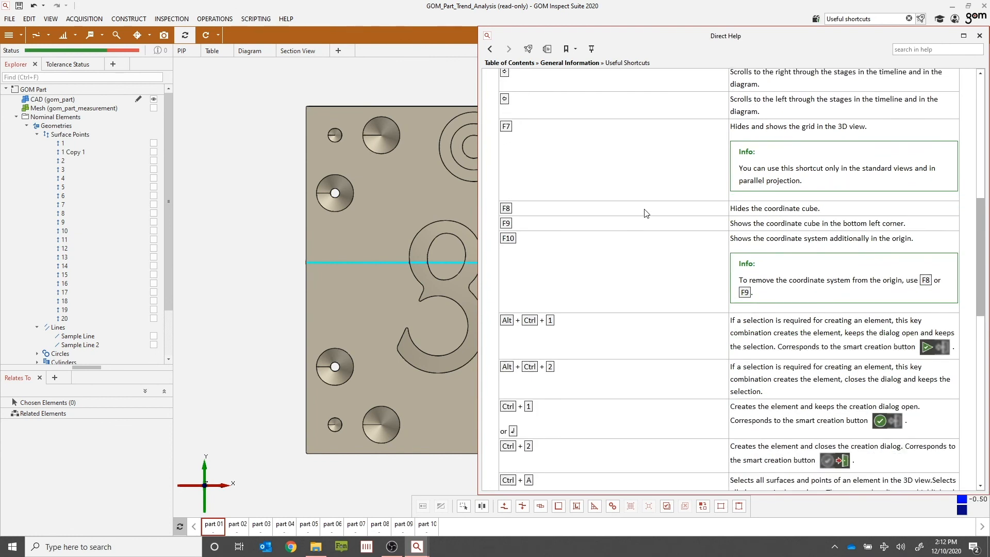
scroll(down, 3)
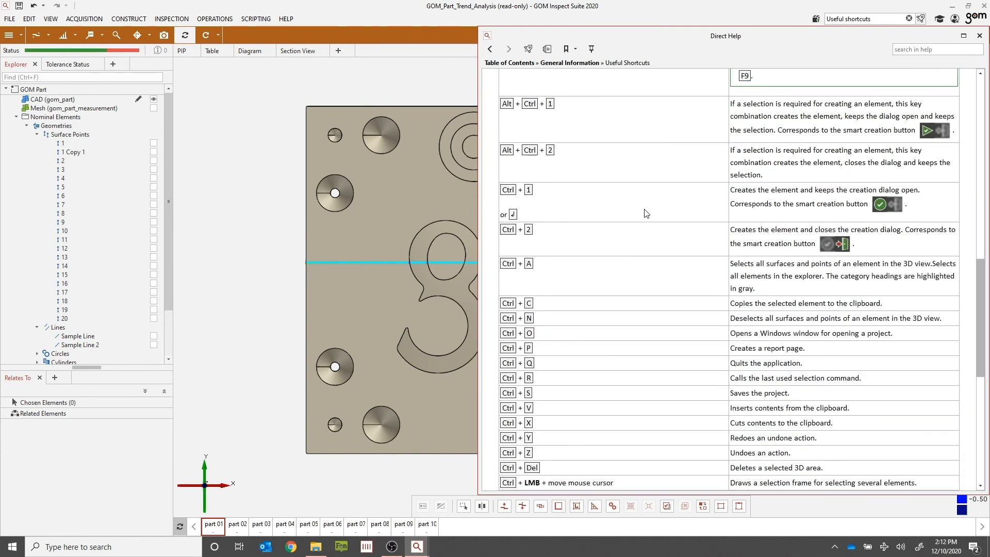
scroll(down, 3)
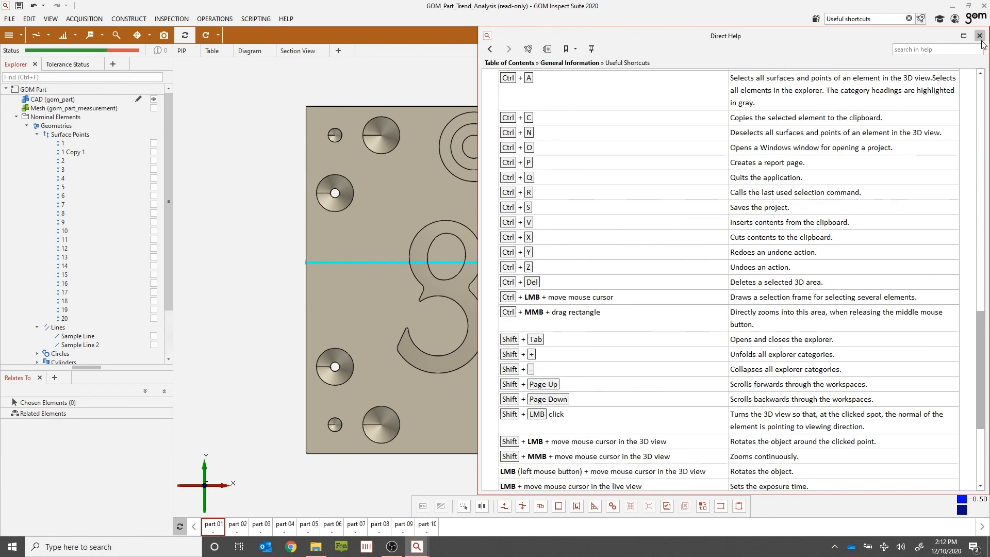
click(974, 33)
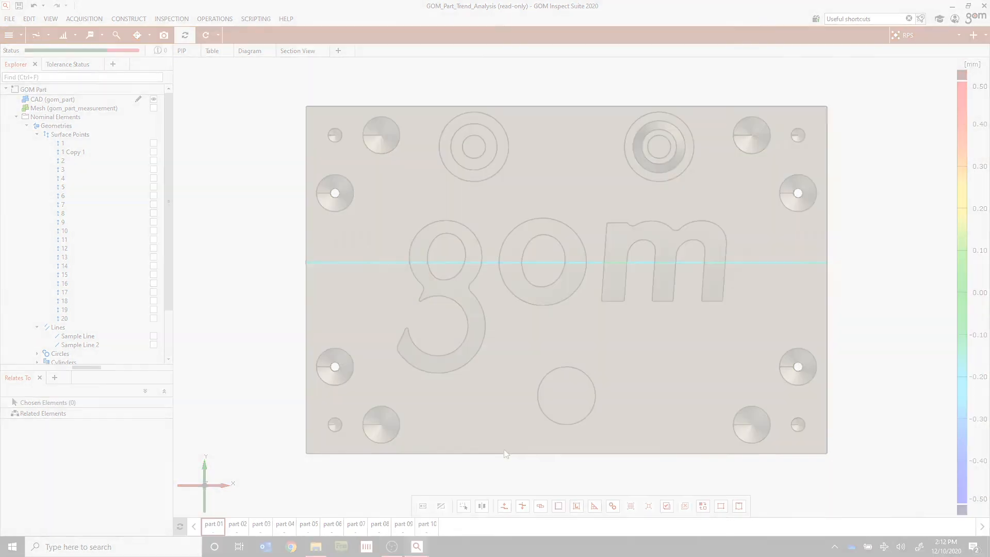